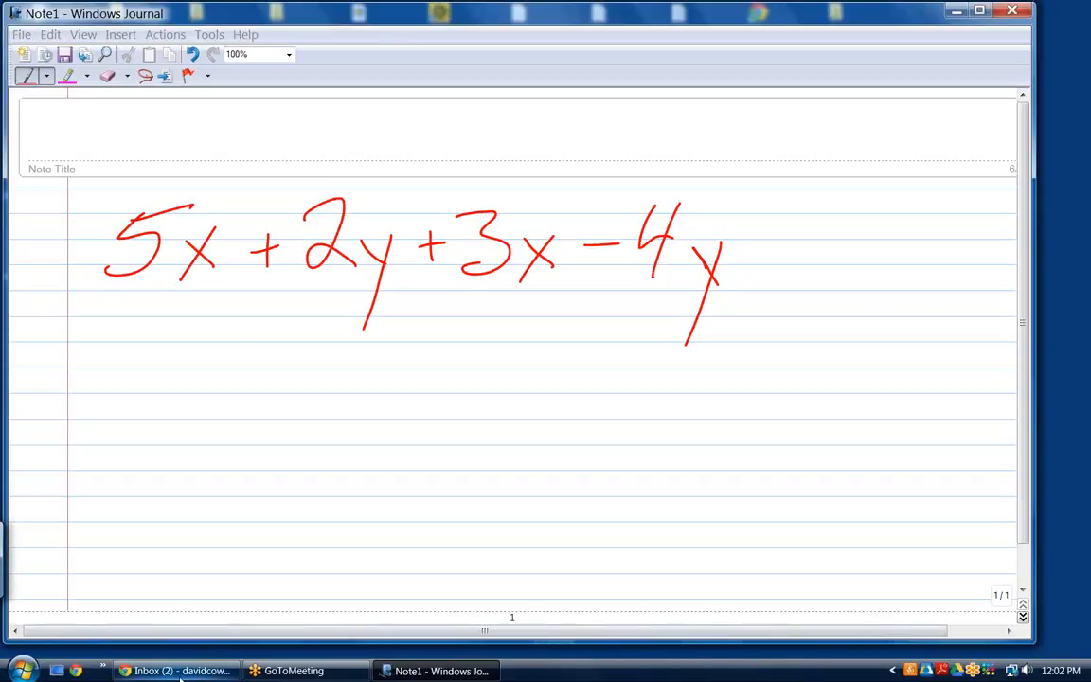
# Handwrite the date 7/8/15 at the top right above the like-terms expression
pyautogui.click(174, 671)
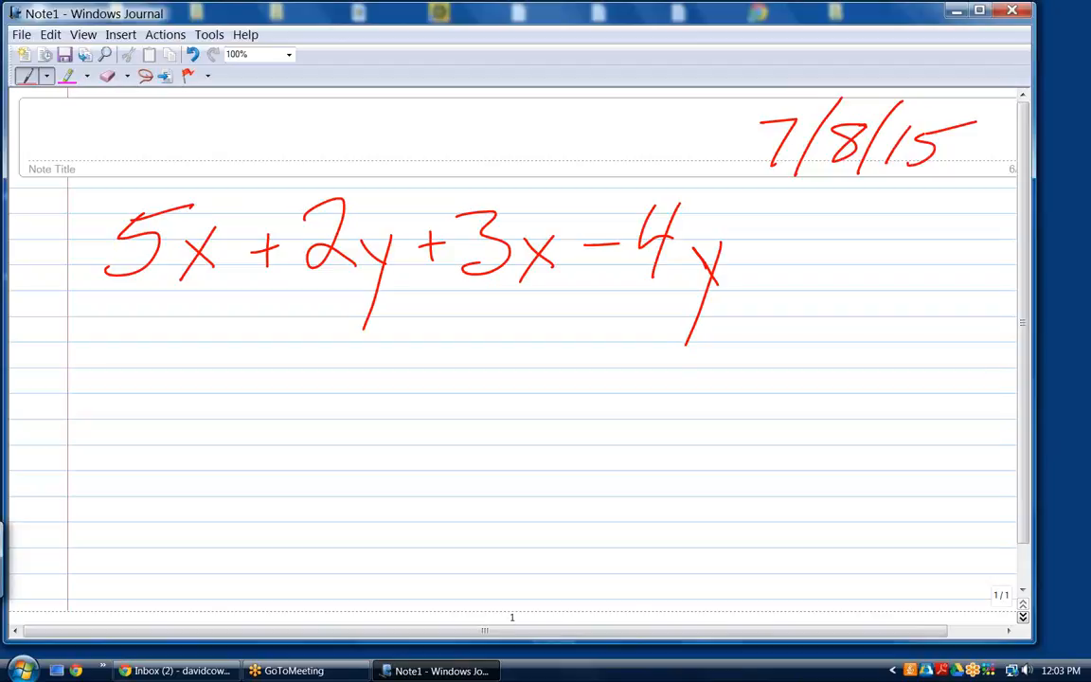
pyautogui.moveTo(955, 44)
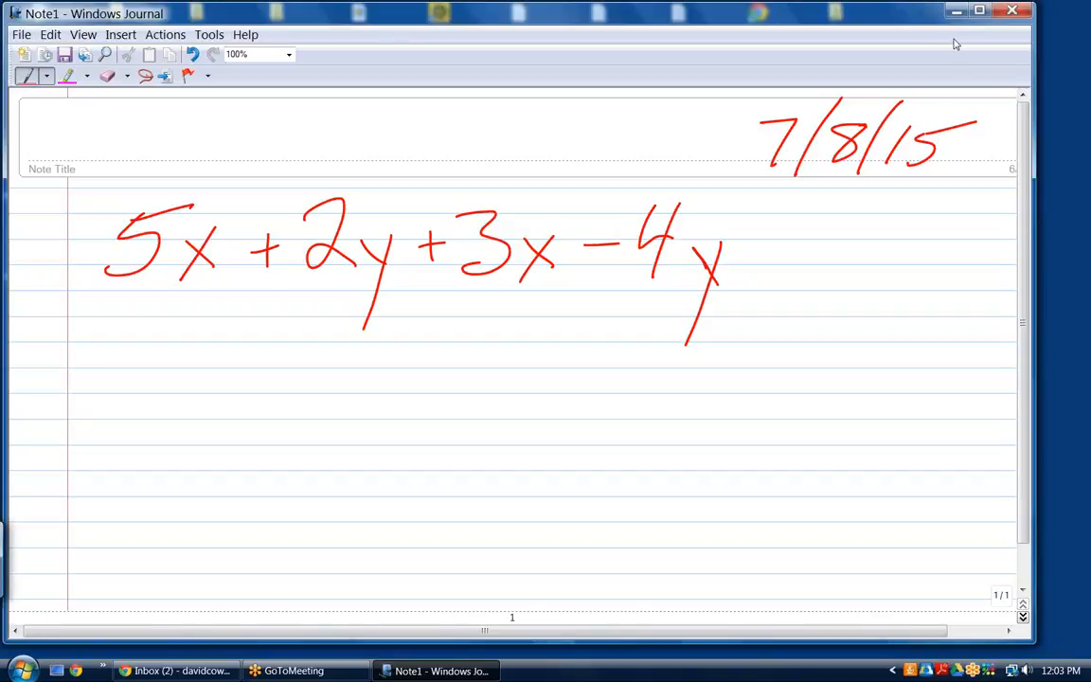
# Minimize Journal, launch Chrome and reach the Aplusmath negative-number flashcards selection page via the bookmark
pyautogui.click(955, 12)
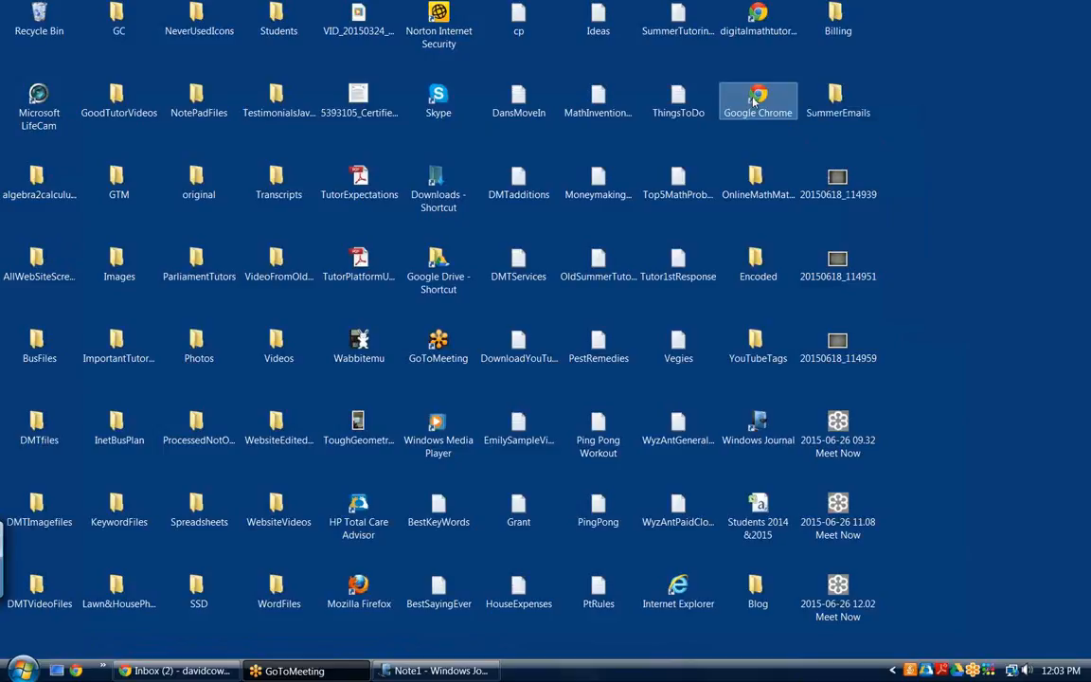
pyautogui.doubleClick(757, 99)
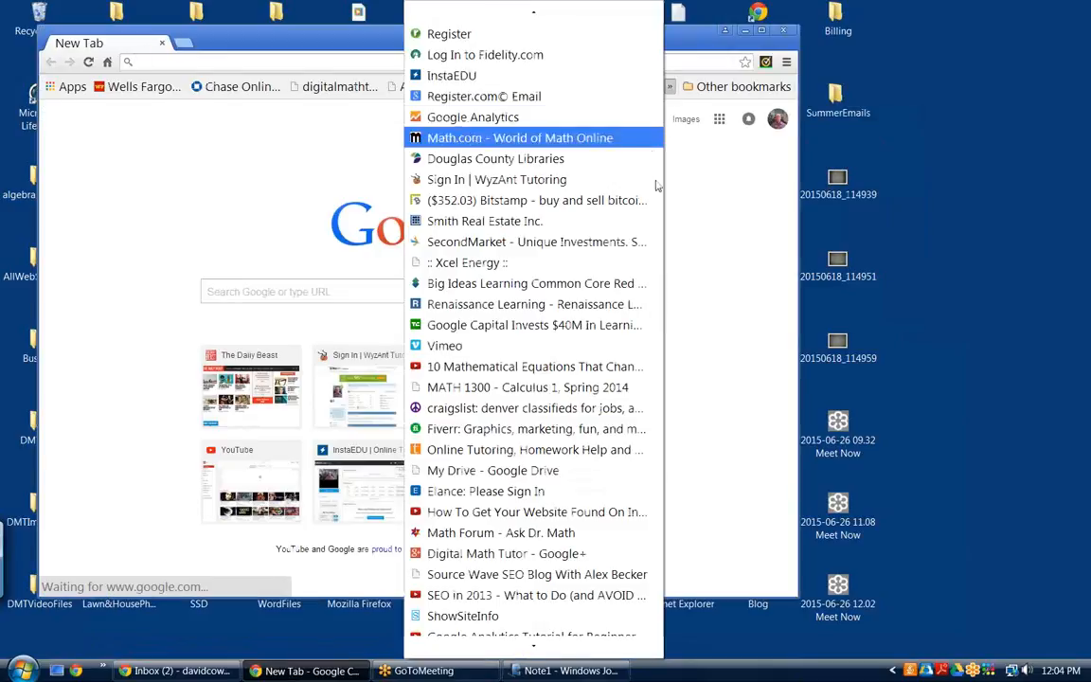
pyautogui.scroll(-3)
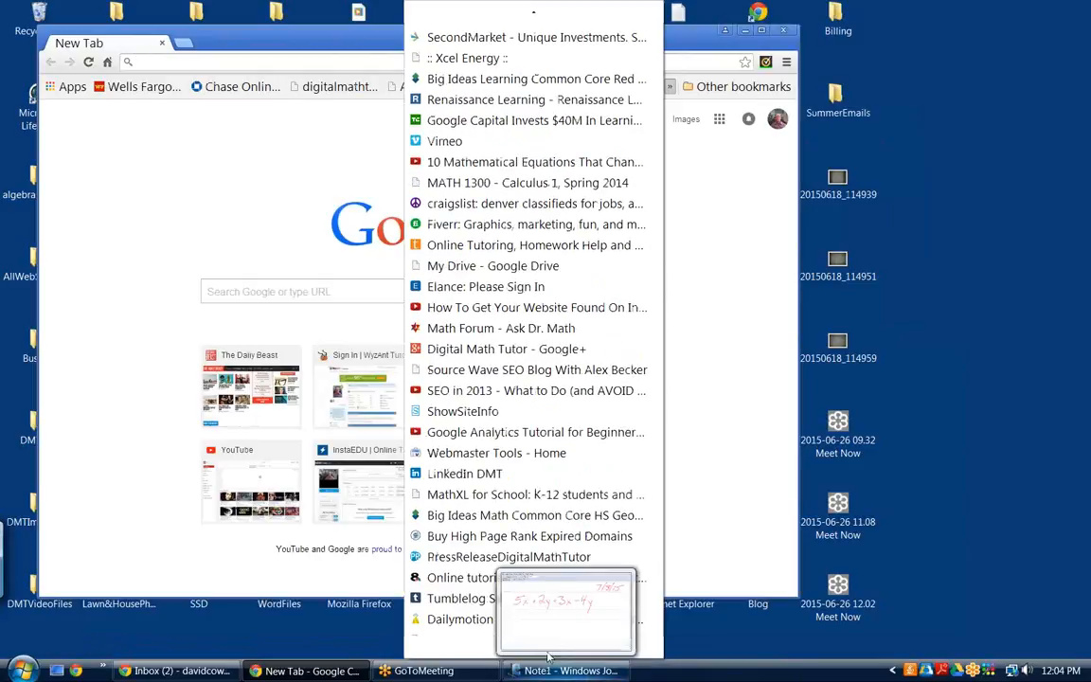
pyautogui.scroll(-3)
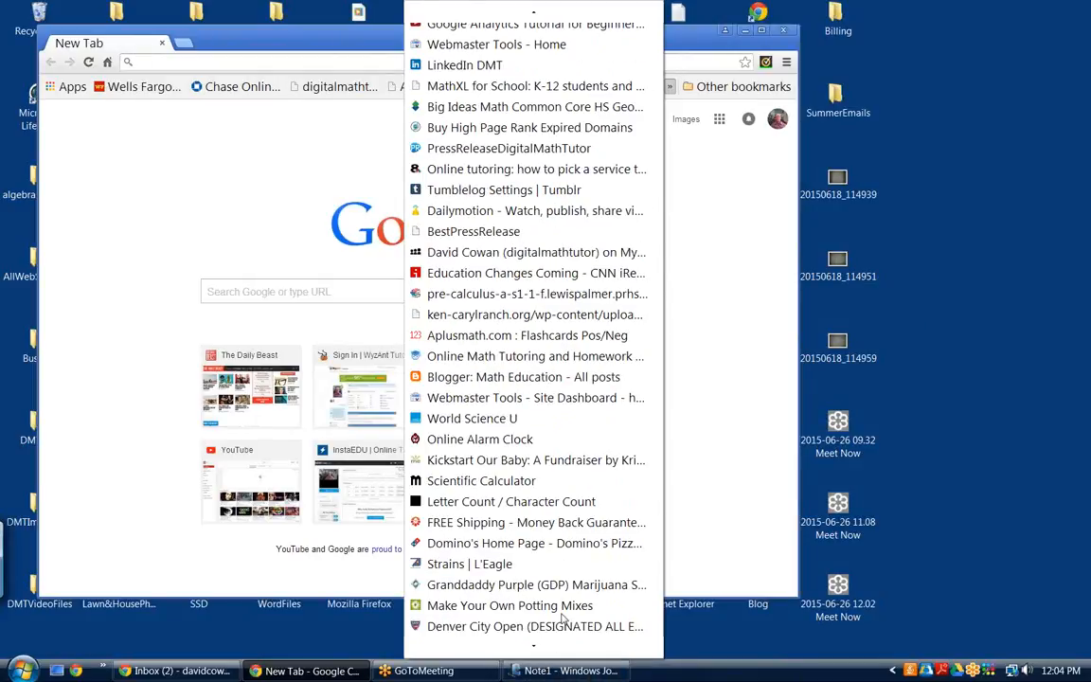
pyautogui.click(527, 335)
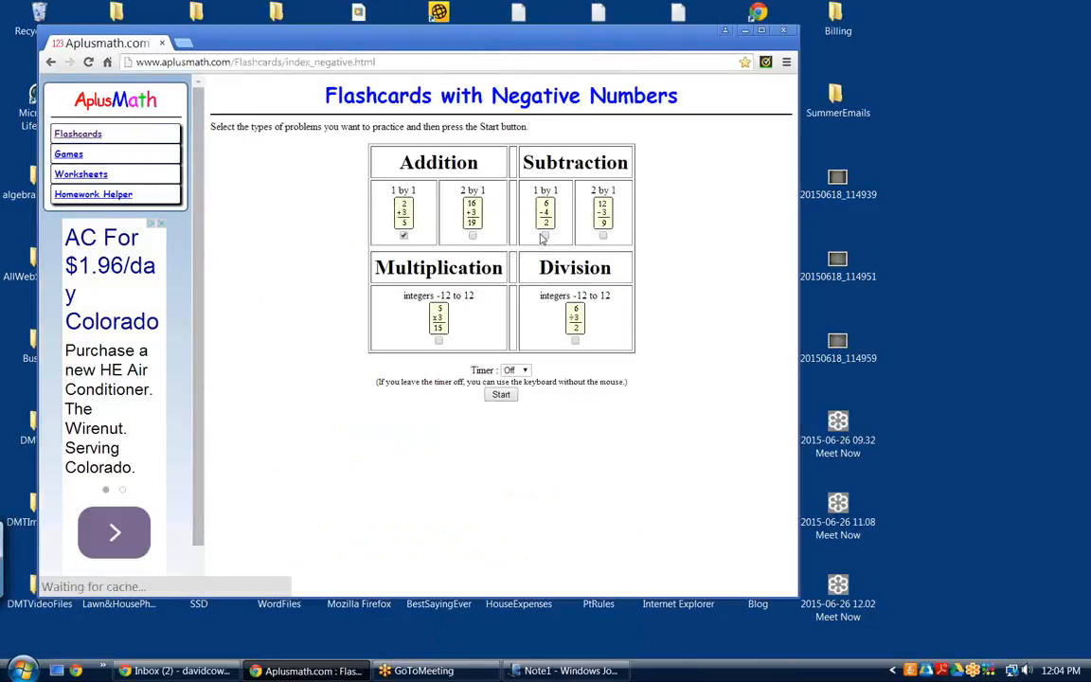
pyautogui.click(546, 235)
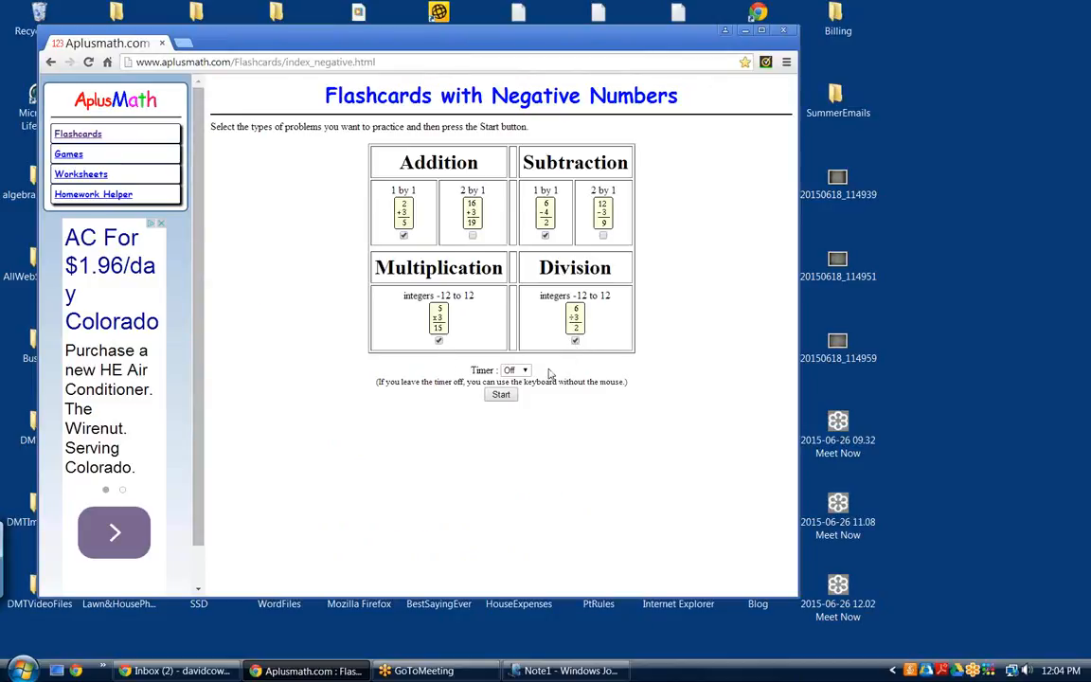
# Start the flashcards and answer the first two cards (10 and -2), dismissing the Windows colour-scheme prompt
pyautogui.click(501, 394)
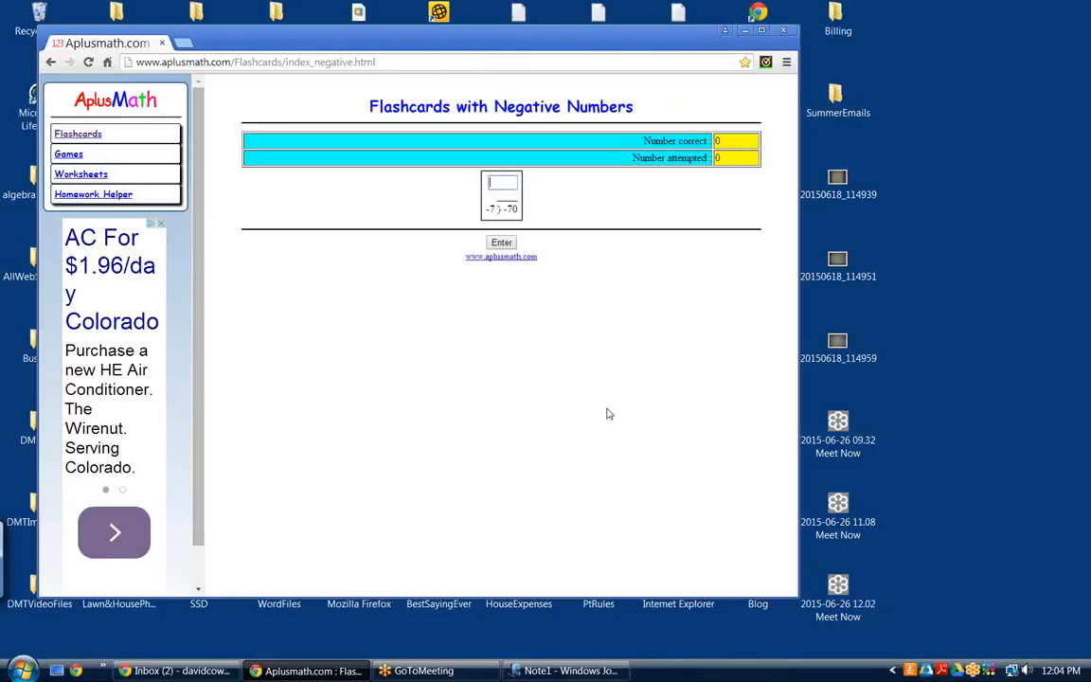
pyautogui.moveTo(556, 466)
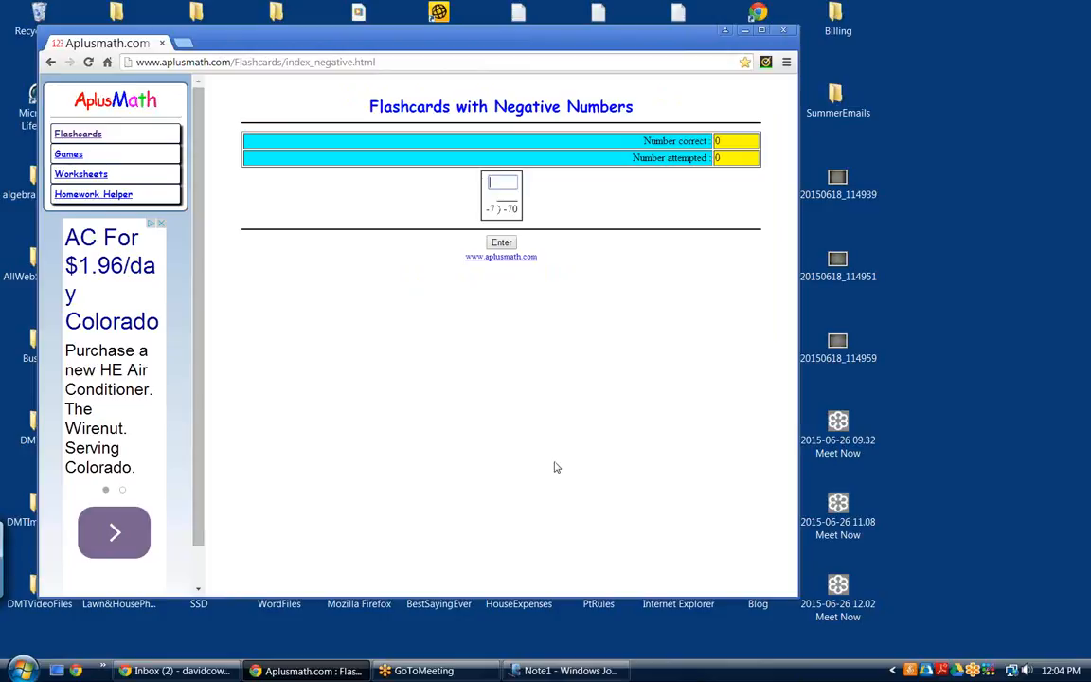
pyautogui.moveTo(451, 553)
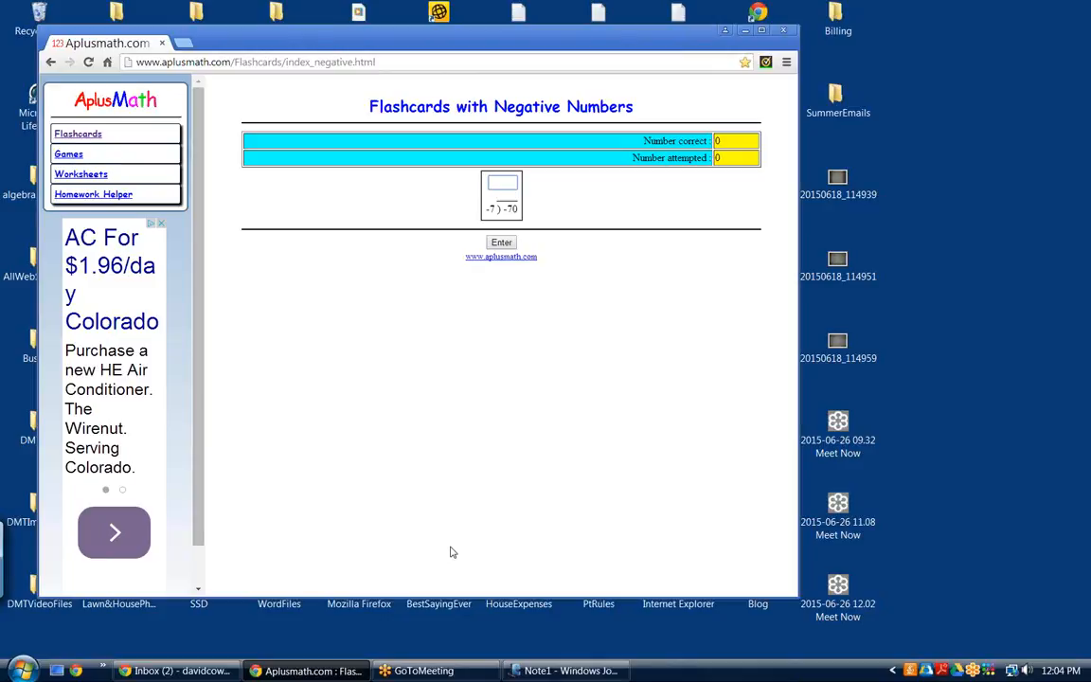
pyautogui.click(502, 182)
pyautogui.write('10')
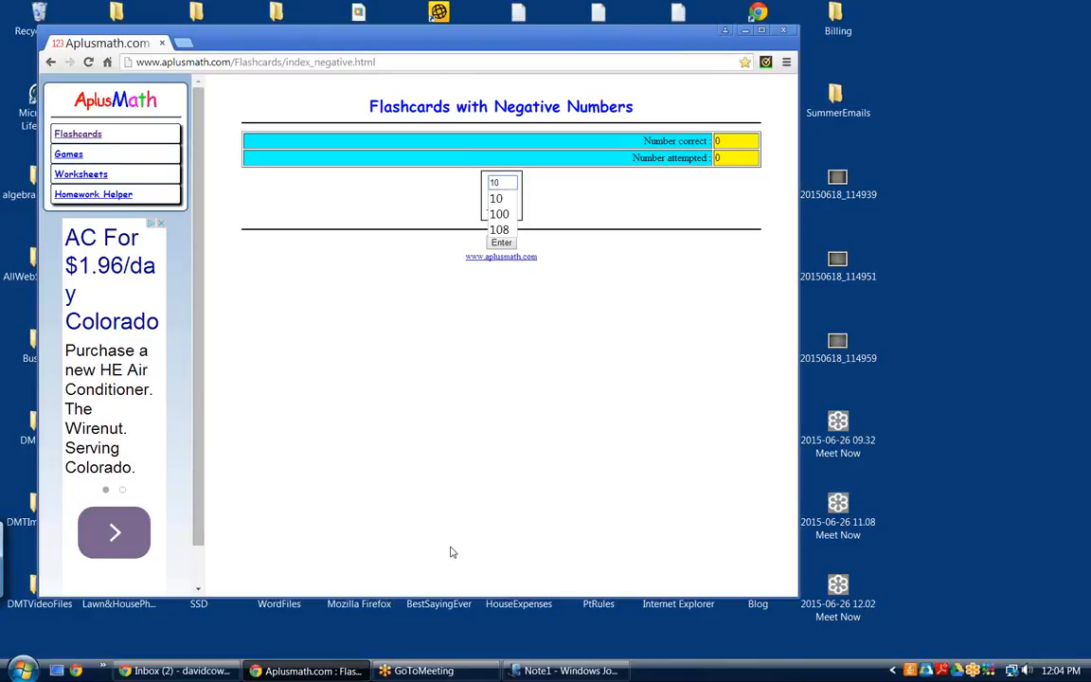
pyautogui.click(500, 242)
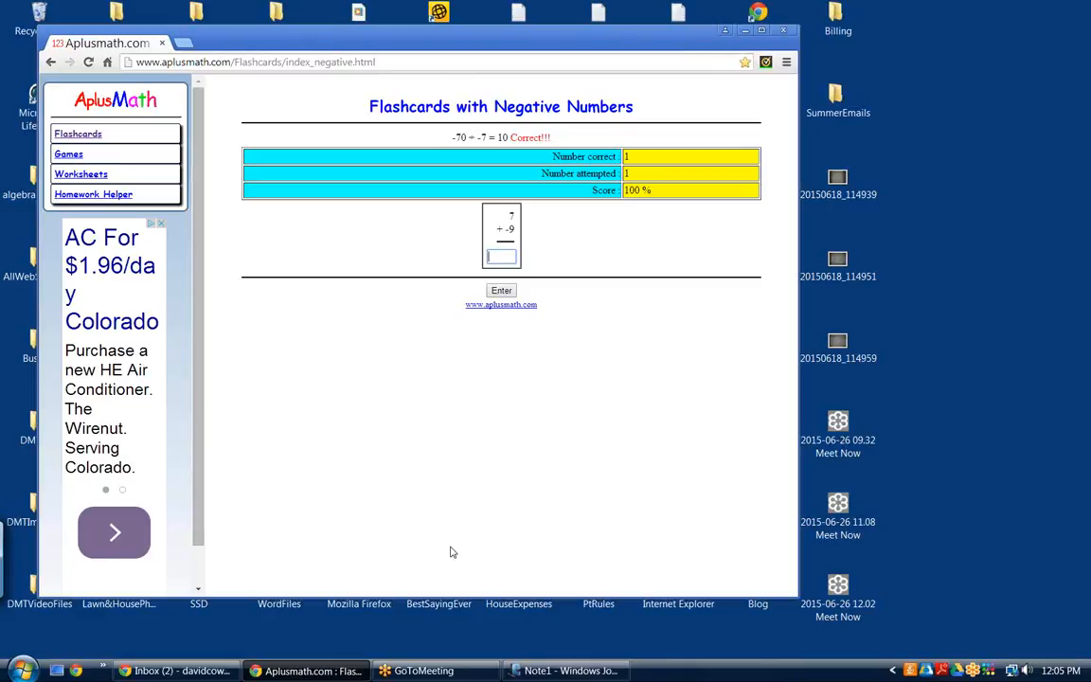
pyautogui.click(500, 255)
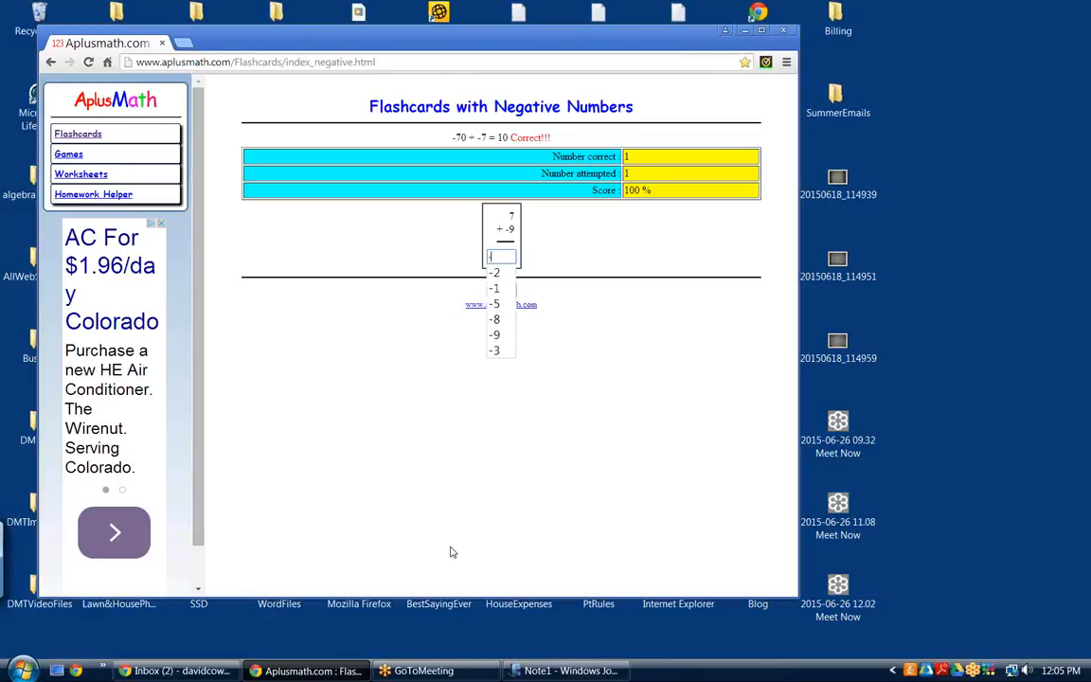
pyautogui.click(500, 290)
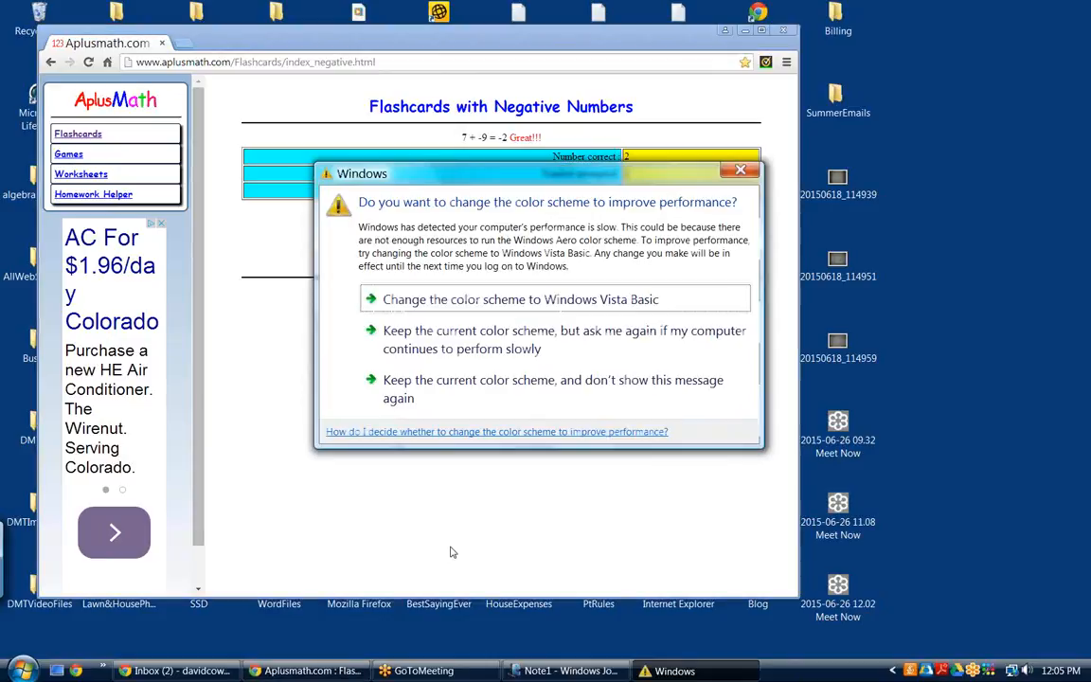
pyautogui.click(740, 171)
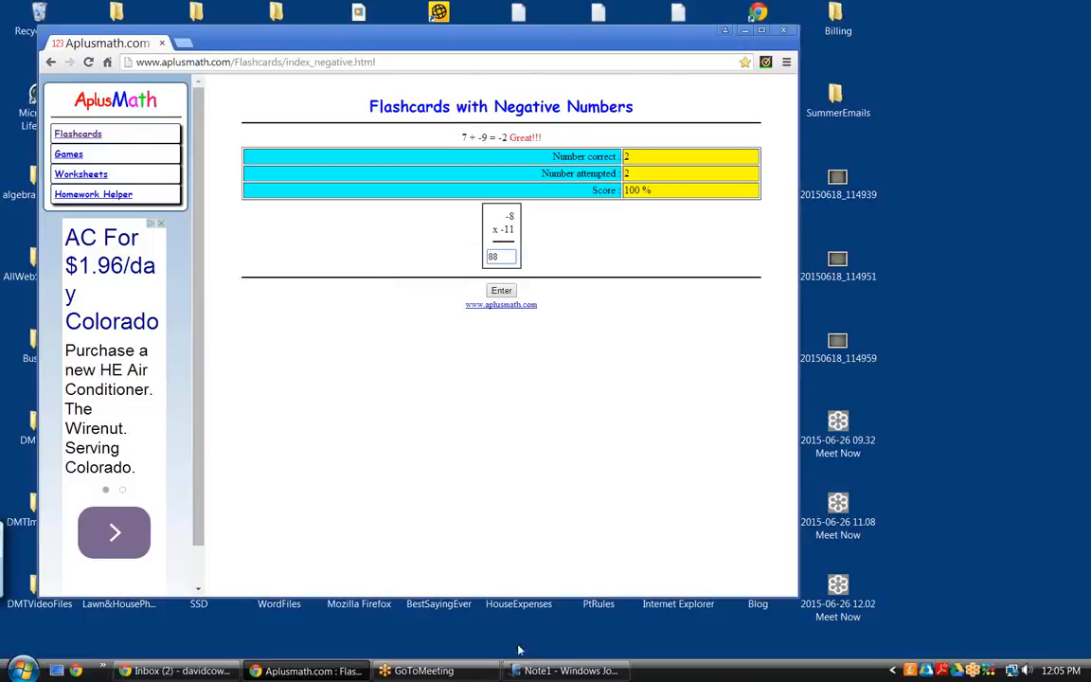
pyautogui.moveTo(709, 165)
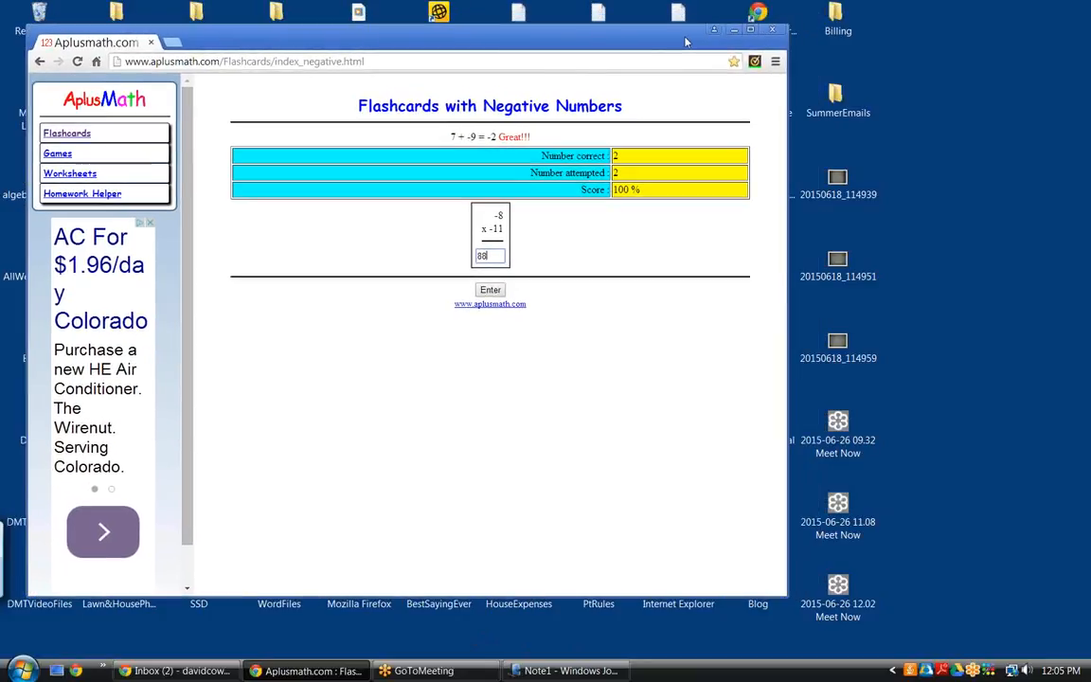
# Answer the next signed-number cards correctly, including 70, until six are done at 100%
pyautogui.click(488, 290)
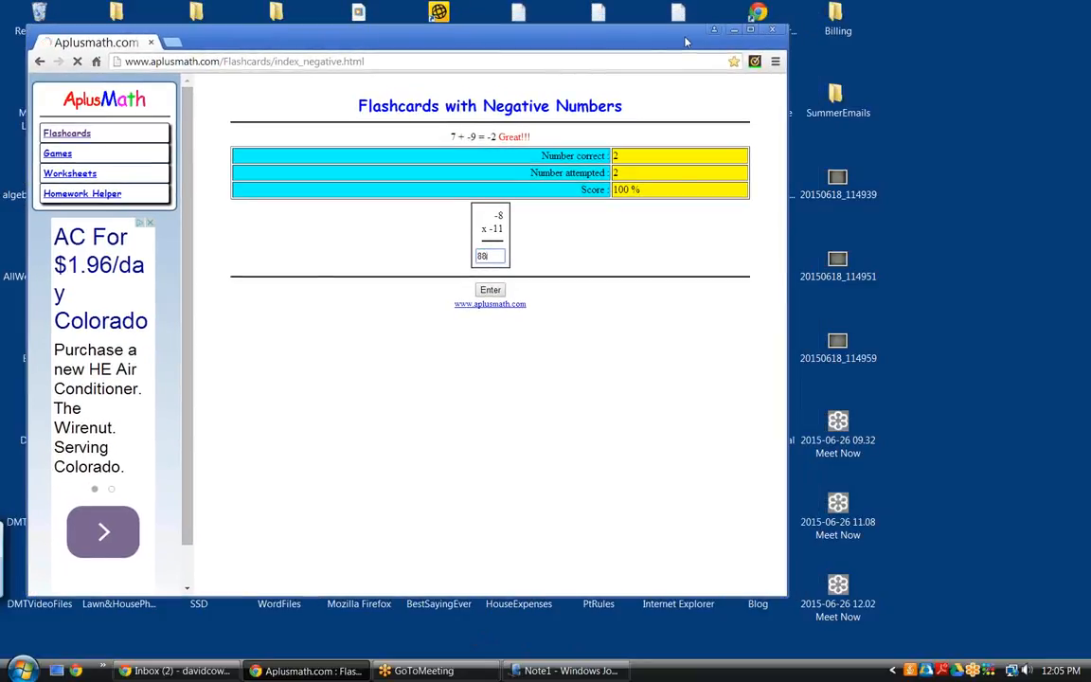
pyautogui.click(488, 290)
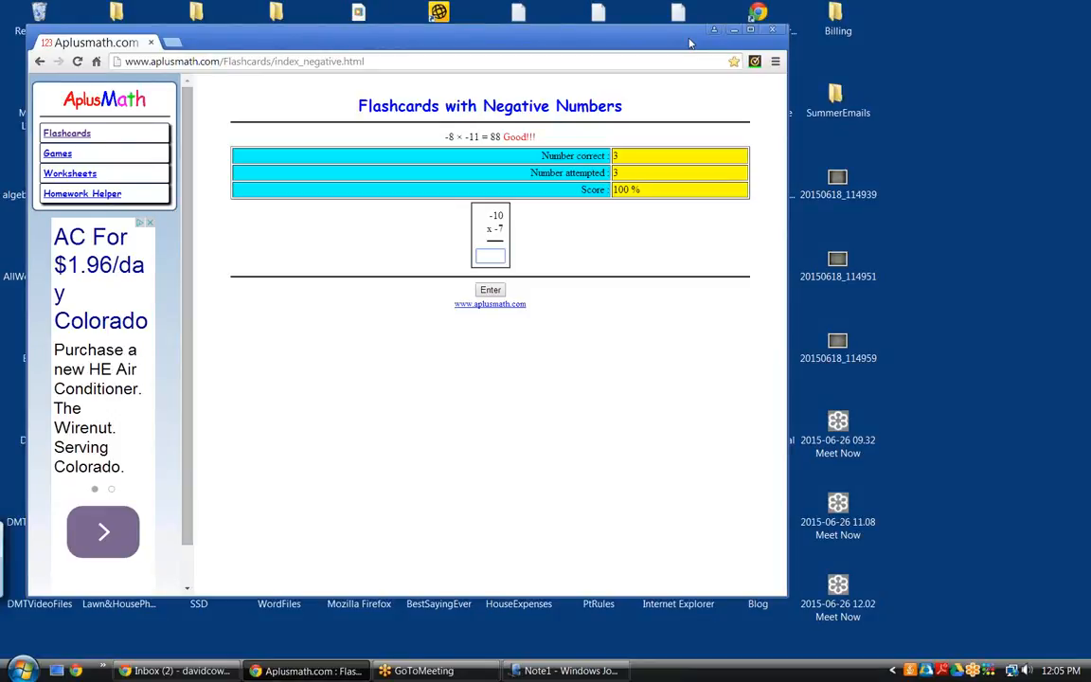
pyautogui.click(489, 257)
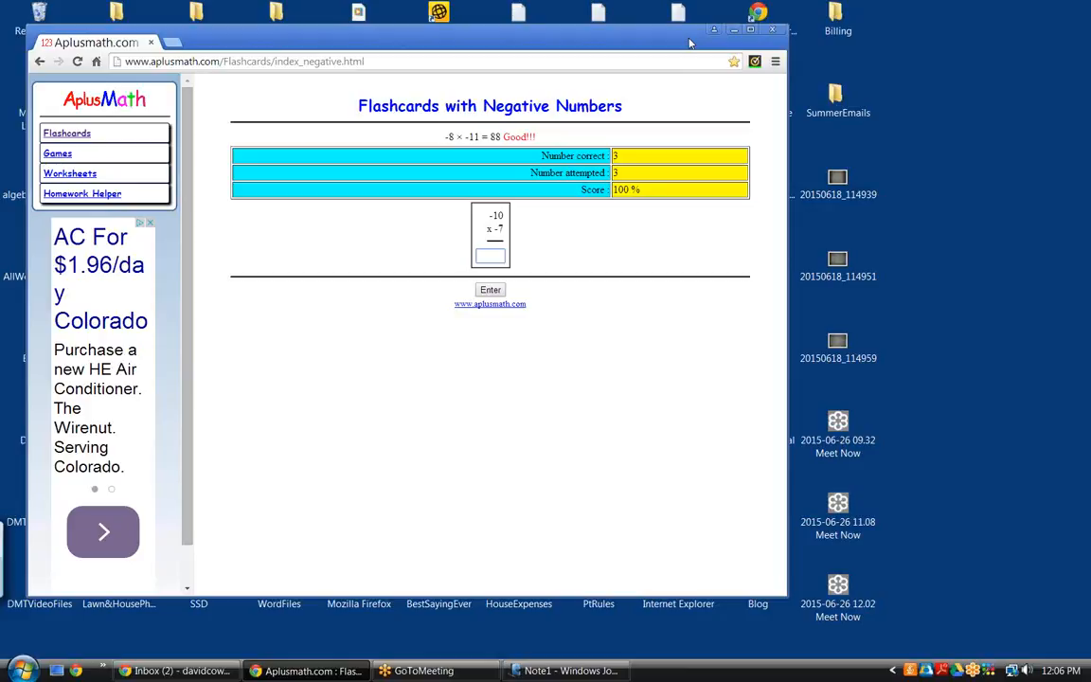
pyautogui.click(488, 288)
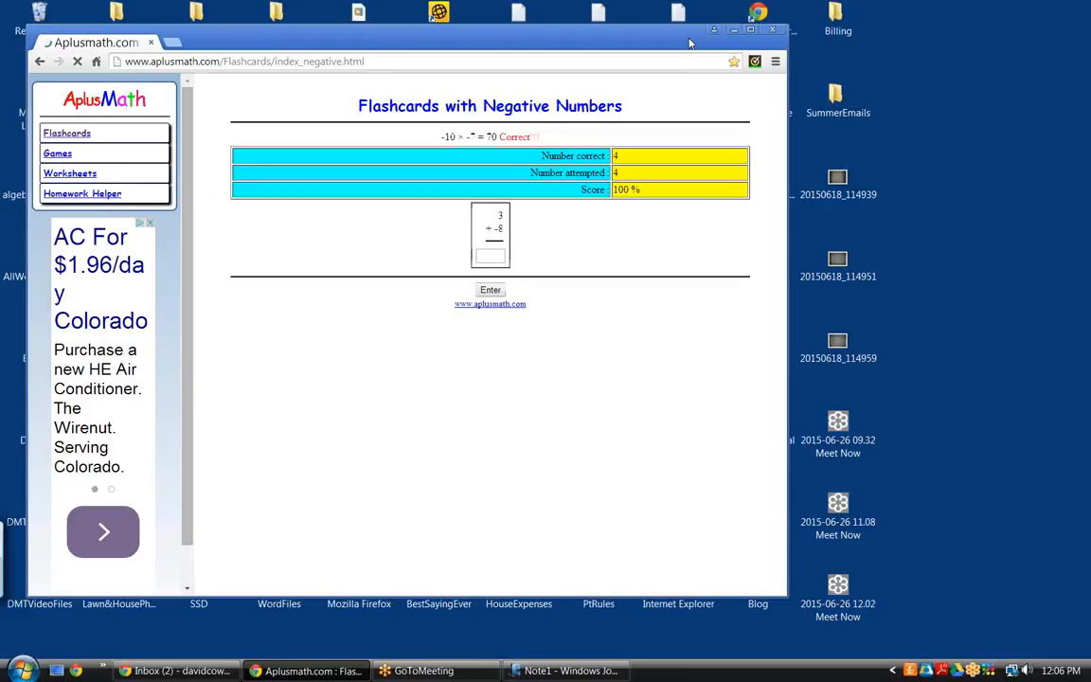
pyautogui.click(489, 288)
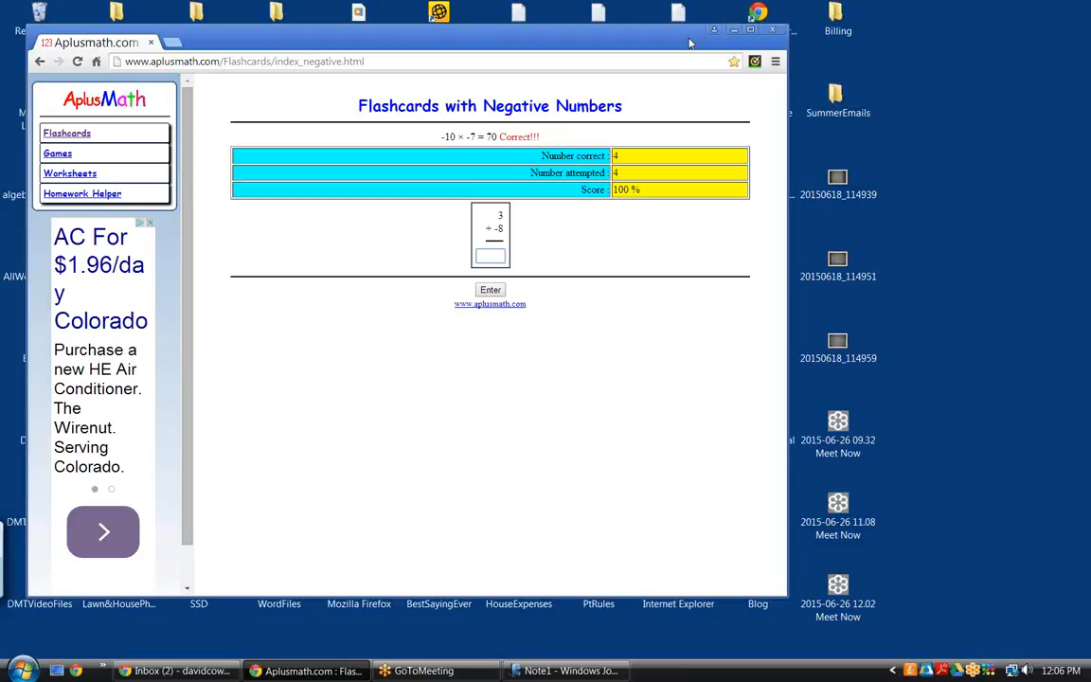
pyautogui.click(489, 258)
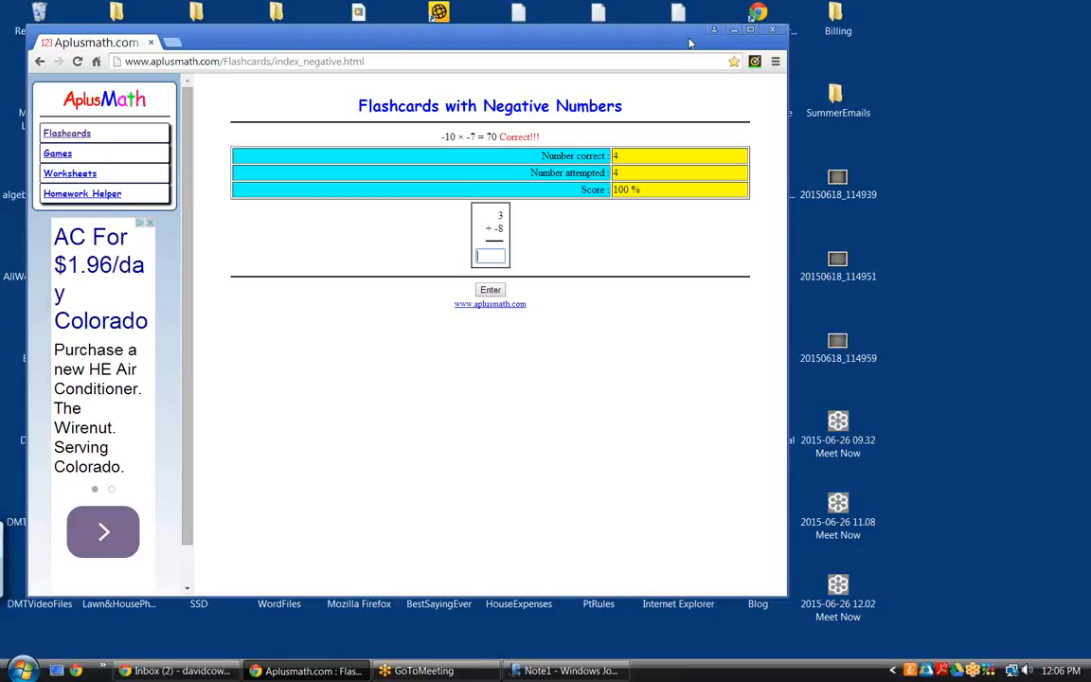
pyautogui.click(489, 288)
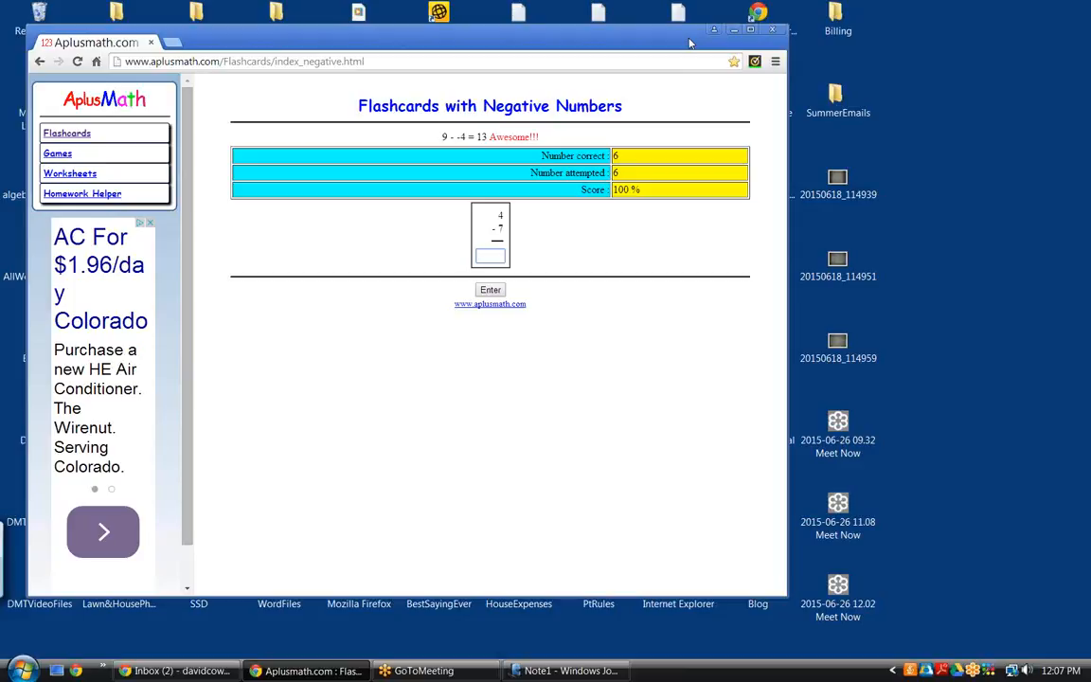
pyautogui.click(489, 256)
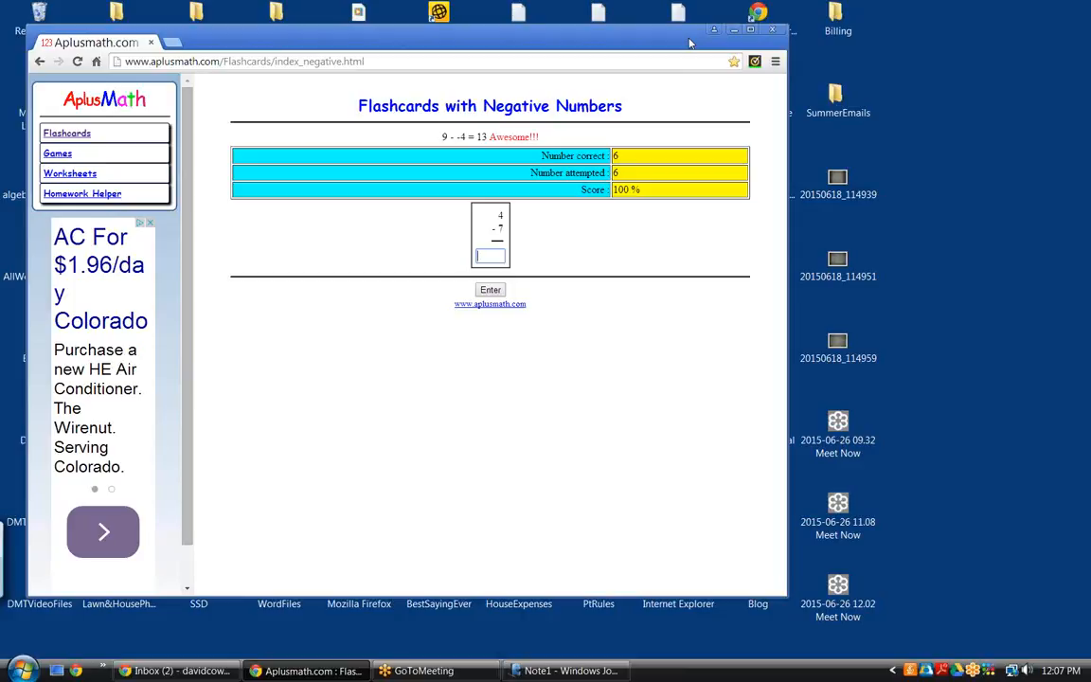
pyautogui.click(489, 256)
pyautogui.write('-3')
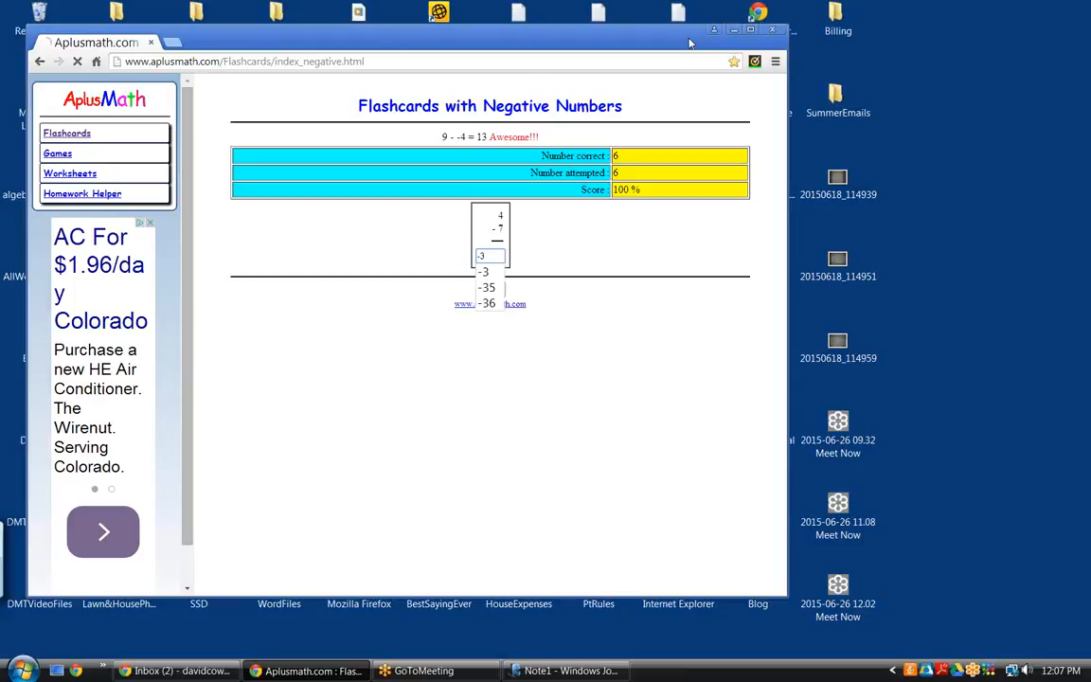
pyautogui.click(489, 272)
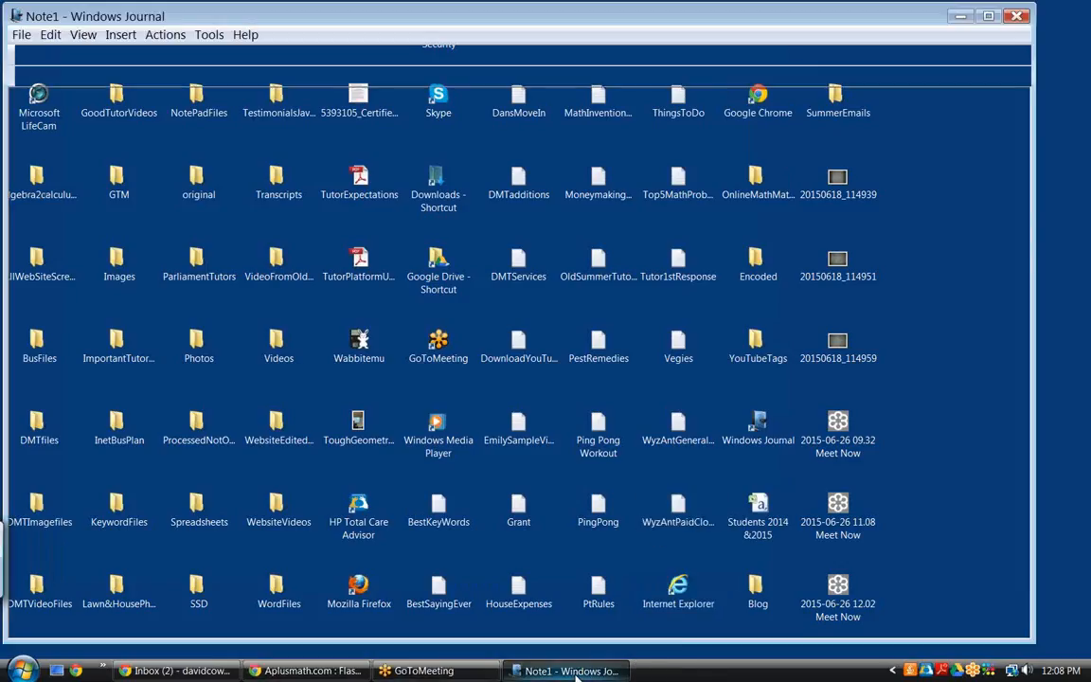
# Back in Journal, handwrite the row 3, 6, 9, 12, 15, 18 … 27, 30 across the top of a fresh page
pyautogui.click(565, 670)
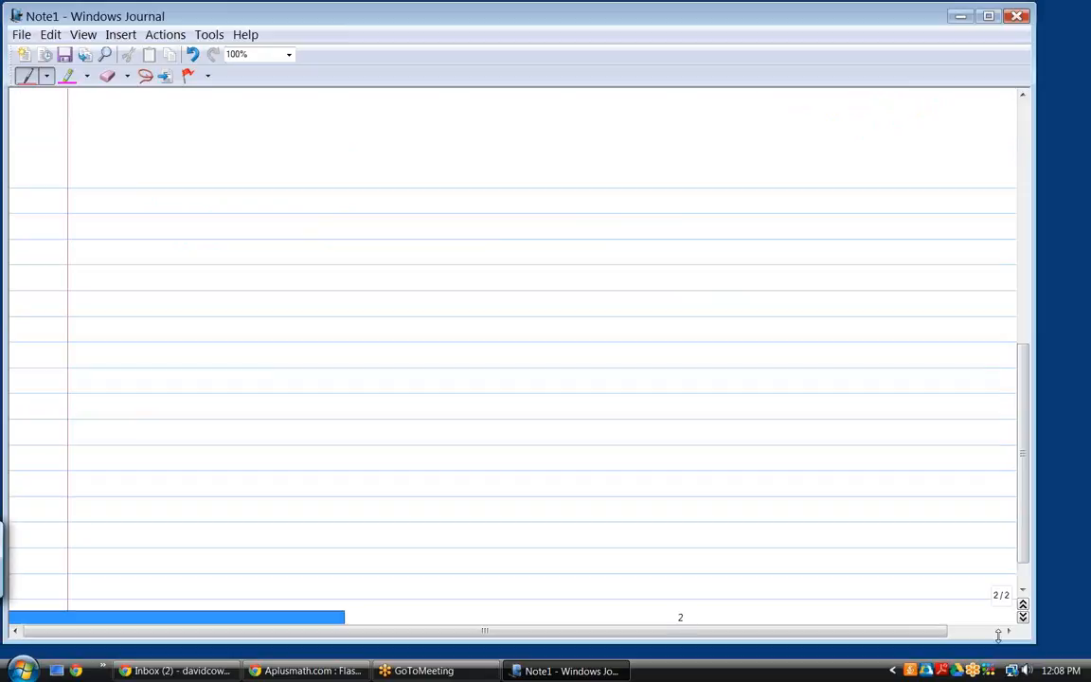
pyautogui.click(136, 155)
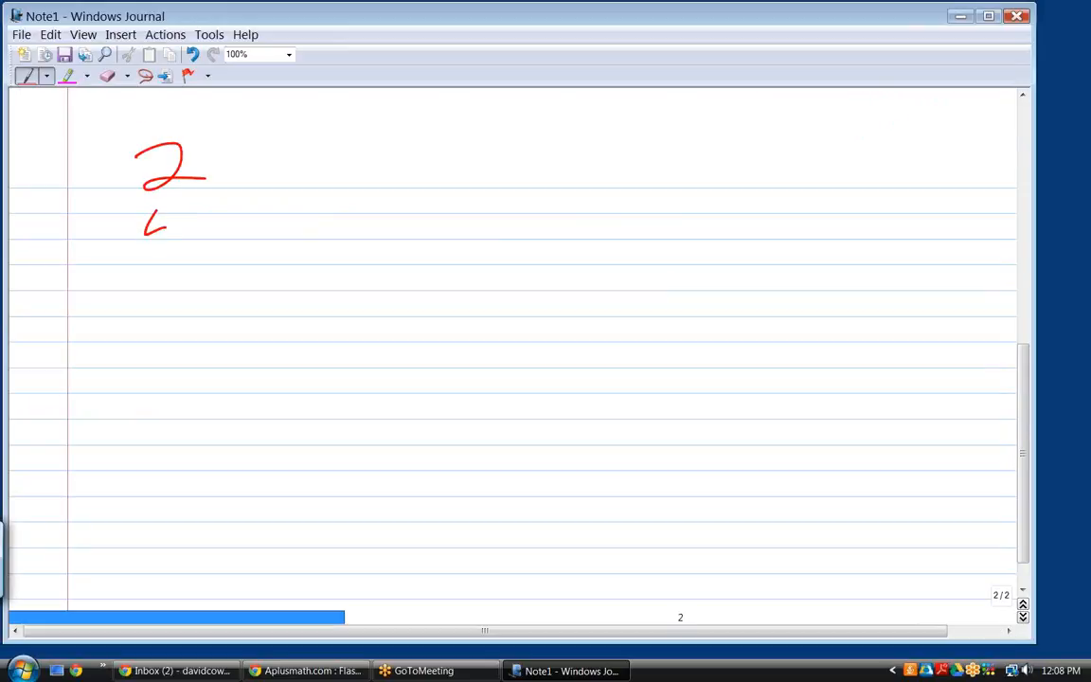
pyautogui.moveTo(174, 204); pyautogui.dragTo(166, 262)
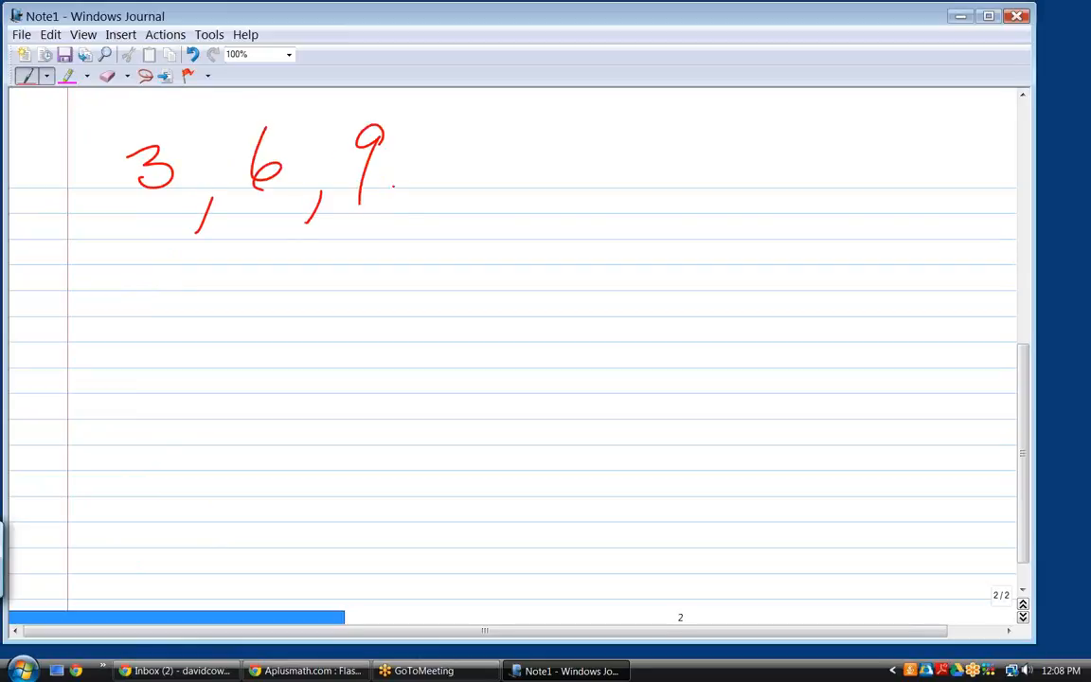
pyautogui.moveTo(412, 199); pyautogui.dragTo(402, 236)
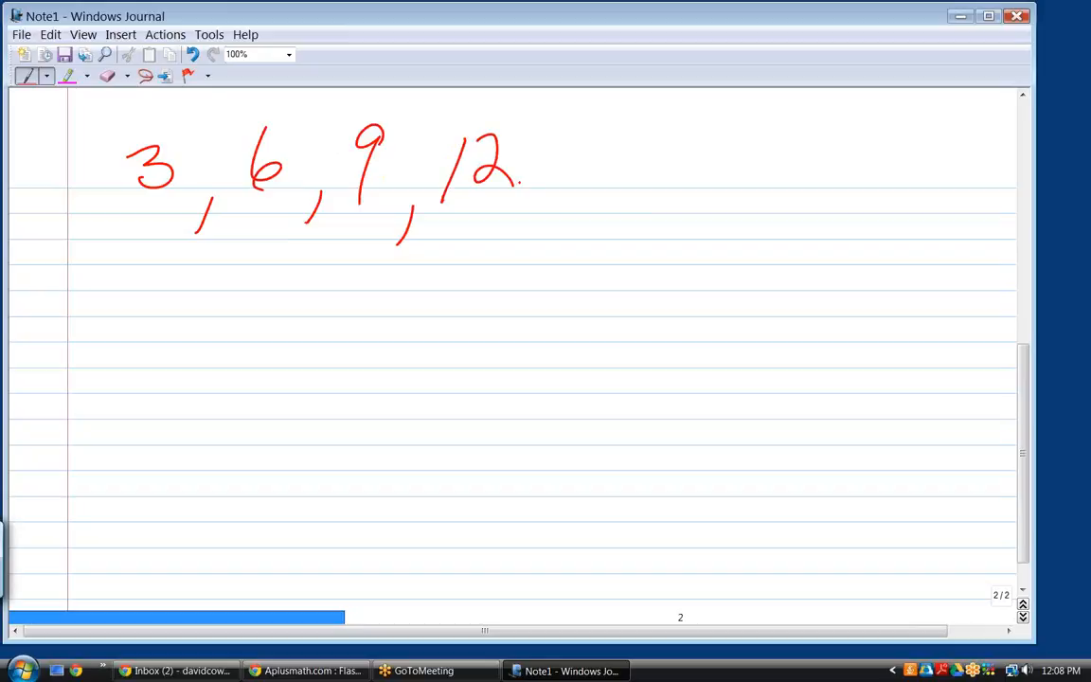
pyautogui.moveTo(530, 190); pyautogui.dragTo(515, 224)
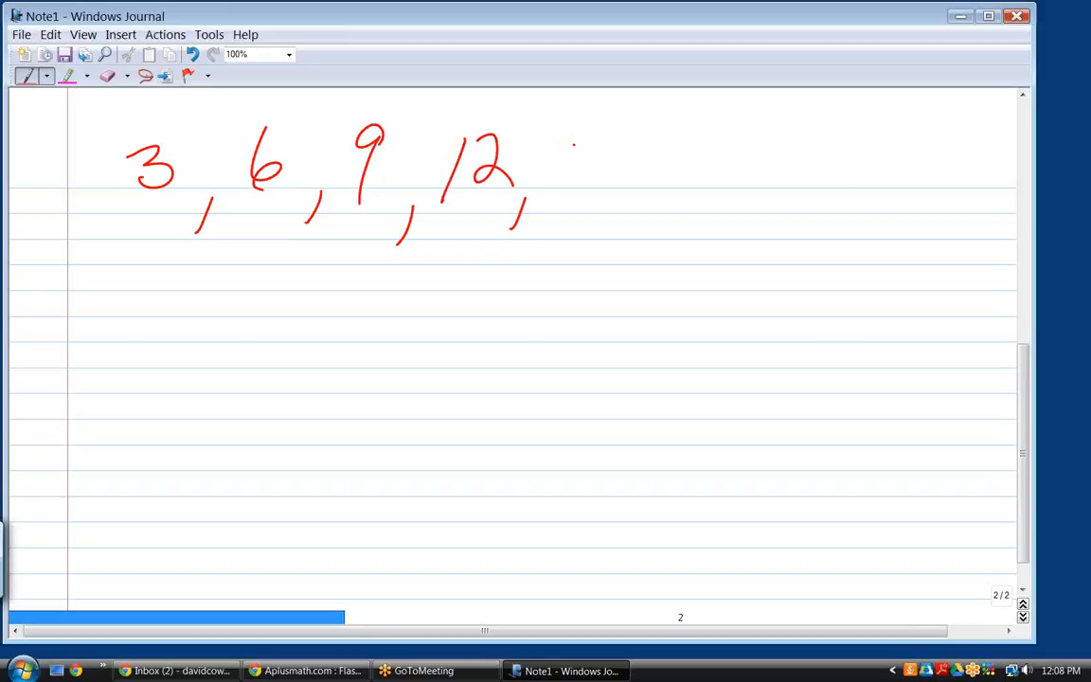
pyautogui.moveTo(564, 133); pyautogui.dragTo(648, 217)
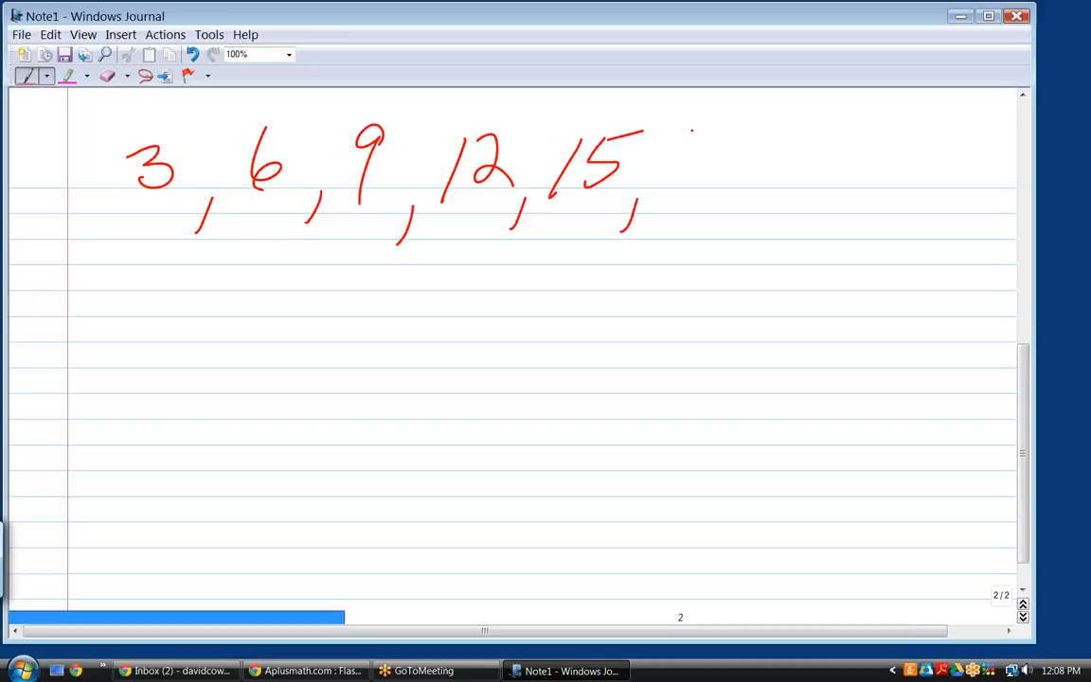
pyautogui.moveTo(691, 130); pyautogui.dragTo(680, 173)
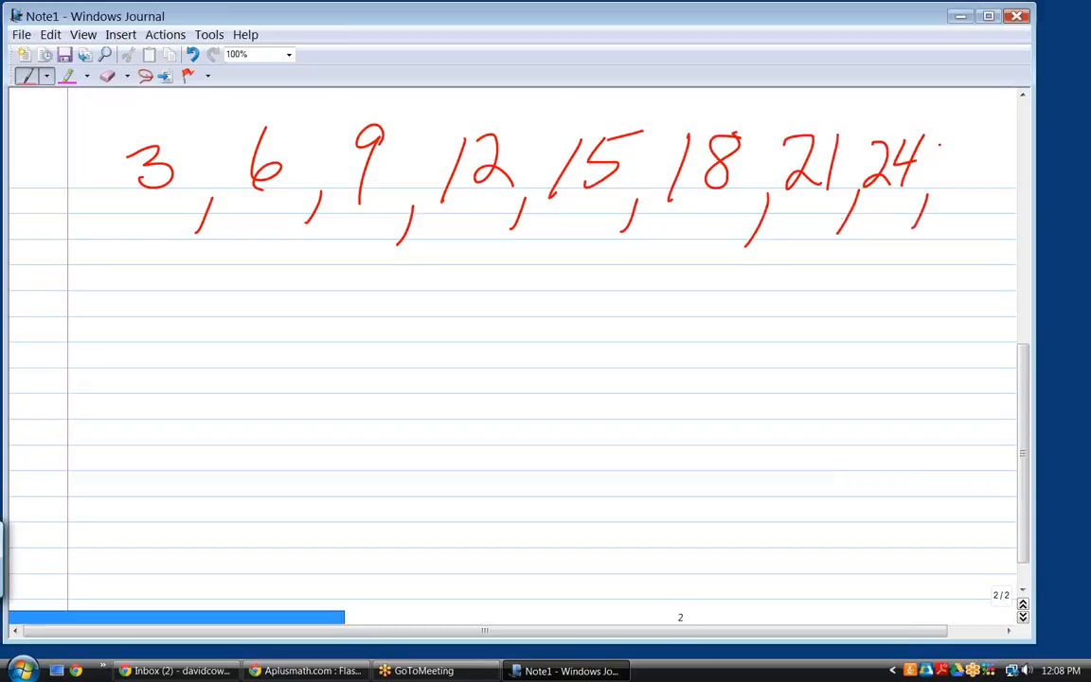
pyautogui.moveTo(938, 142); pyautogui.dragTo(975, 199)
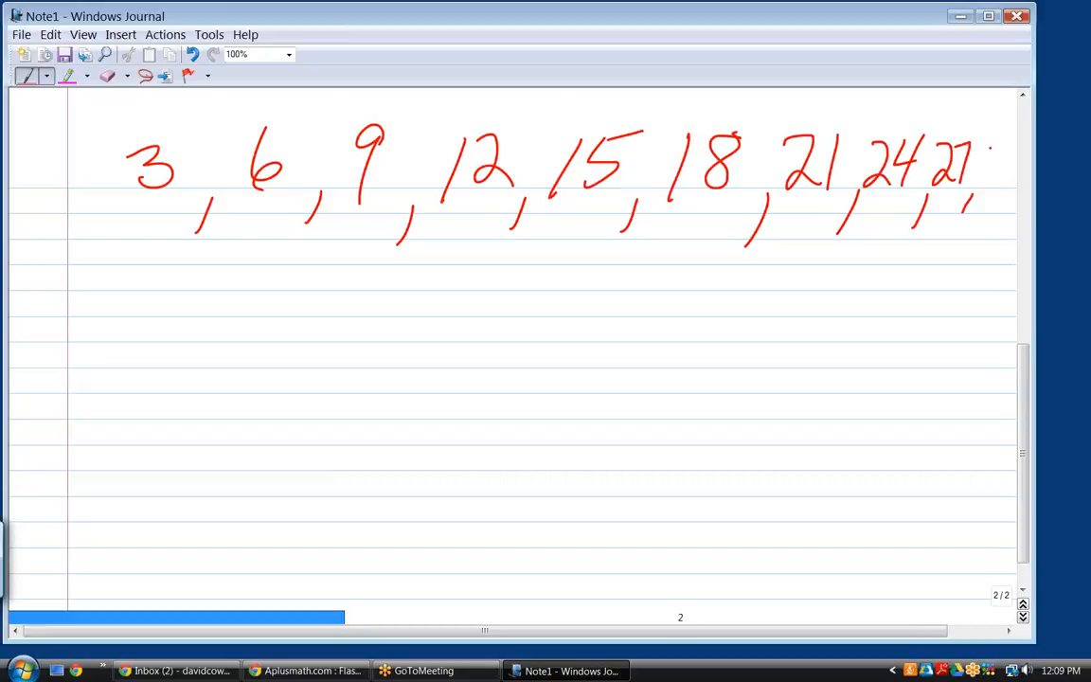
pyautogui.moveTo(975, 152); pyautogui.dragTo(1014, 189)
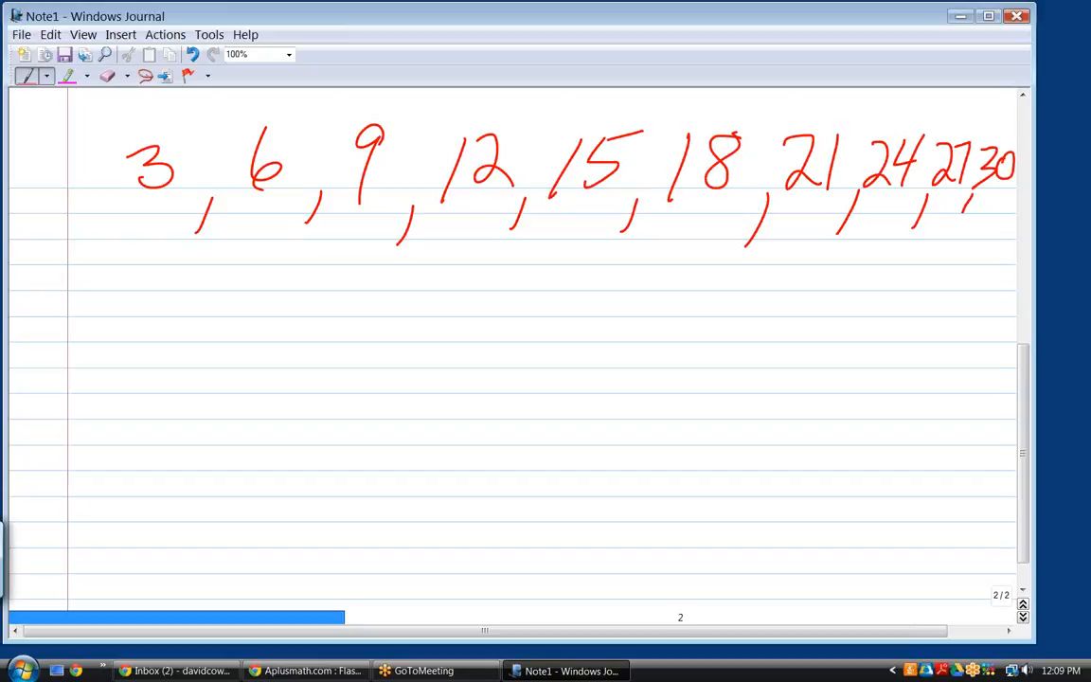
# Circle the 3 and 6, then erase the circles and the 3·7 scratch work, leaving the clean row
pyautogui.moveTo(170, 132); pyautogui.dragTo(142, 208)
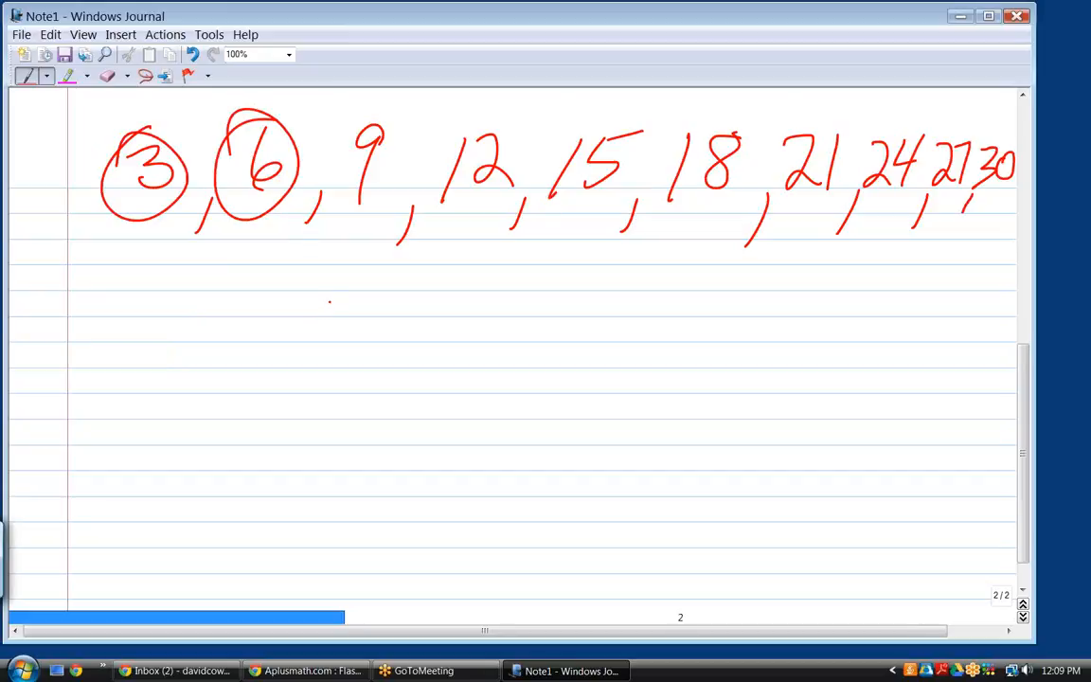
pyautogui.moveTo(341, 123); pyautogui.dragTo(398, 217)
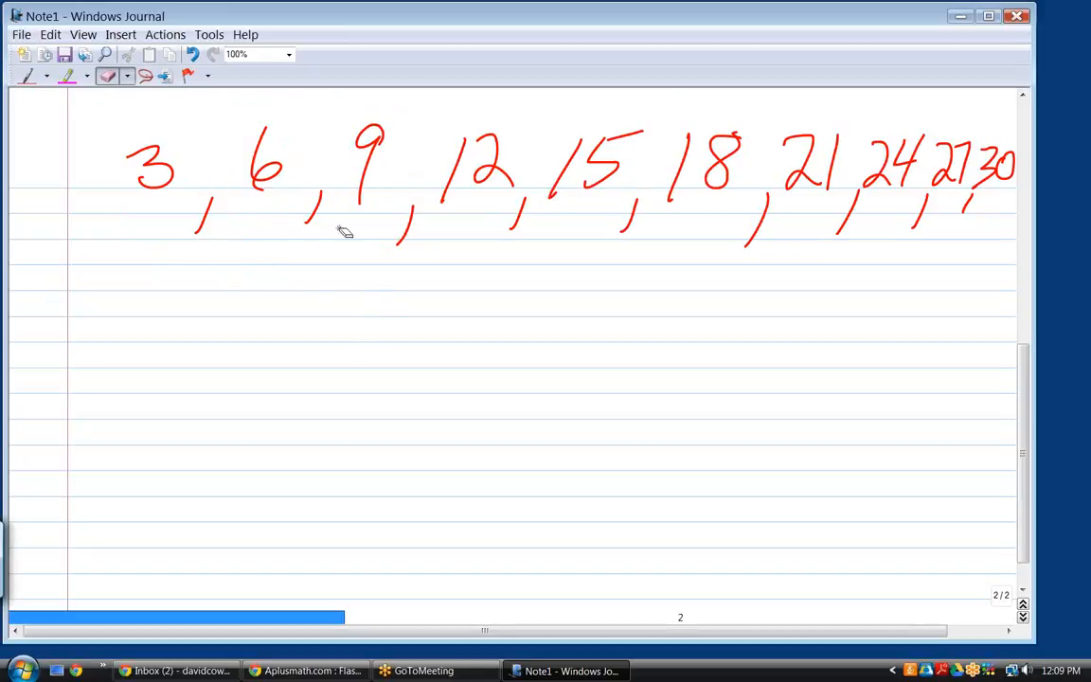
pyautogui.moveTo(490, 212)
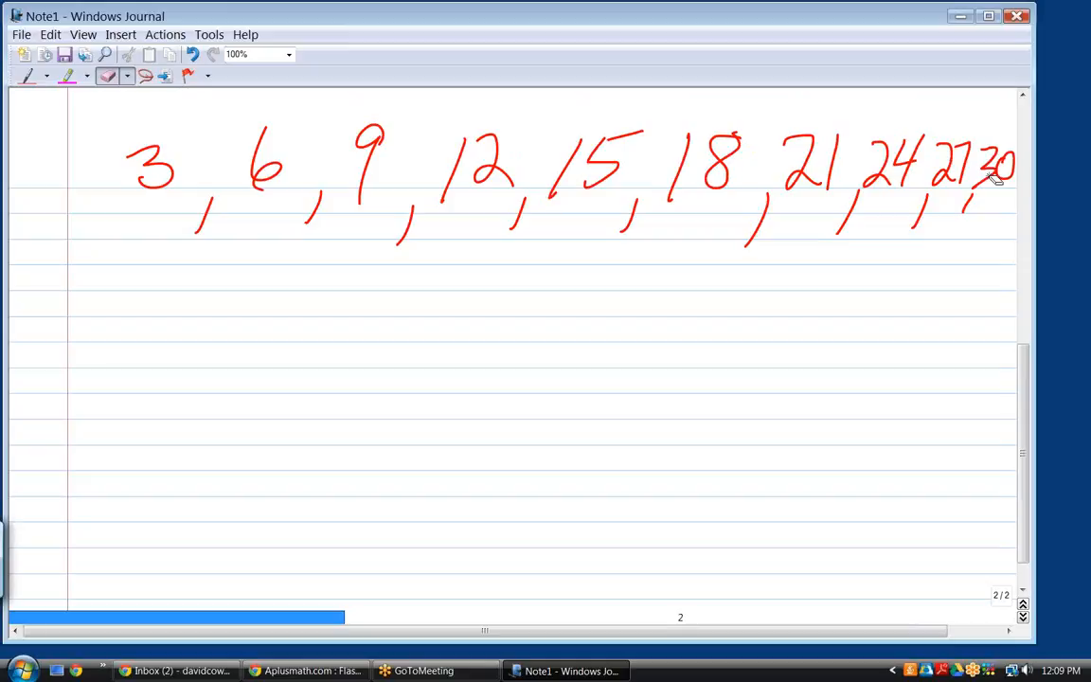
pyautogui.moveTo(64, 91)
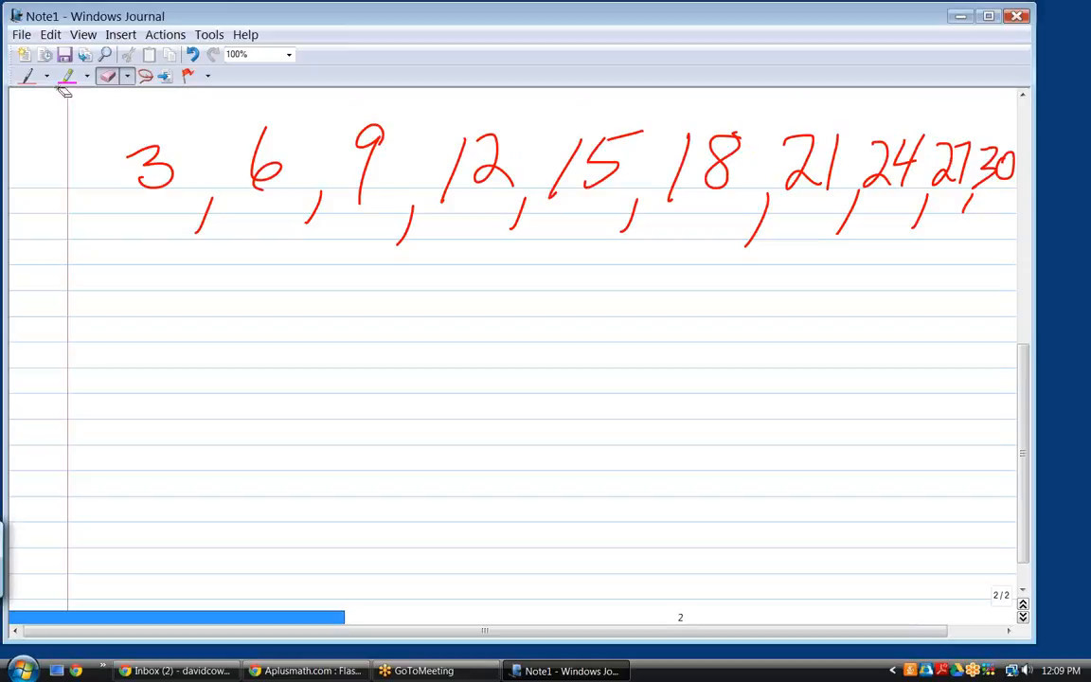
pyautogui.click(26, 76)
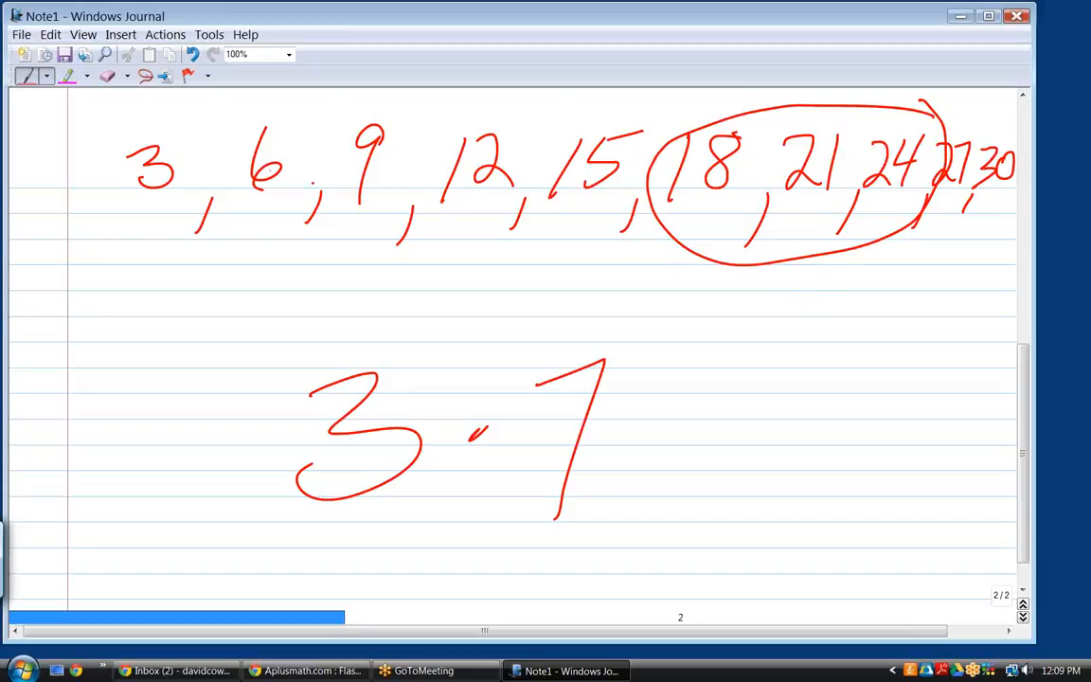
pyautogui.click(106, 76)
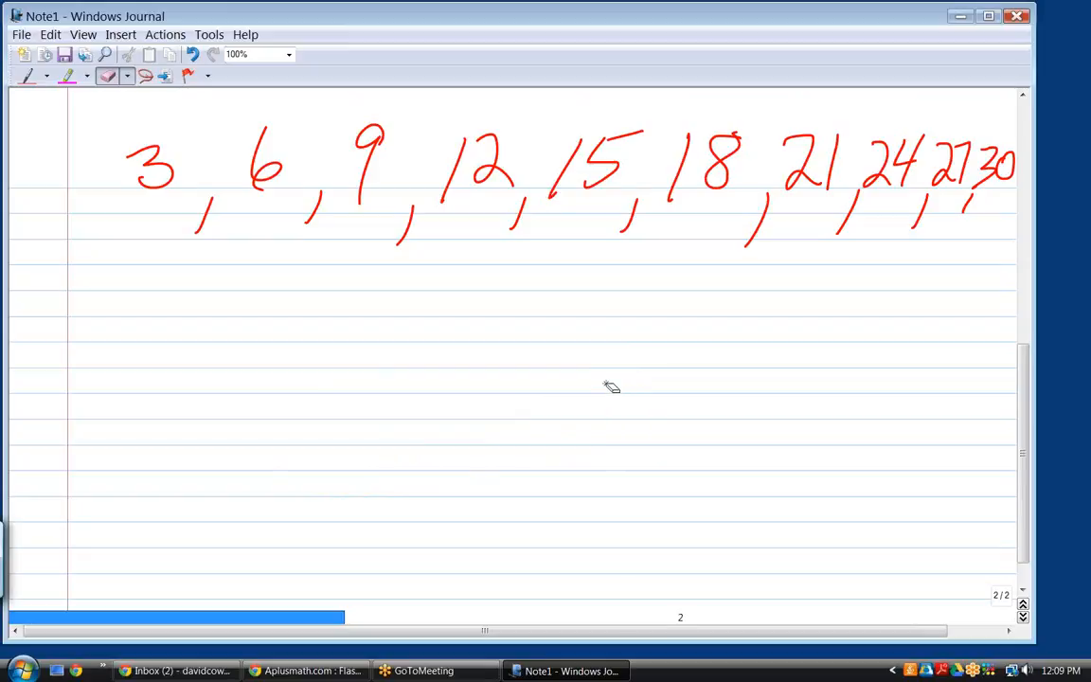
pyautogui.moveTo(781, 212)
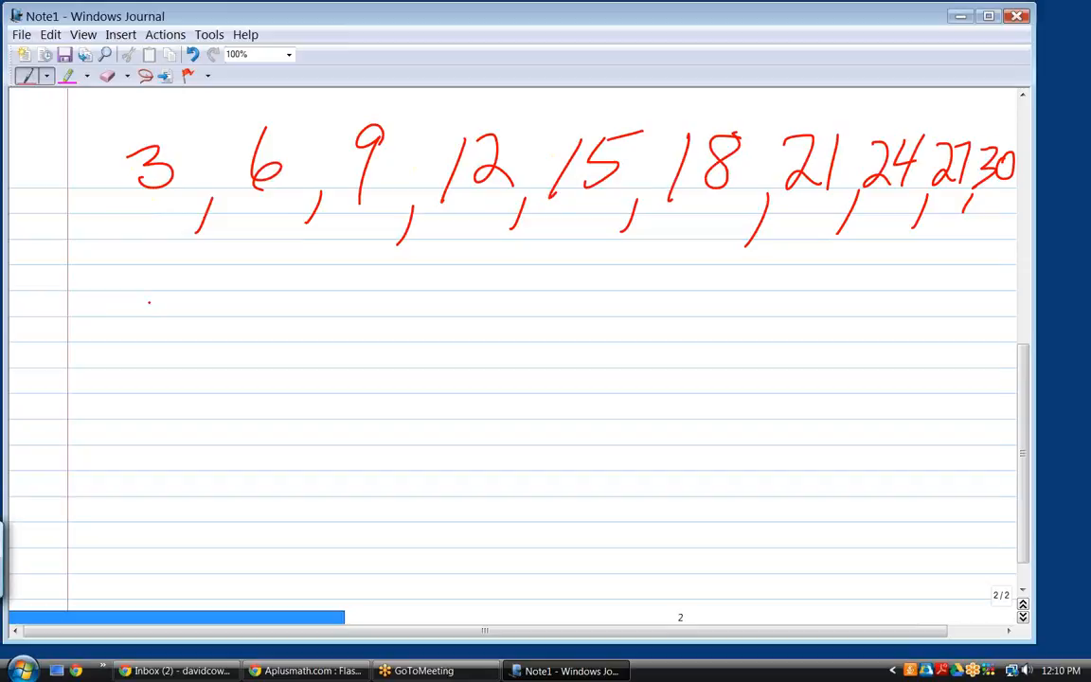
# Handwrite the multiples of 4 (4, 8, 12 … 28, 32) beneath the row of threes
pyautogui.moveTo(155, 280); pyautogui.dragTo(136, 356)
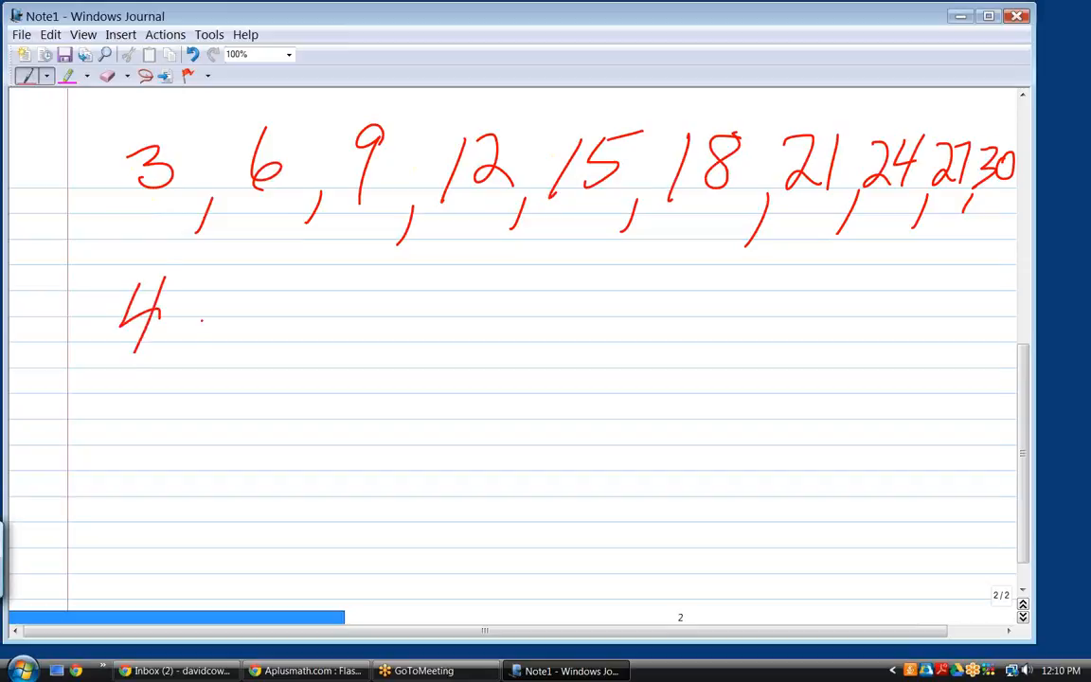
pyautogui.moveTo(174, 341); pyautogui.dragTo(190, 389)
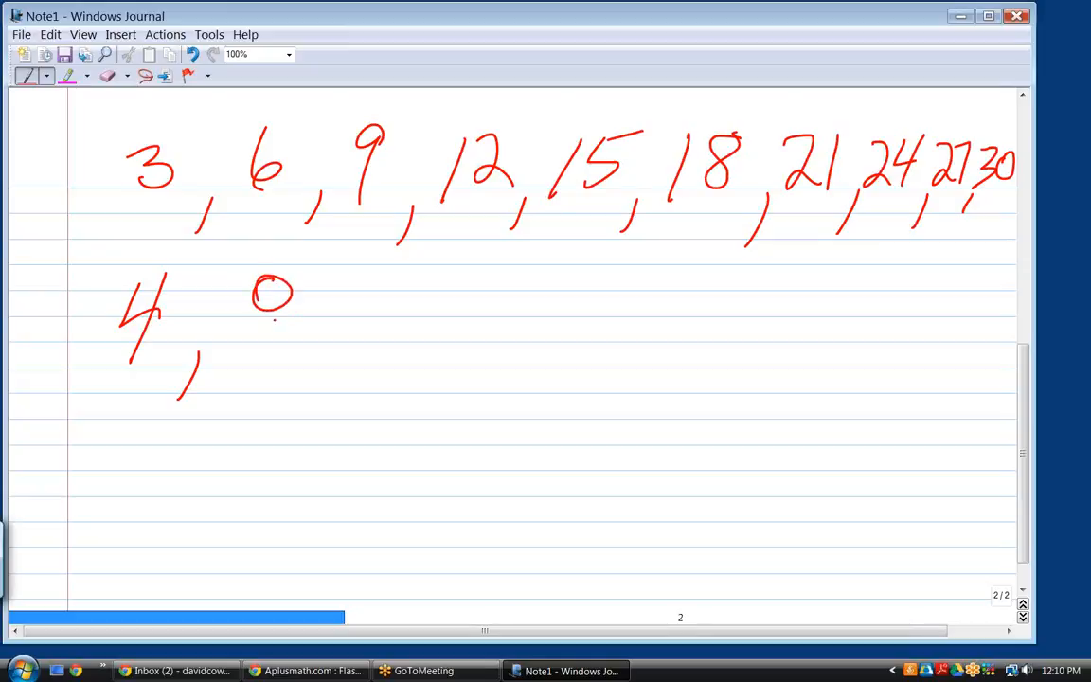
pyautogui.moveTo(269, 285); pyautogui.dragTo(284, 350)
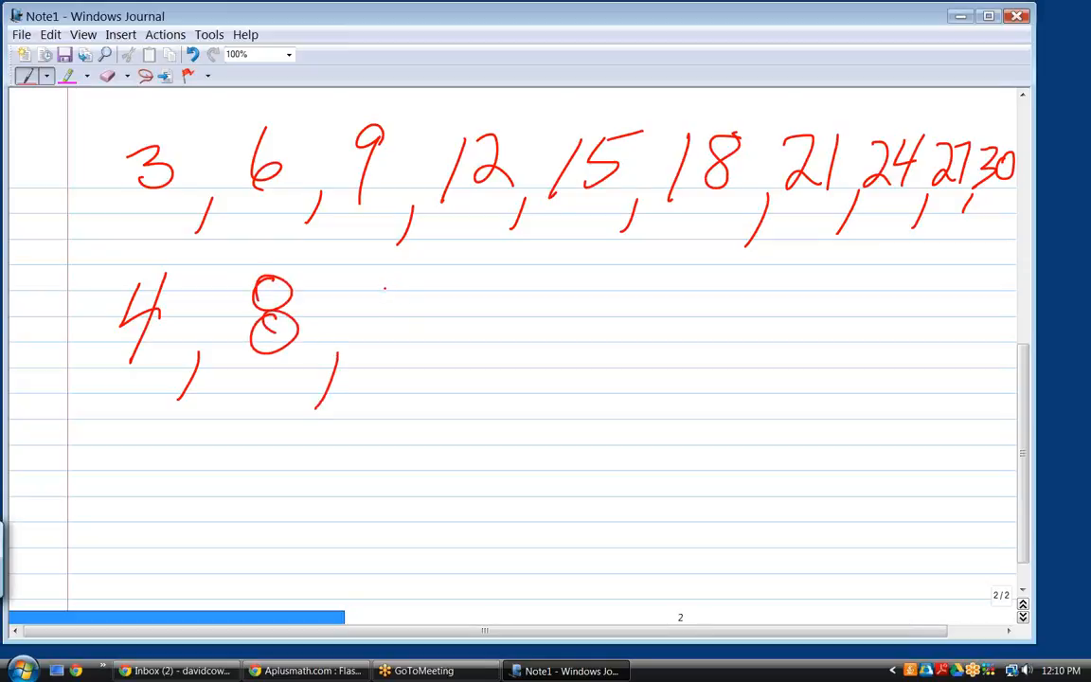
pyautogui.moveTo(388, 284); pyautogui.dragTo(378, 363)
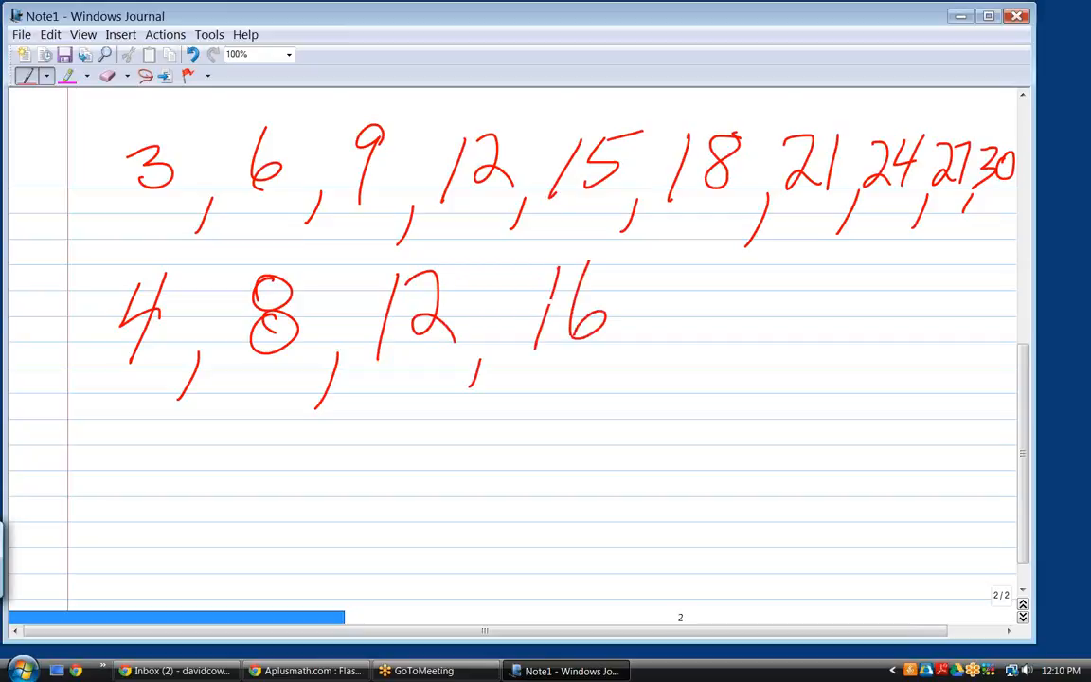
pyautogui.moveTo(625, 360); pyautogui.dragTo(610, 398)
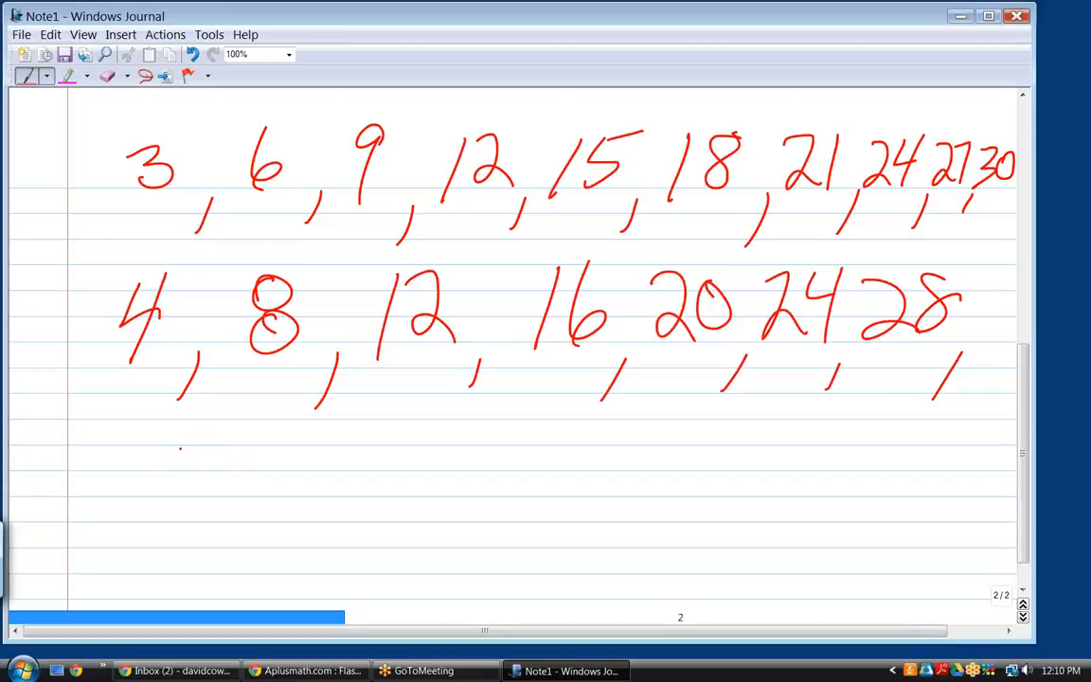
pyautogui.moveTo(180, 440); pyautogui.dragTo(237, 496)
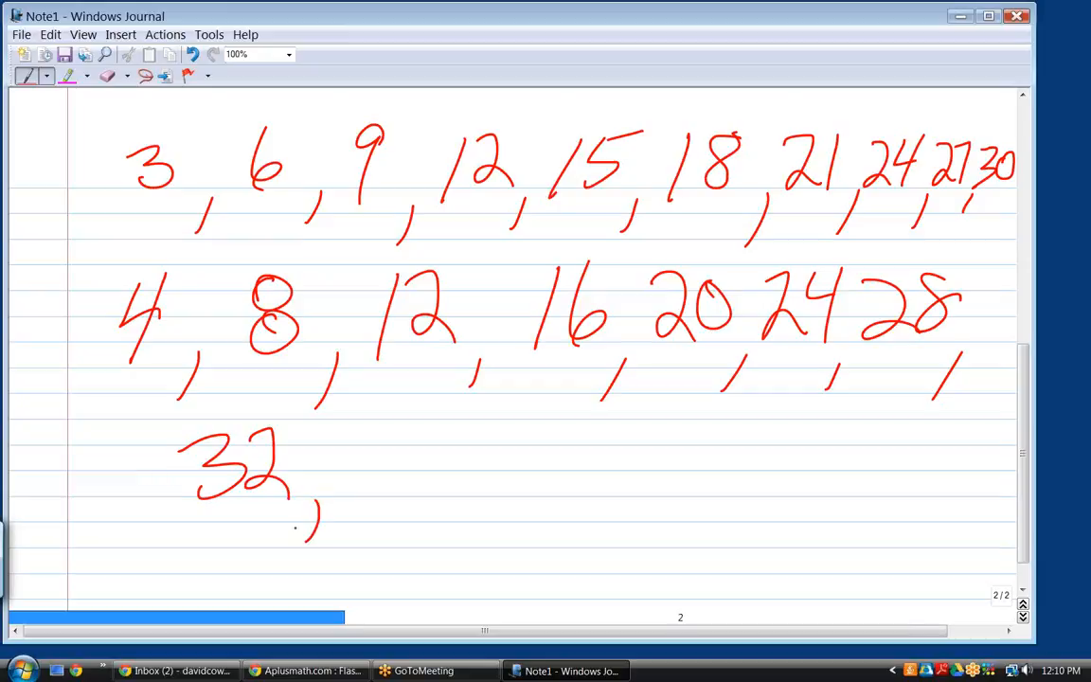
pyautogui.moveTo(350, 432); pyautogui.dragTo(388, 469)
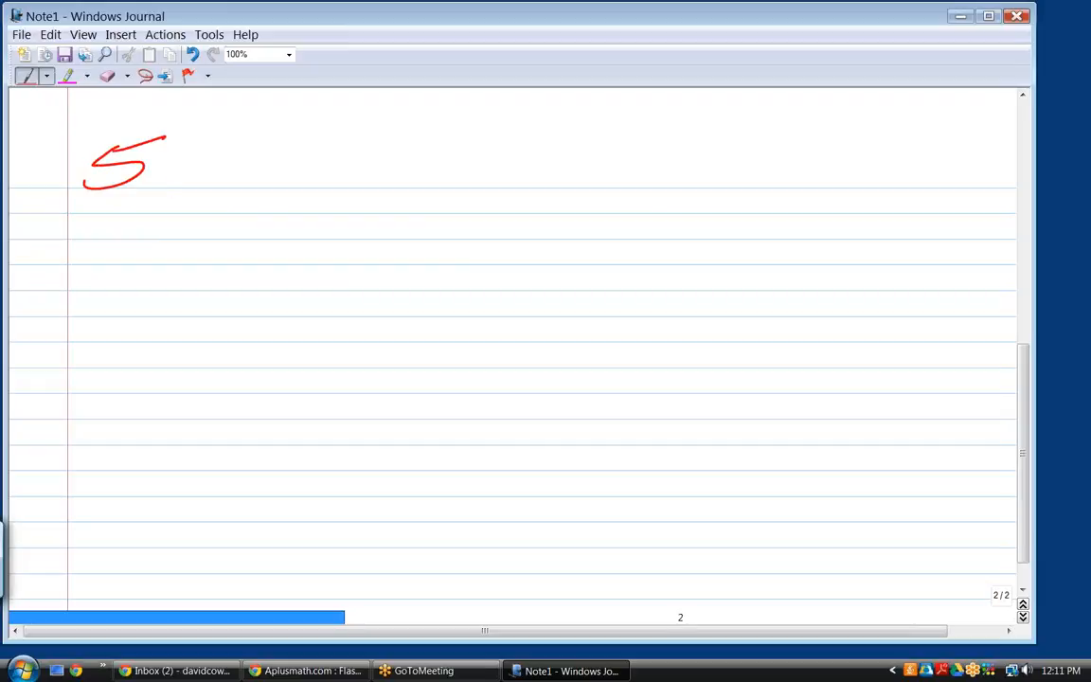
# Handwrite 5·7 = 35 near the page centre, then erase it to leave the page blank
pyautogui.moveTo(174, 185); pyautogui.dragTo(148, 227)
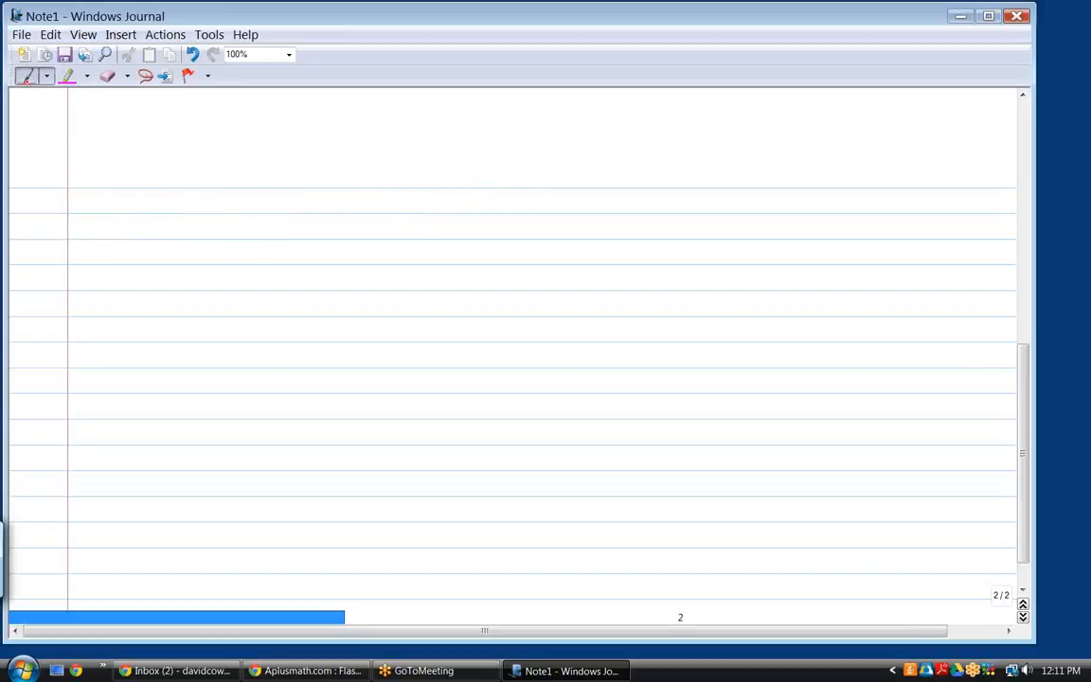
pyautogui.moveTo(201, 265); pyautogui.dragTo(235, 246)
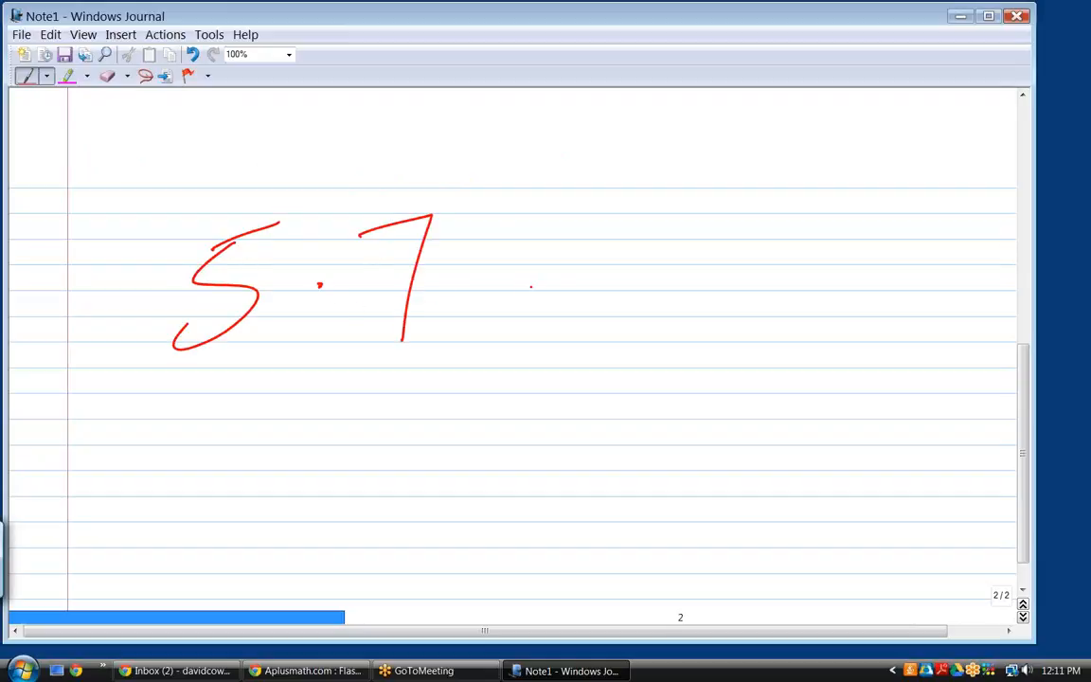
pyautogui.moveTo(515, 255); pyautogui.dragTo(564, 280)
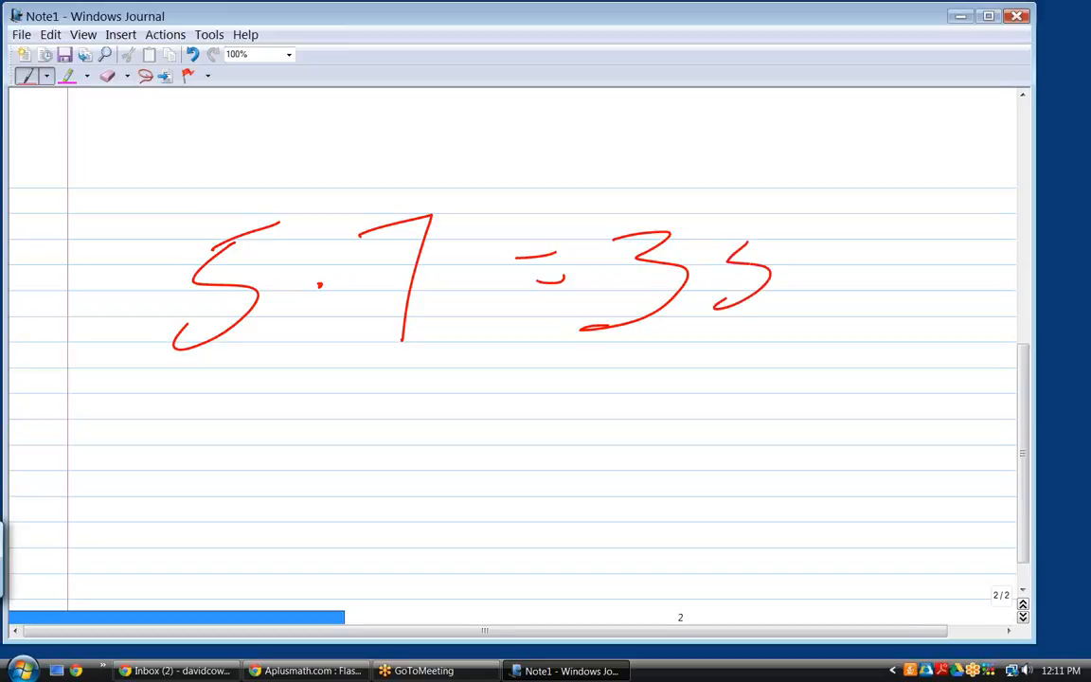
pyautogui.moveTo(749, 248); pyautogui.dragTo(830, 217)
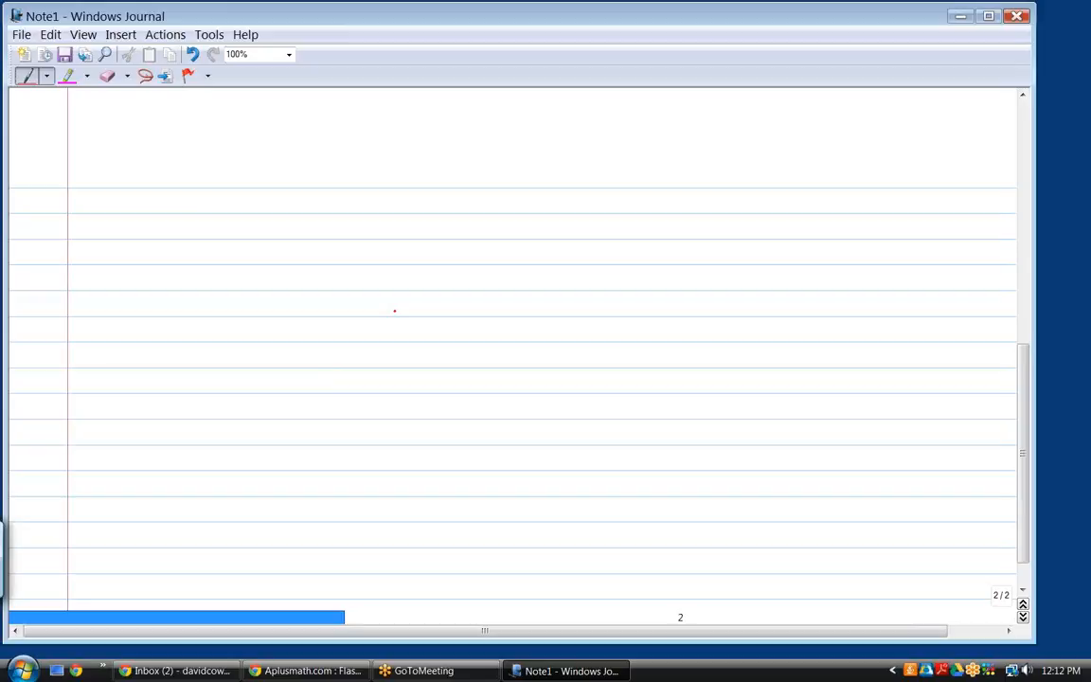
# Write 9·7 with the 7 circled, clear it, and handwrite 6, 7, 8 on the page
pyautogui.moveTo(275, 213); pyautogui.dragTo(248, 356)
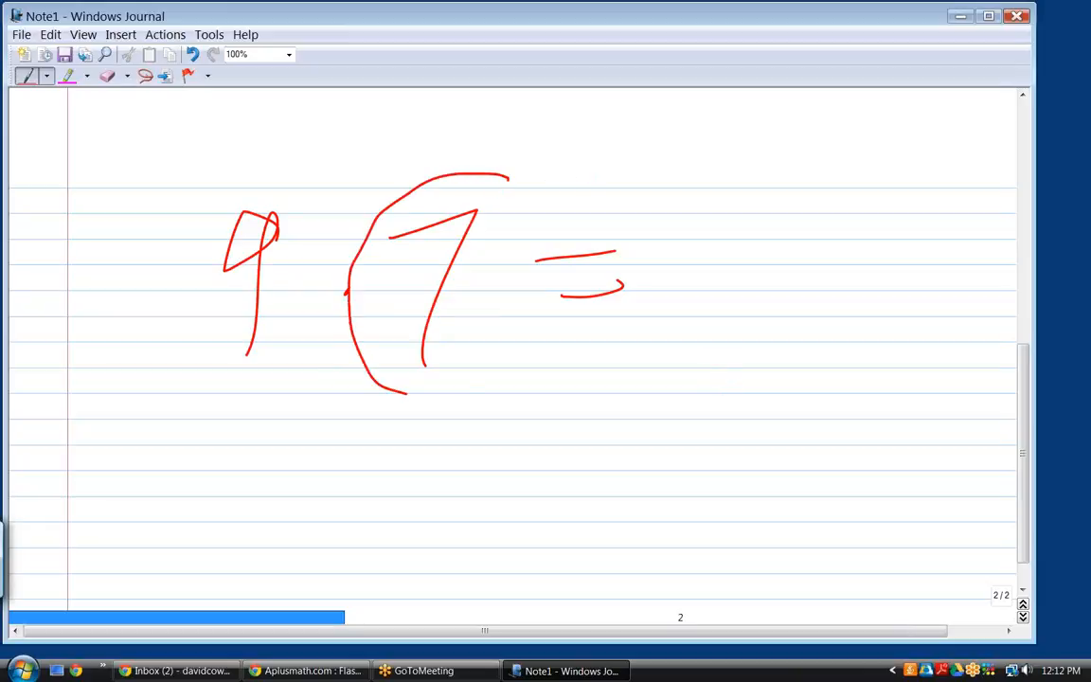
pyautogui.moveTo(507, 172); pyautogui.dragTo(435, 401)
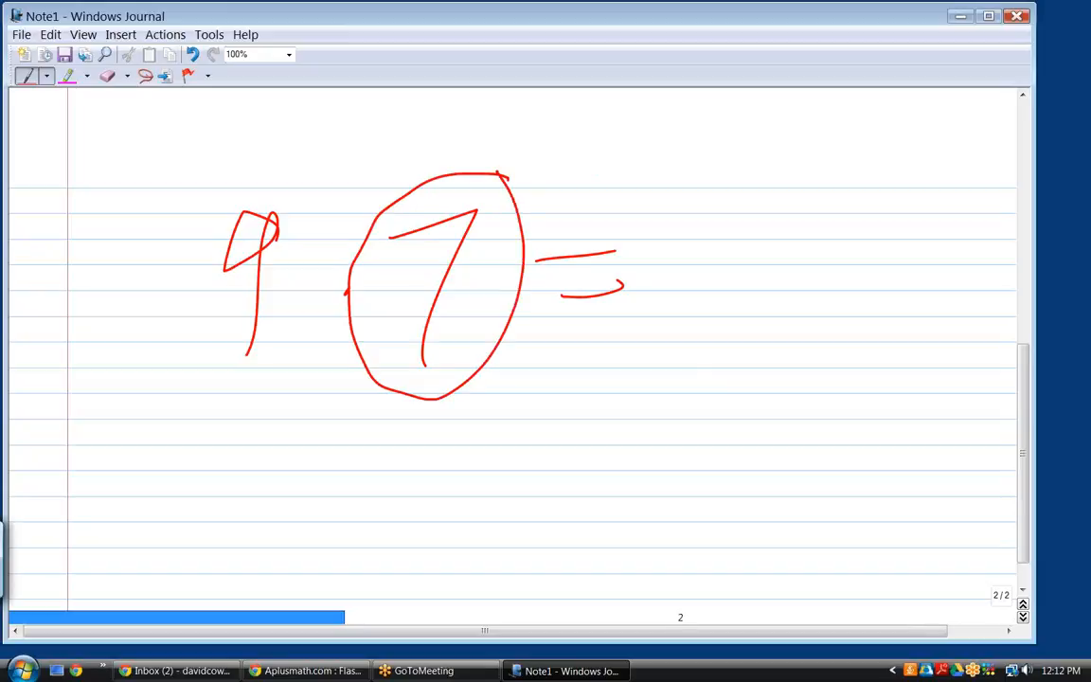
pyautogui.moveTo(739, 189); pyautogui.dragTo(716, 326)
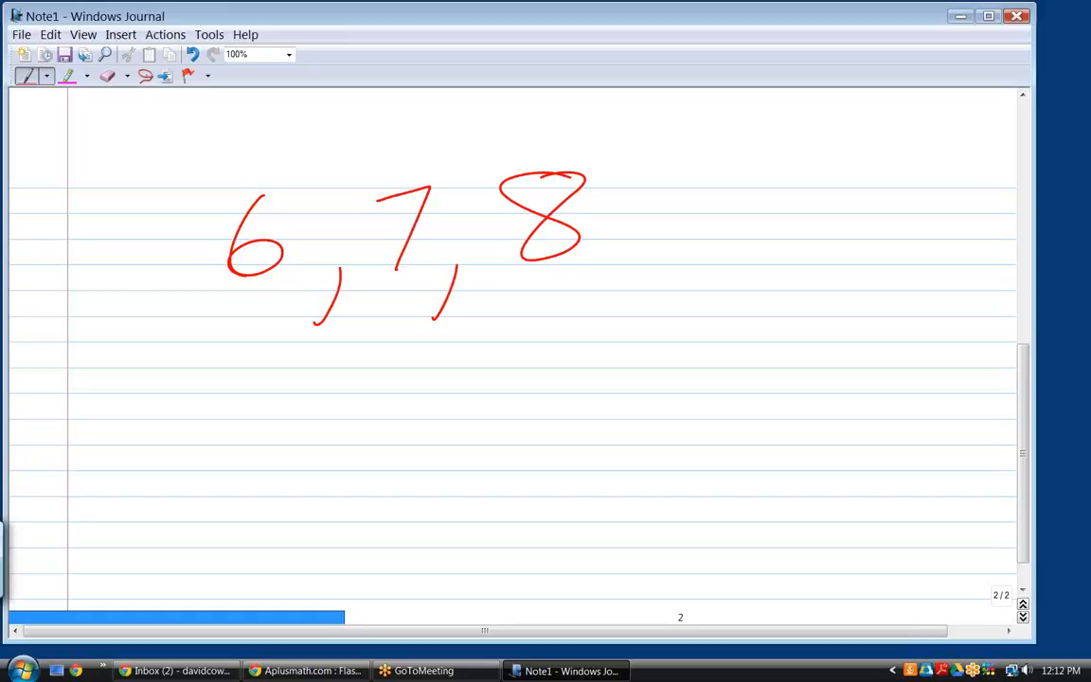
pyautogui.moveTo(613, 91)
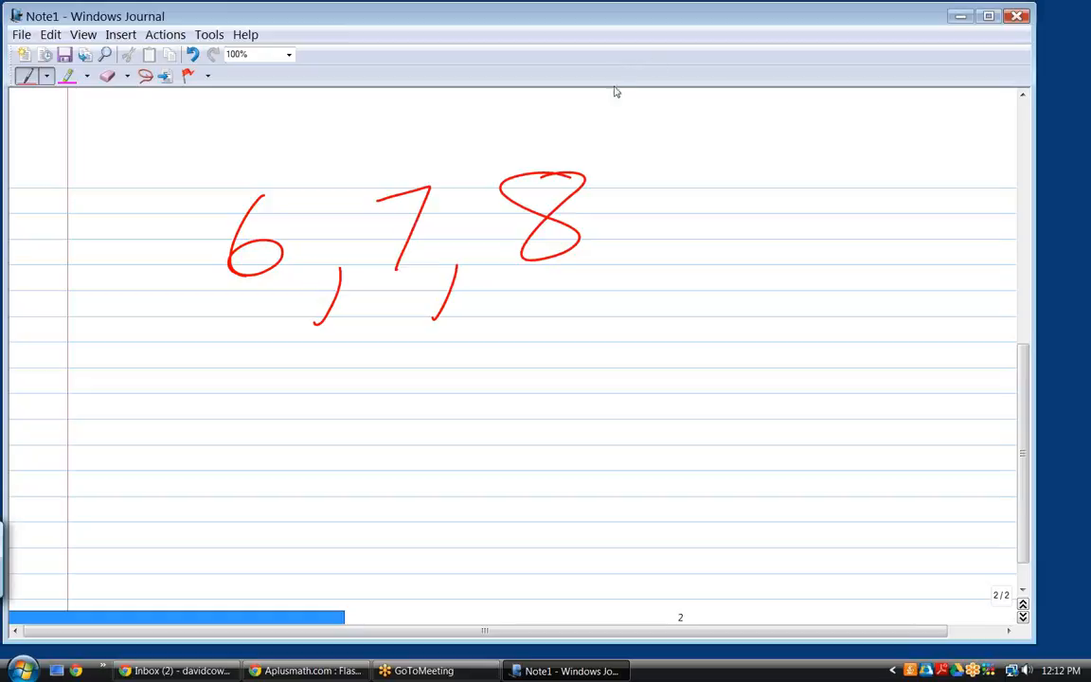
# Circle 6, 7, 8 and write 6·6=36, 6·7=42 and the start of 6·8 below, then clear back to plain 6, 7, 8
pyautogui.moveTo(492, 91); pyautogui.dragTo(398, 360)
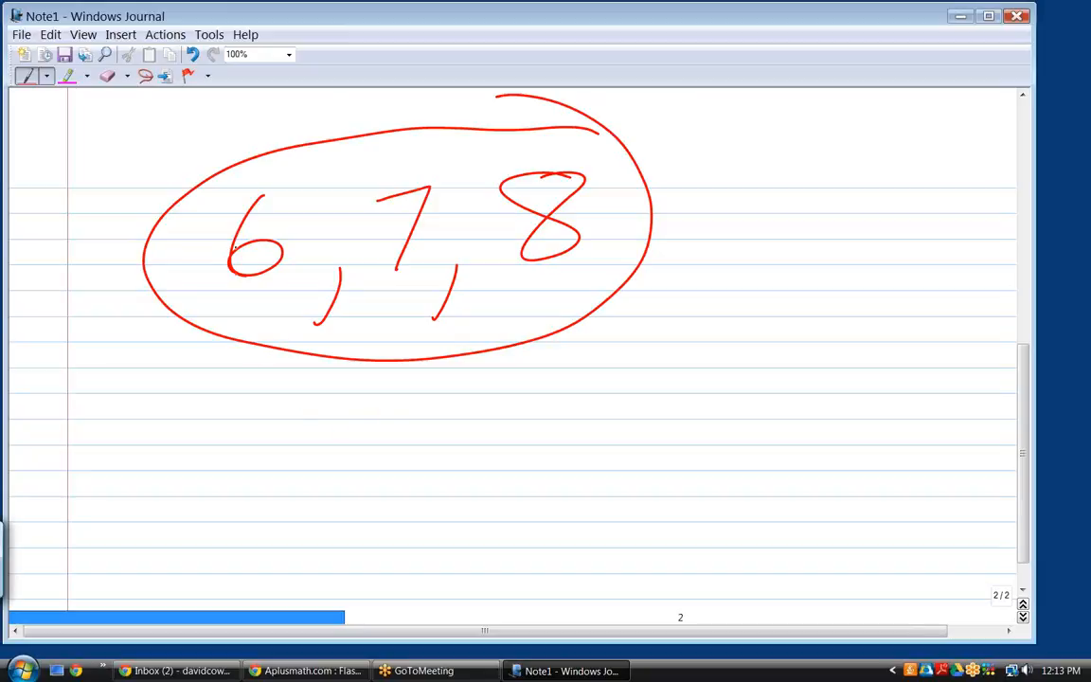
pyautogui.moveTo(321, 388); pyautogui.dragTo(293, 502)
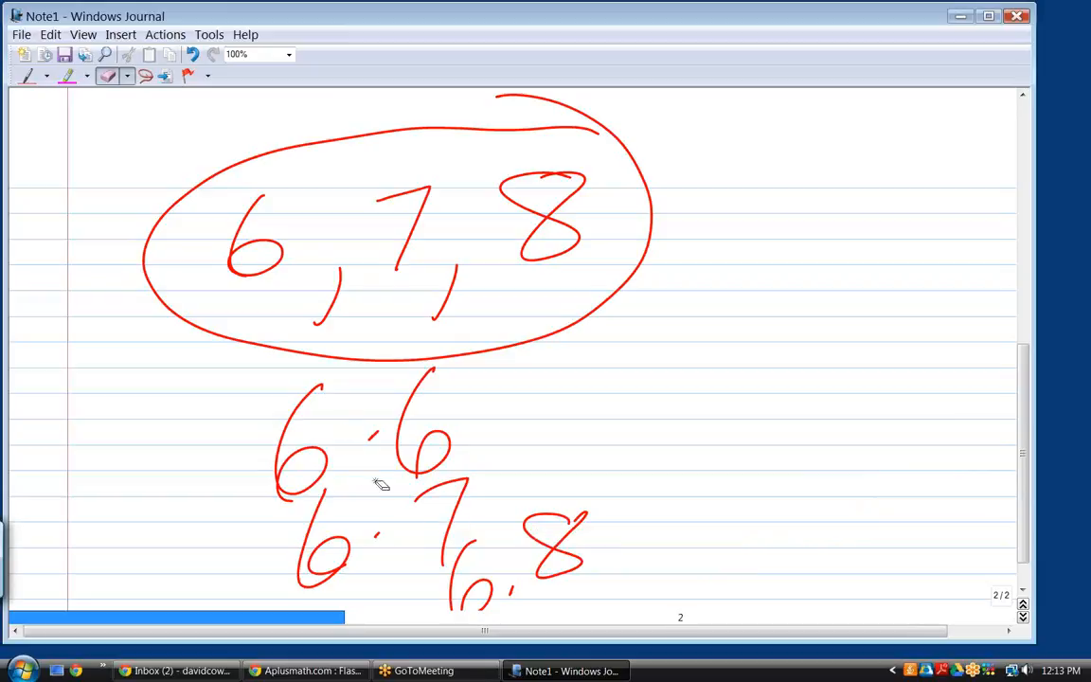
pyautogui.moveTo(345, 307)
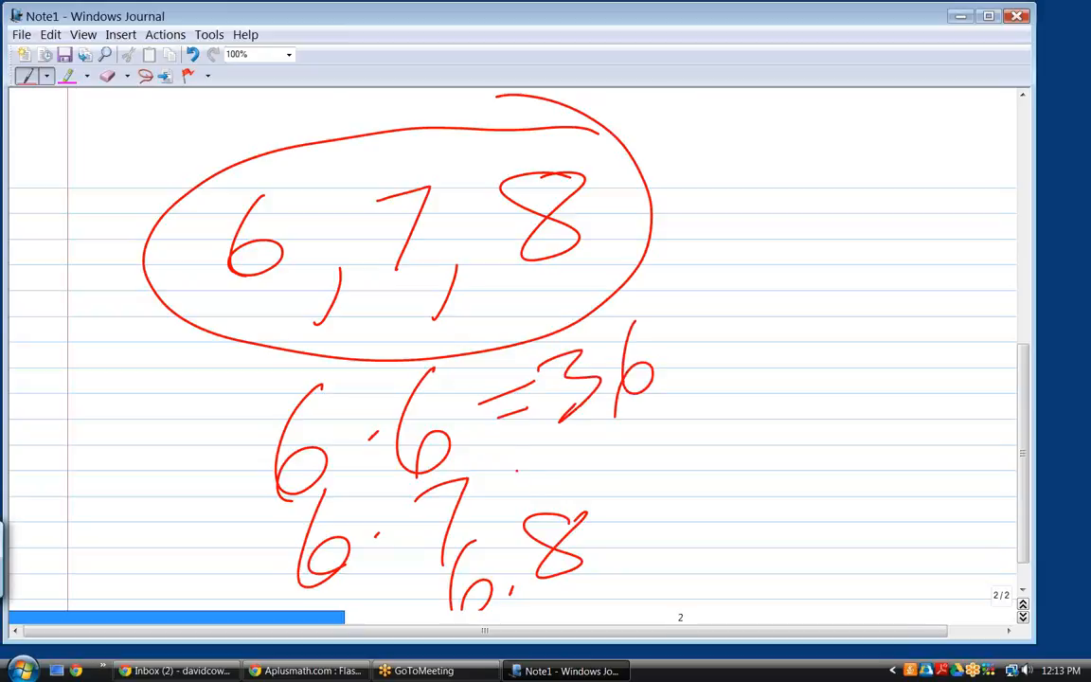
pyautogui.moveTo(502, 464); pyautogui.dragTo(540, 483)
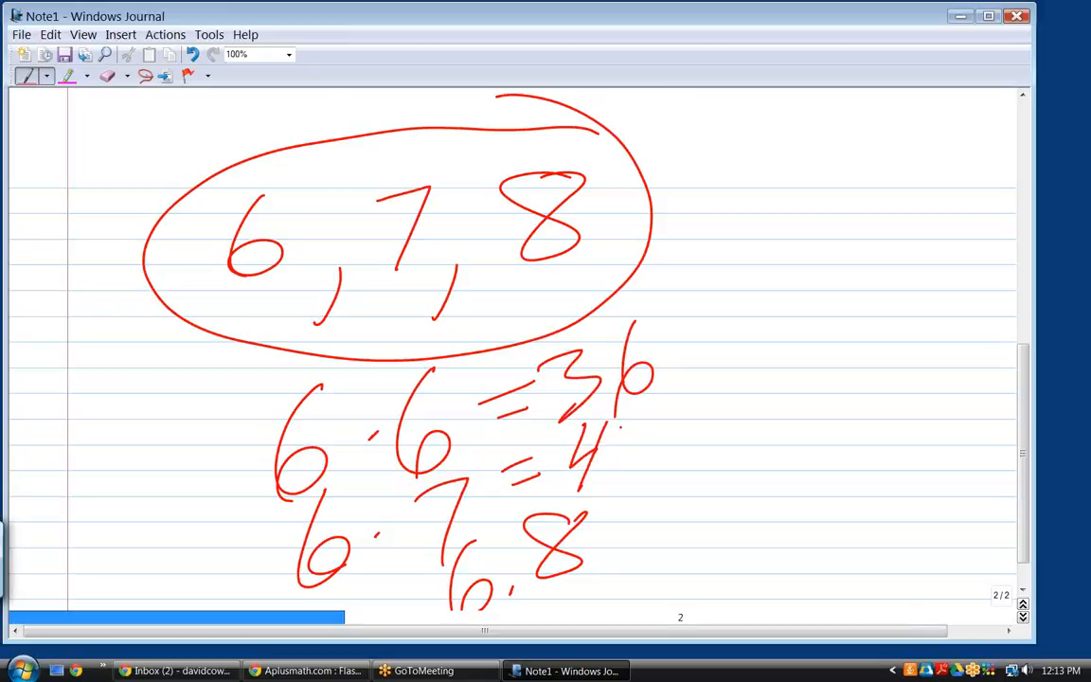
pyautogui.moveTo(625, 417); pyautogui.dragTo(692, 464)
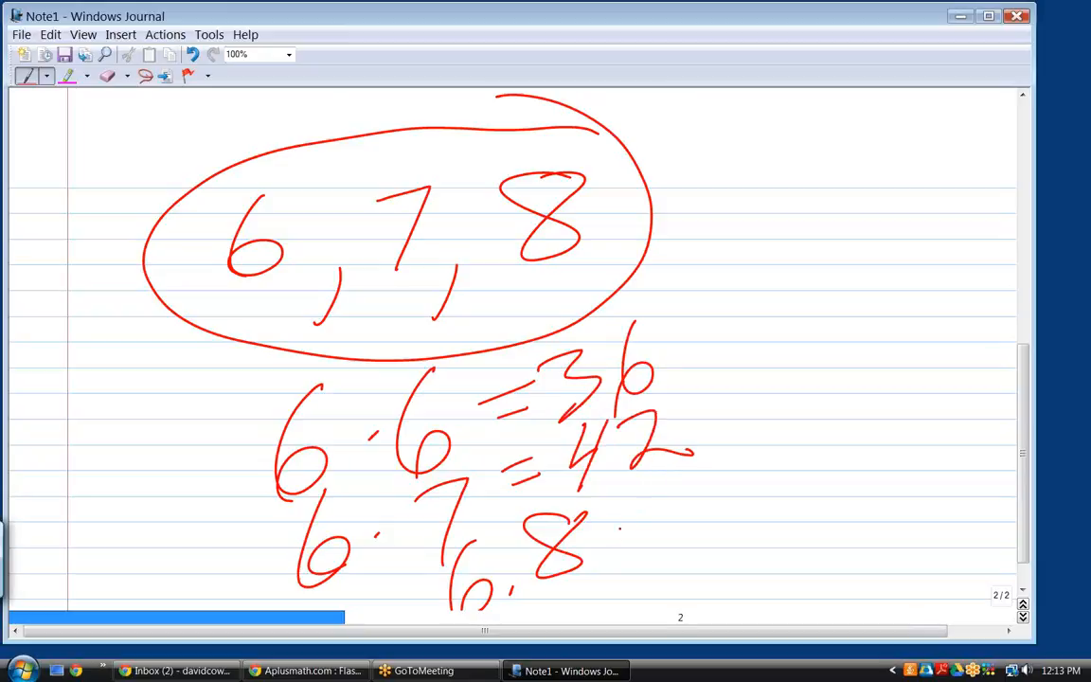
pyautogui.moveTo(615, 521); pyautogui.dragTo(640, 540)
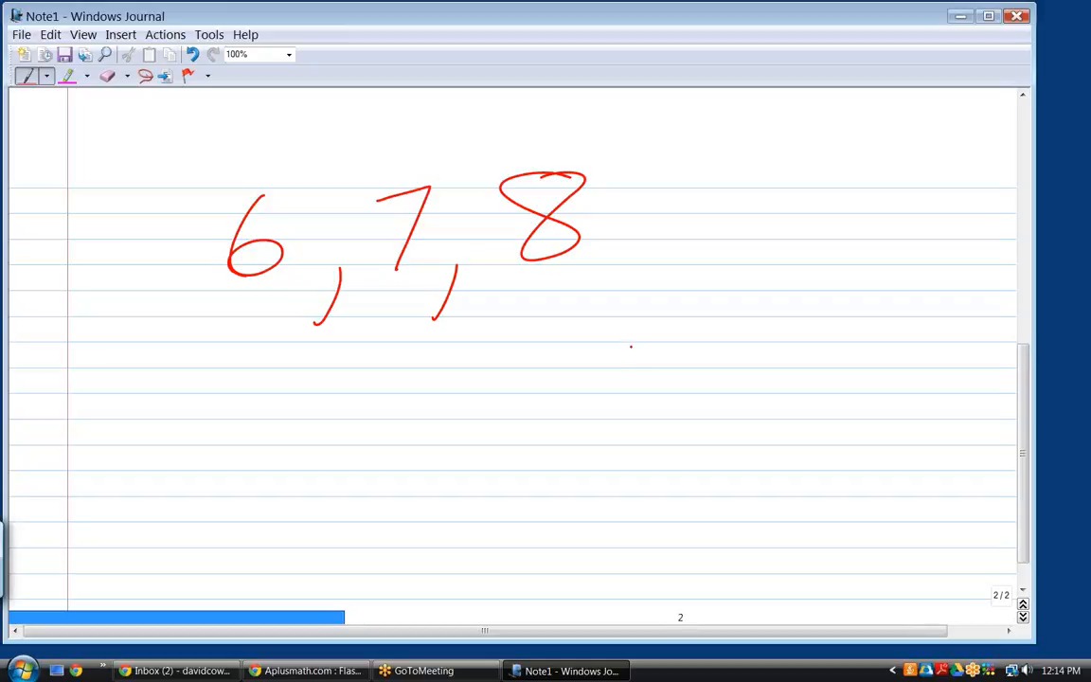
# Handwrite 7·6=42, 7·7=49 and 7·8=54 on the right of the page beside 6, 7, 8
pyautogui.moveTo(629, 326); pyautogui.dragTo(640, 420)
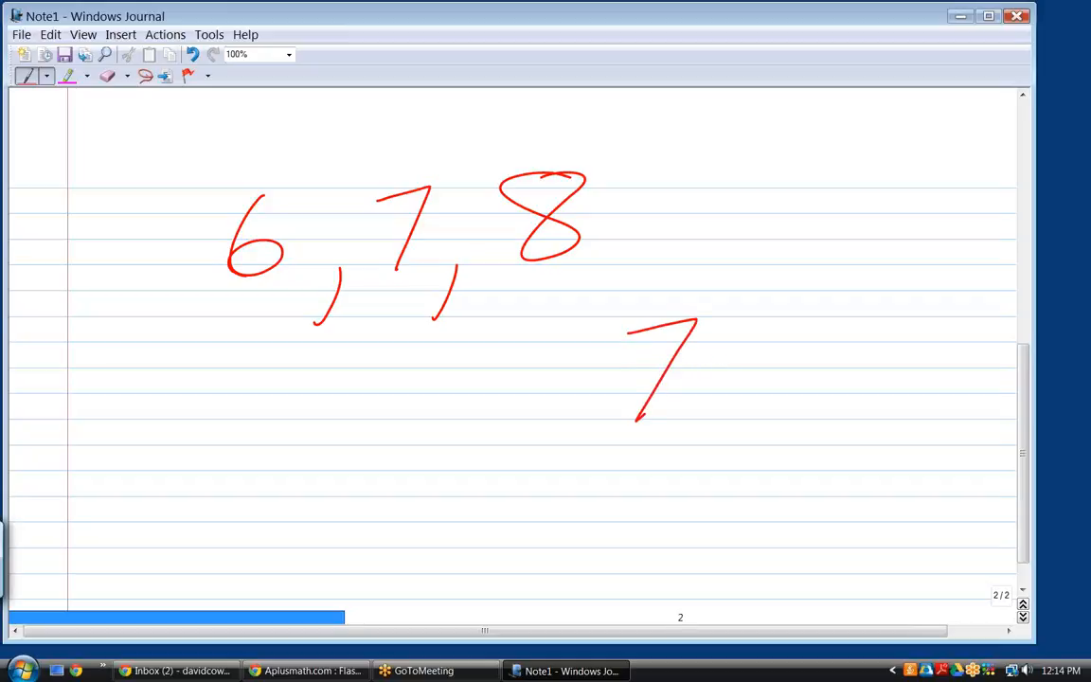
pyautogui.moveTo(720, 341); pyautogui.dragTo(843, 369)
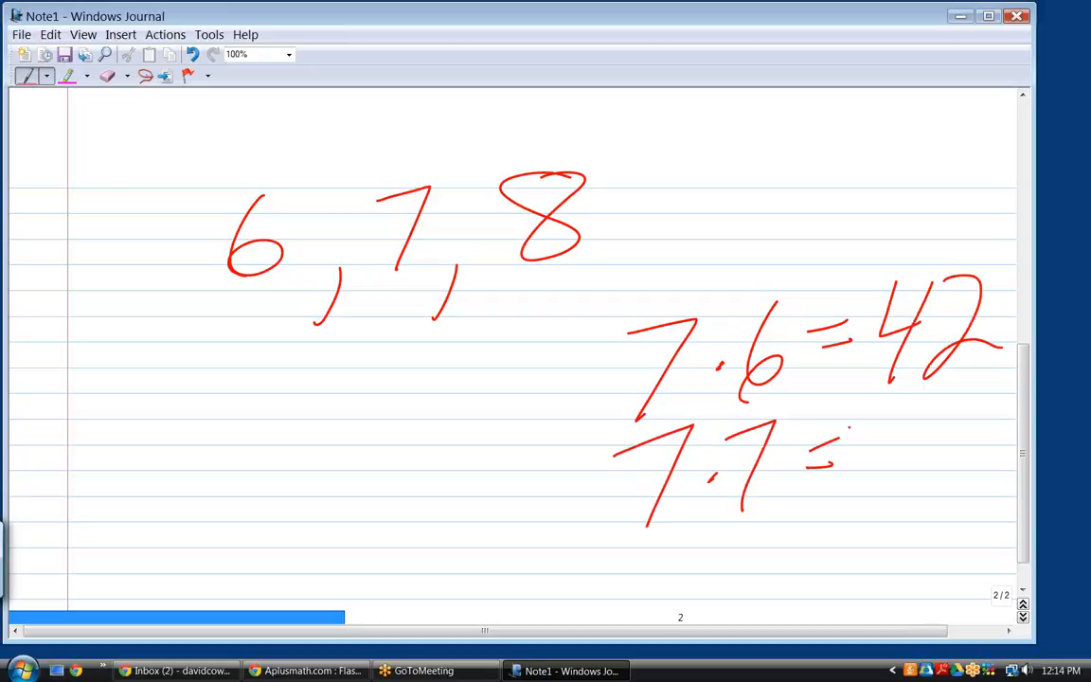
pyautogui.moveTo(881, 398); pyautogui.dragTo(871, 439)
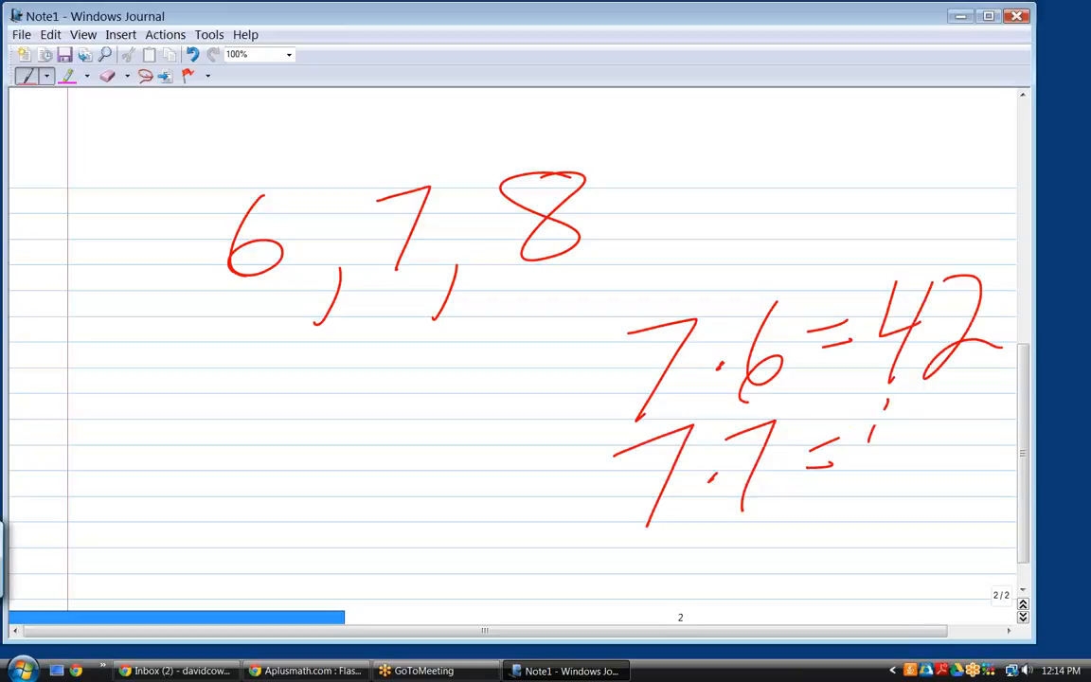
pyautogui.moveTo(868, 389); pyautogui.dragTo(962, 483)
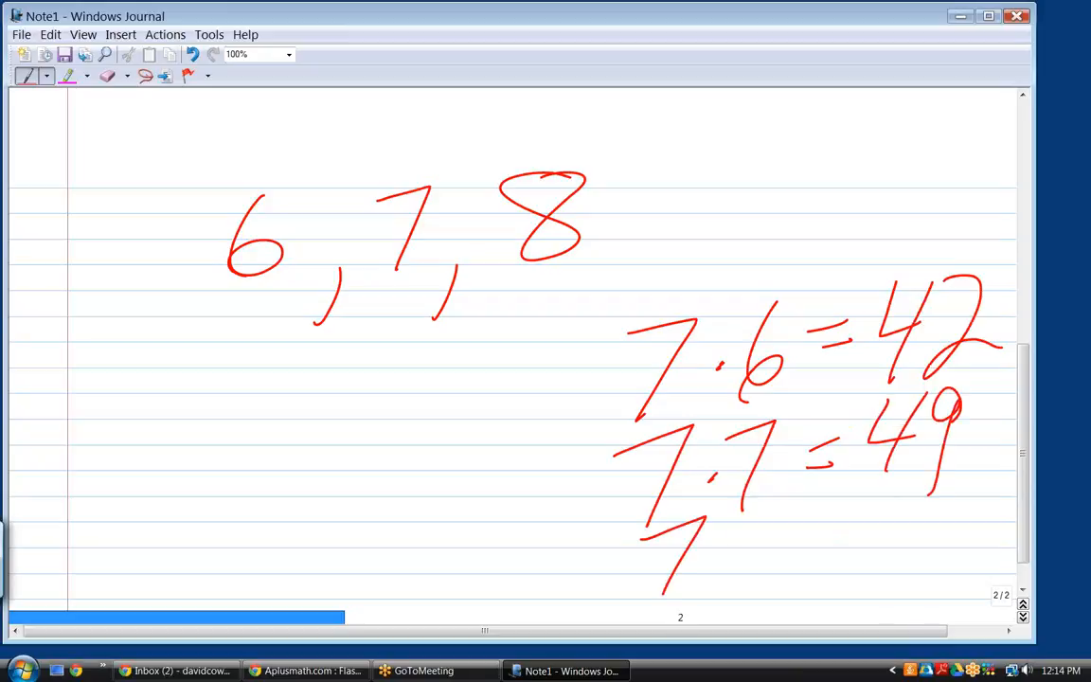
pyautogui.moveTo(663, 530); pyautogui.dragTo(843, 534)
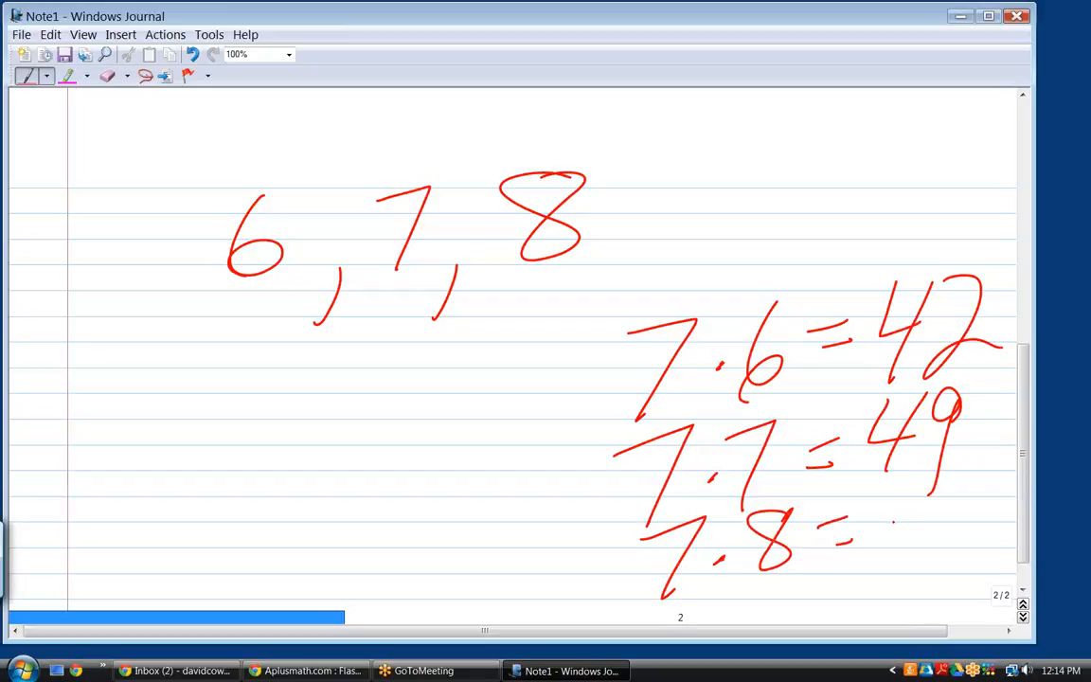
pyautogui.moveTo(918, 511); pyautogui.dragTo(900, 559)
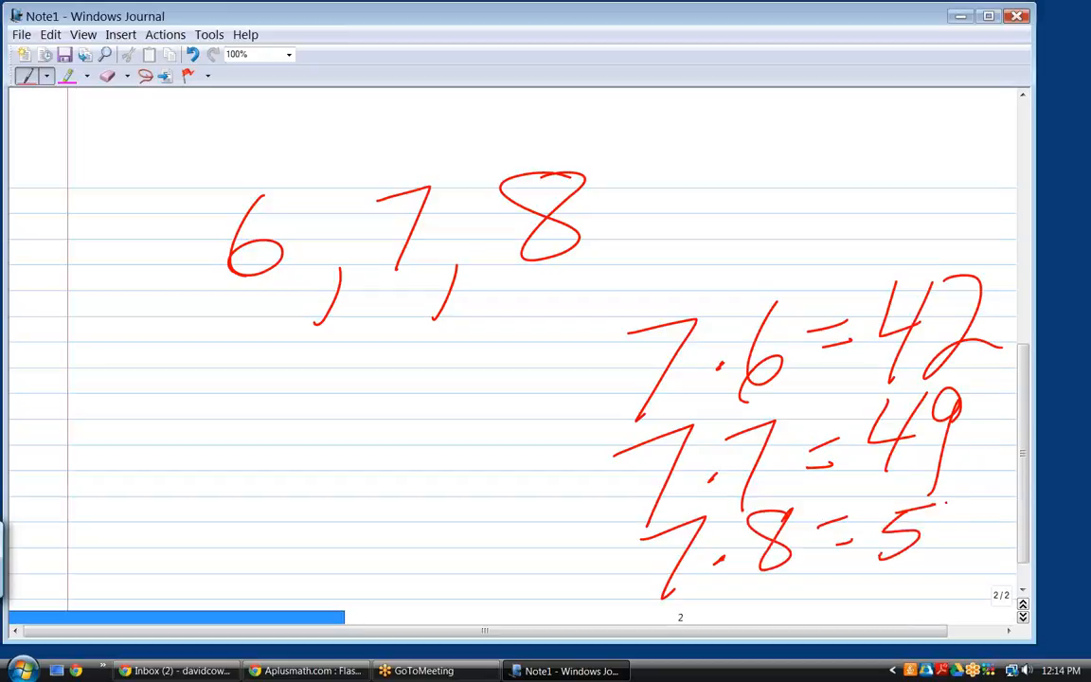
pyautogui.moveTo(951, 502); pyautogui.dragTo(947, 559)
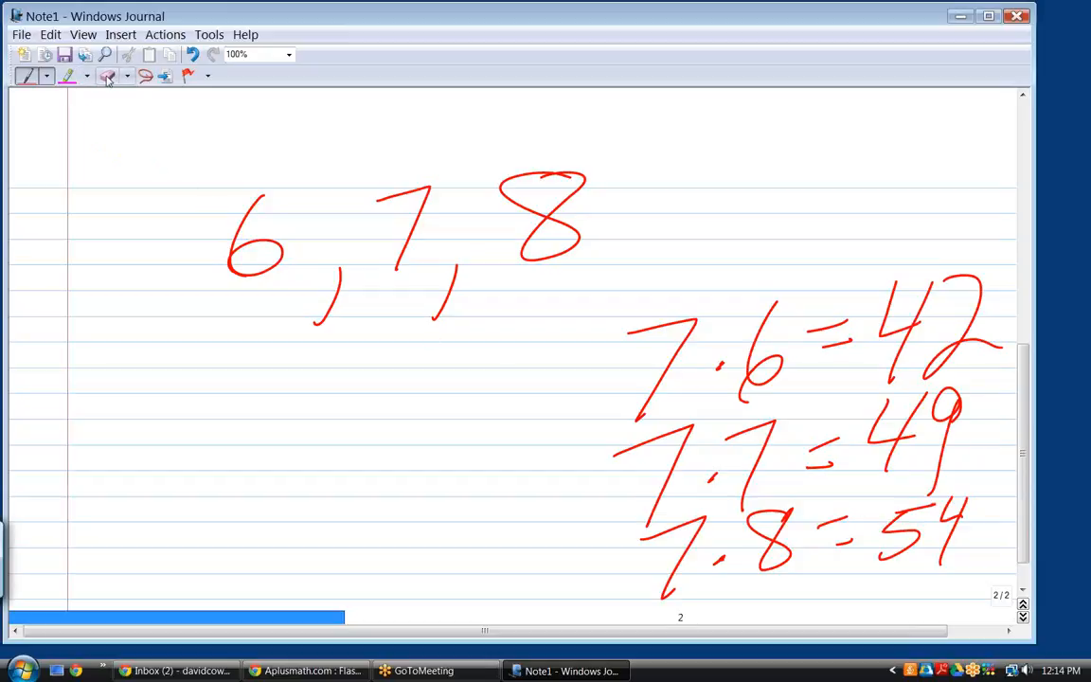
# Erase the wrong 54 after 7·8 and start the 7·9= line at the bottom
pyautogui.click(106, 76)
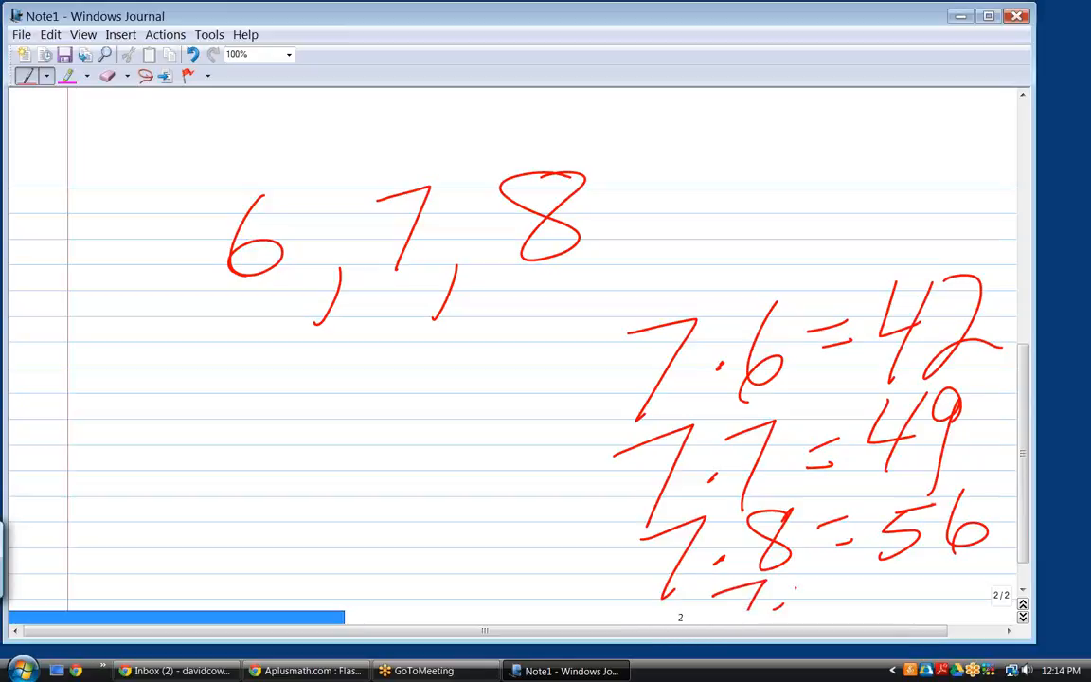
pyautogui.moveTo(792, 584); pyautogui.dragTo(871, 584)
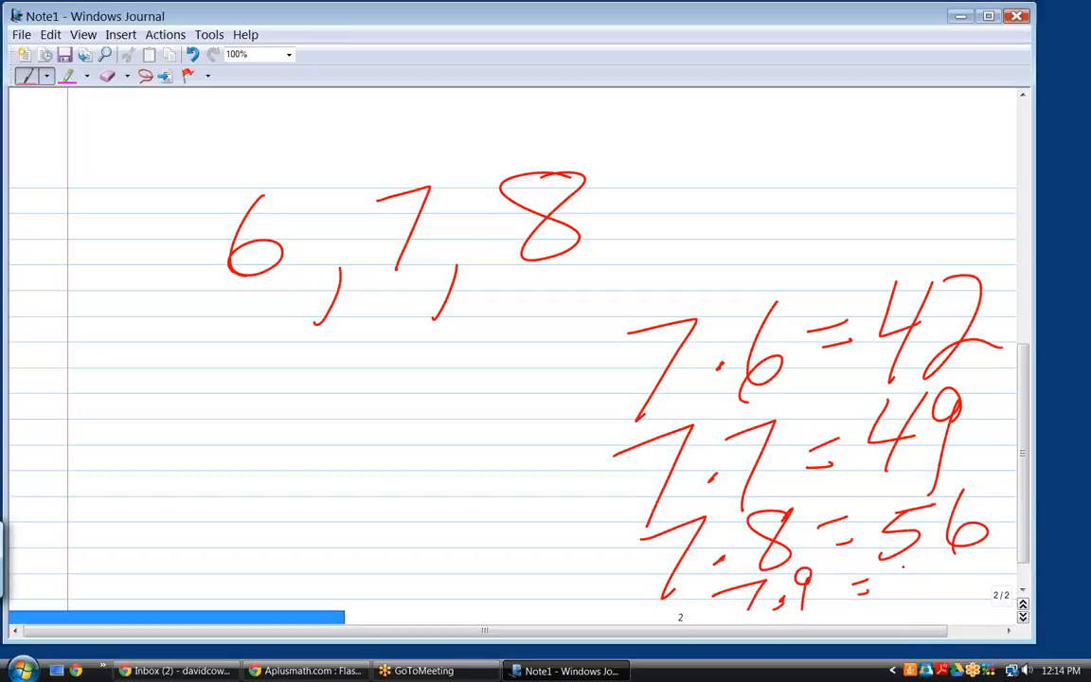
pyautogui.moveTo(890, 559); pyautogui.dragTo(975, 596)
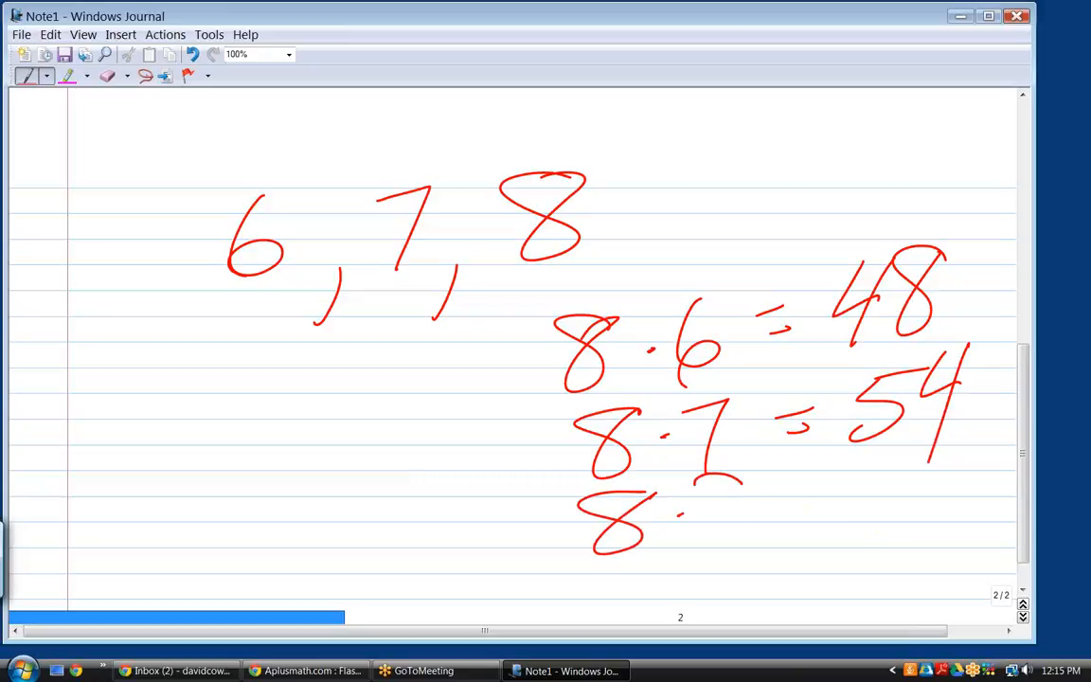
# Handwrite the 8·8 = 64 line and start the 8·9 fact below it
pyautogui.moveTo(697, 483); pyautogui.dragTo(743, 540)
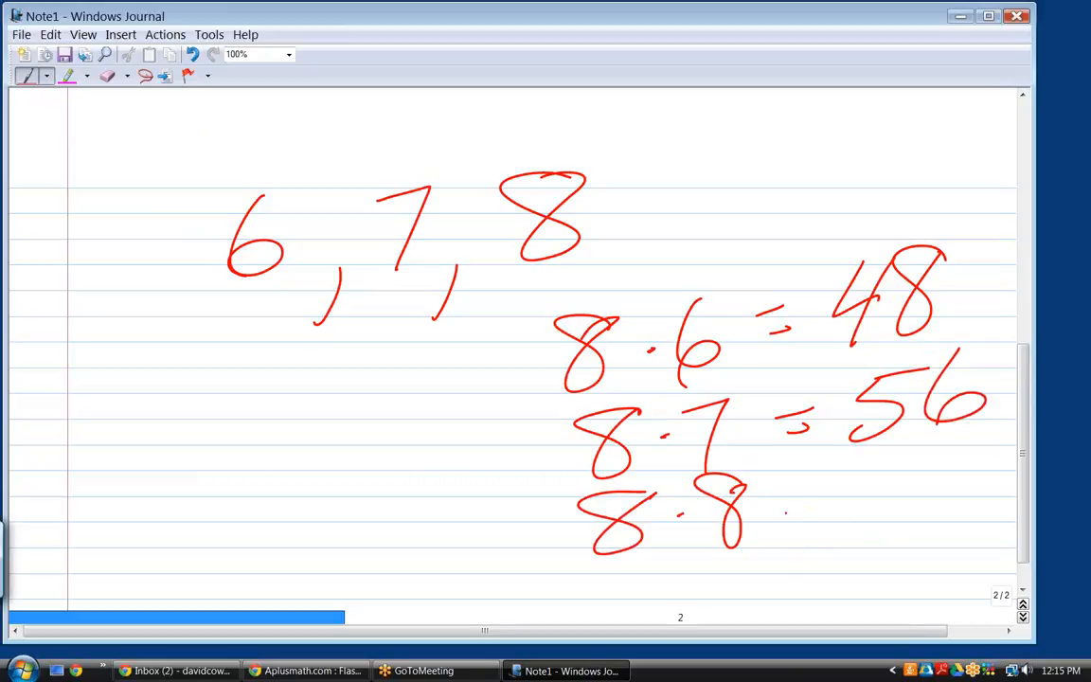
pyautogui.moveTo(777, 496); pyautogui.dragTo(823, 502)
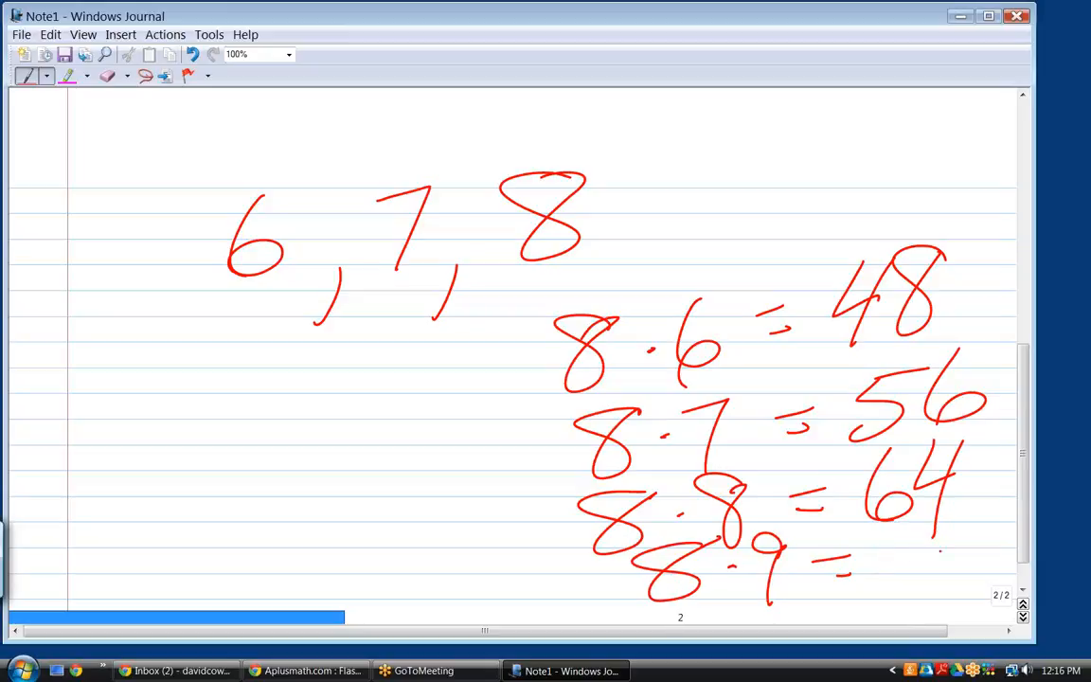
pyautogui.moveTo(881, 549); pyautogui.dragTo(995, 587)
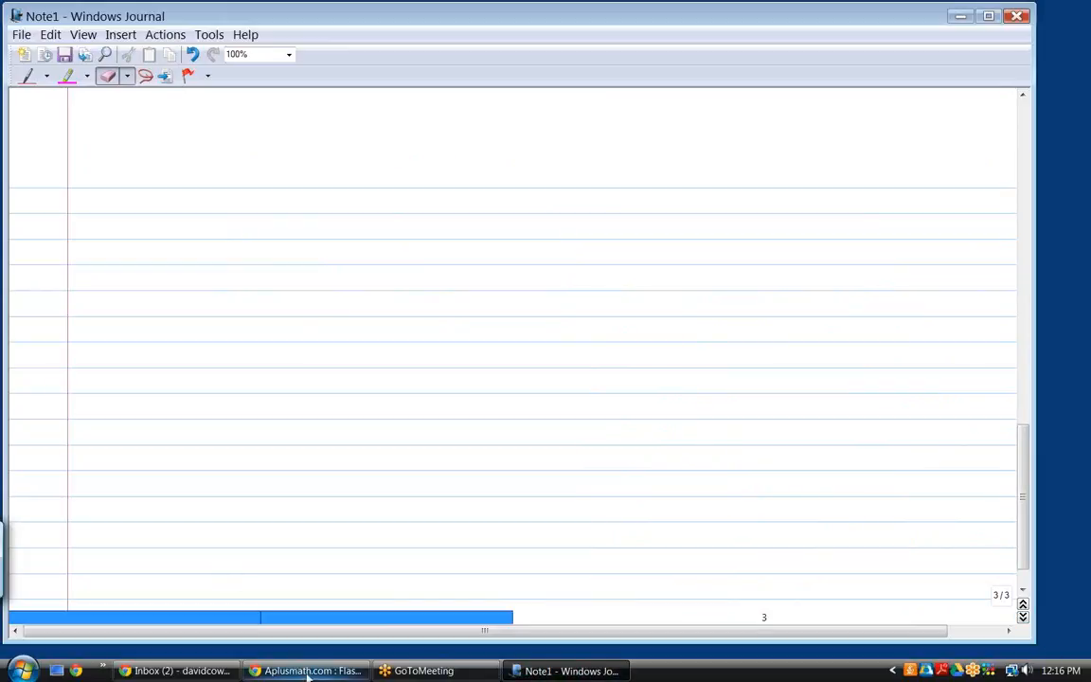
# Switch to the Aplusmath flashcards and submit the correct negative-number answer, keeping 100%
pyautogui.click(303, 671)
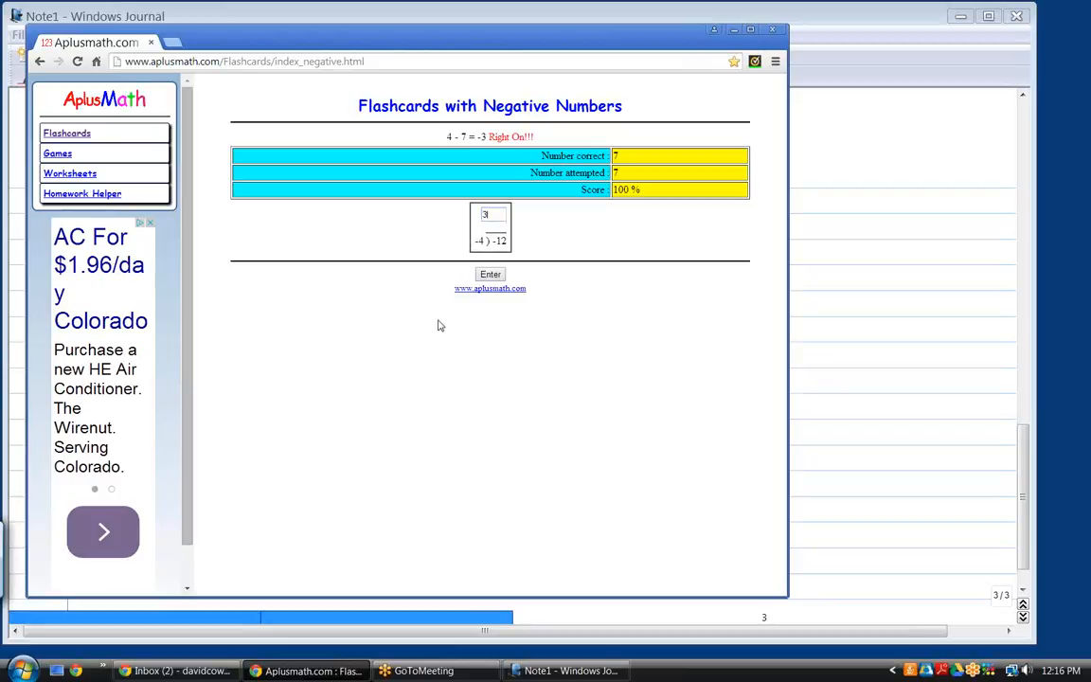
pyautogui.click(489, 273)
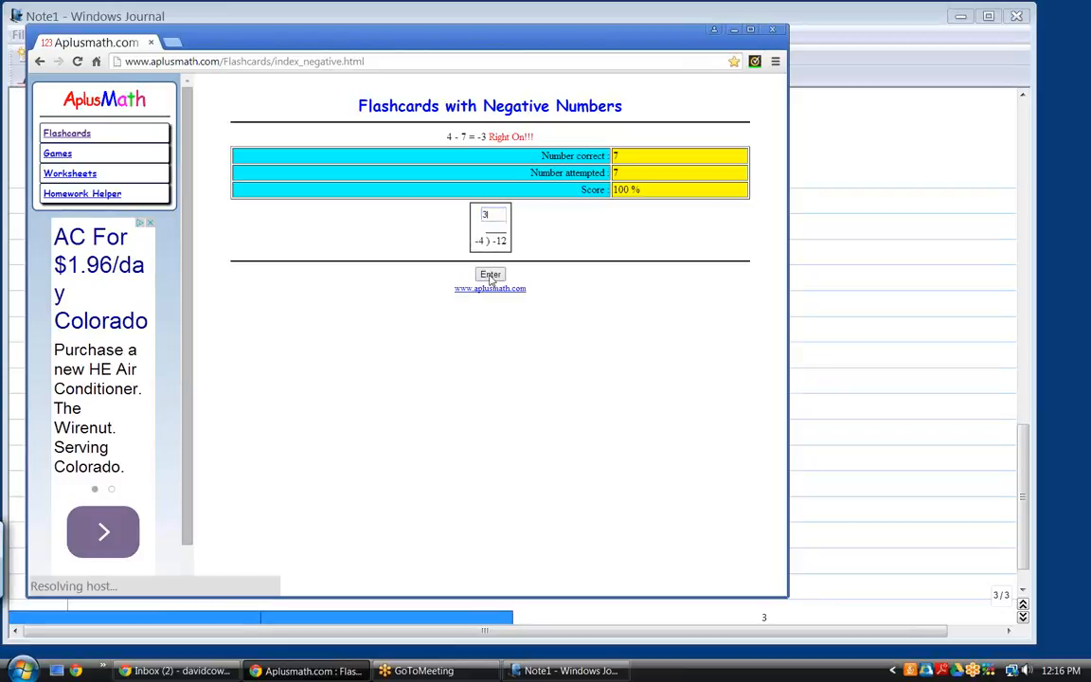
pyautogui.click(488, 275)
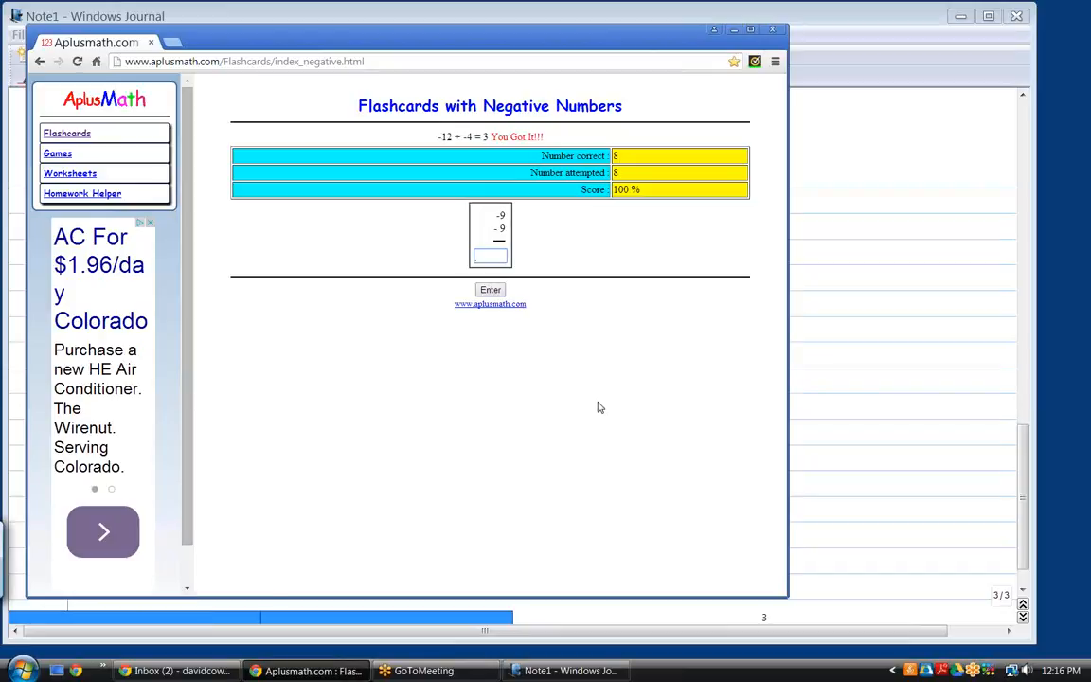
pyautogui.click(488, 256)
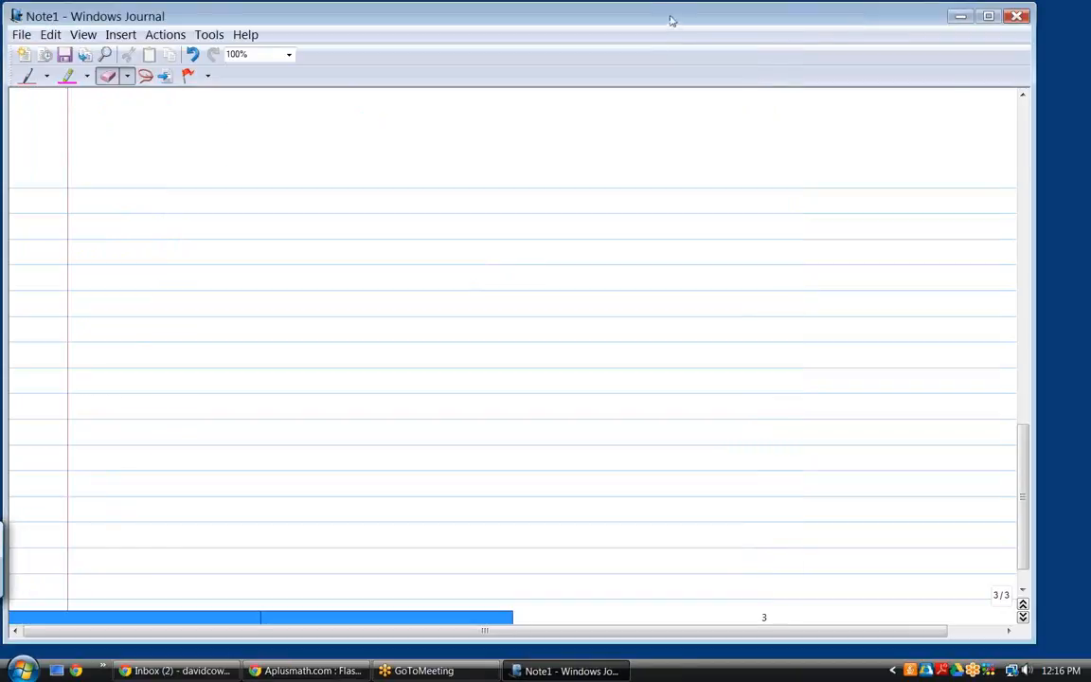
# Shrink the Journal below the flashcard and handwrite -9 − 9, removing the sign circles
pyautogui.click(309, 670)
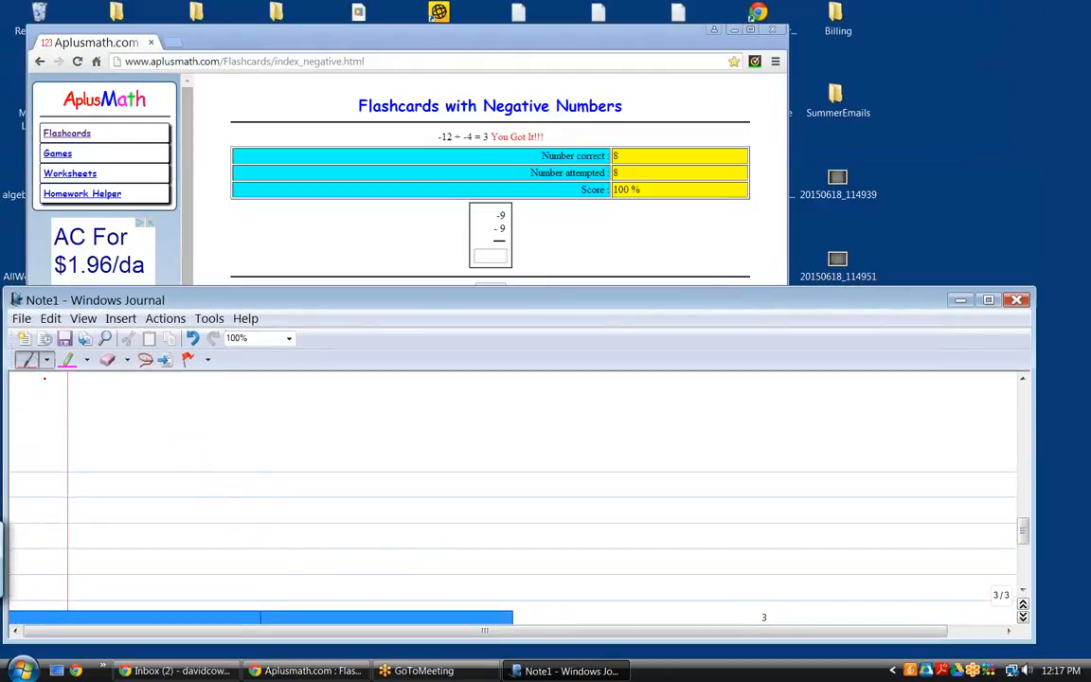
pyautogui.moveTo(280, 488); pyautogui.dragTo(322, 477)
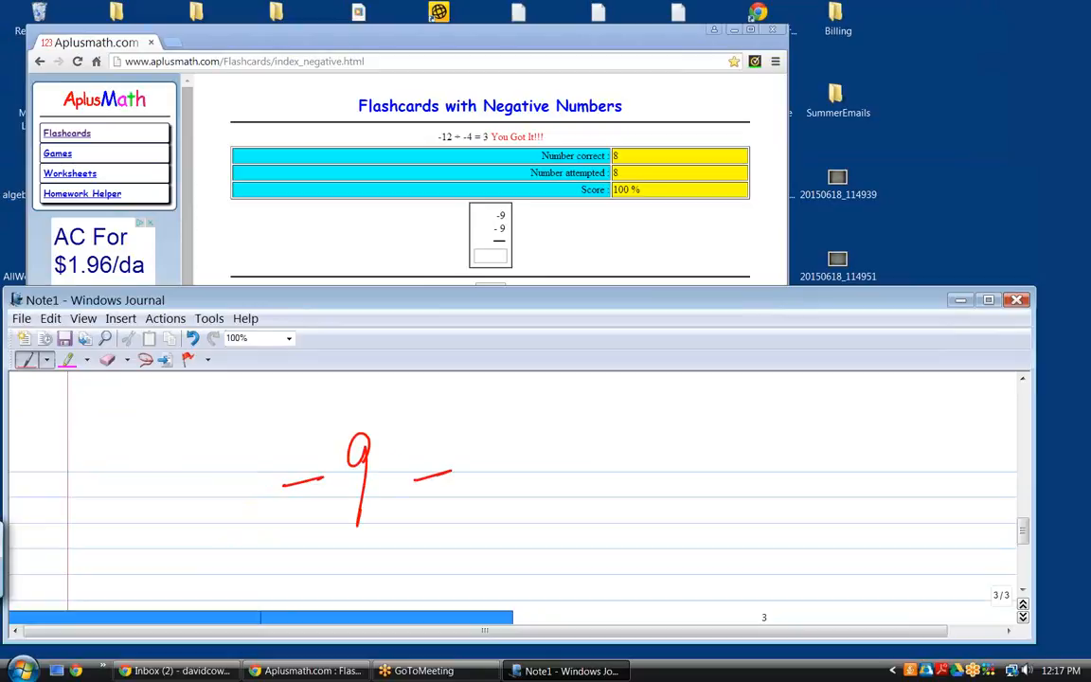
pyautogui.moveTo(516, 426); pyautogui.dragTo(519, 526)
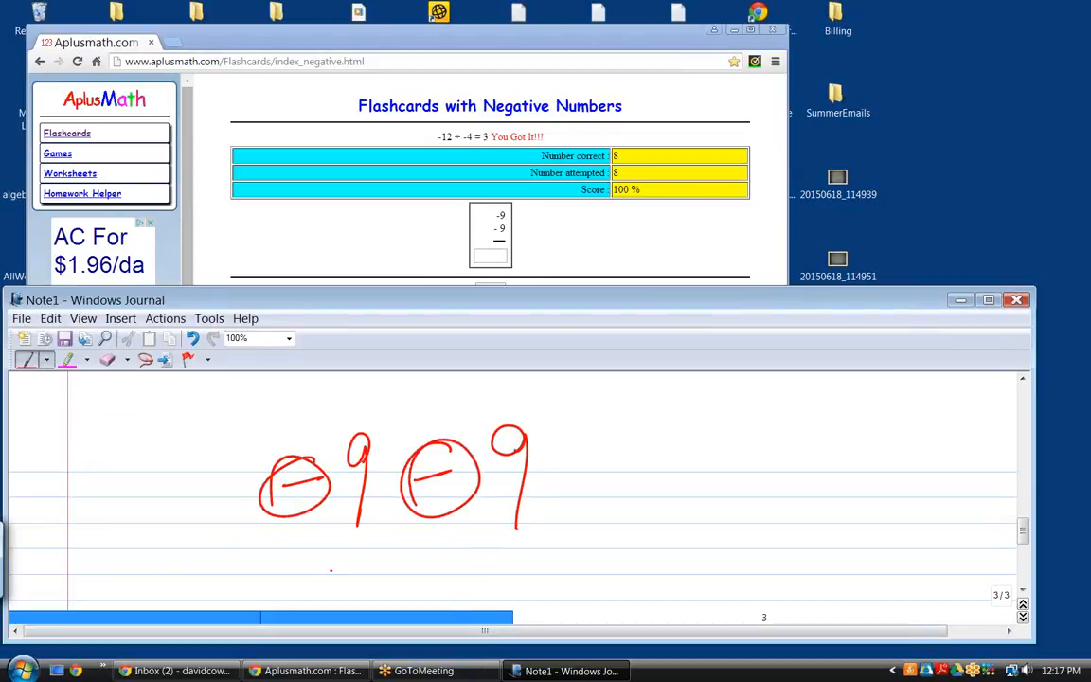
pyautogui.click(106, 360)
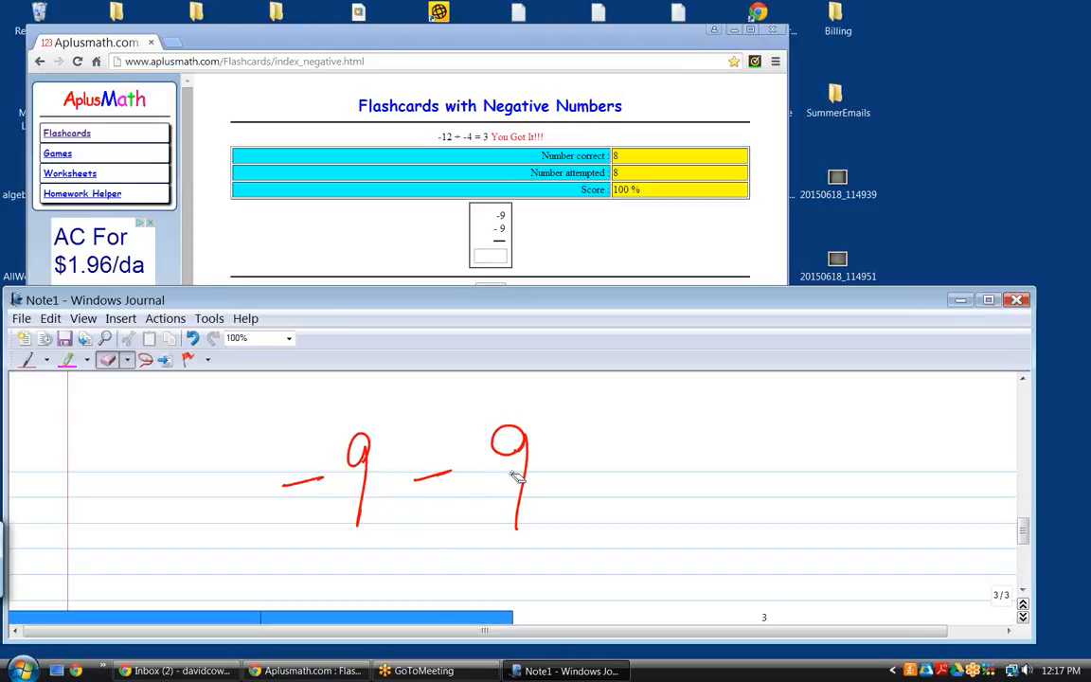
pyautogui.moveTo(515, 465)
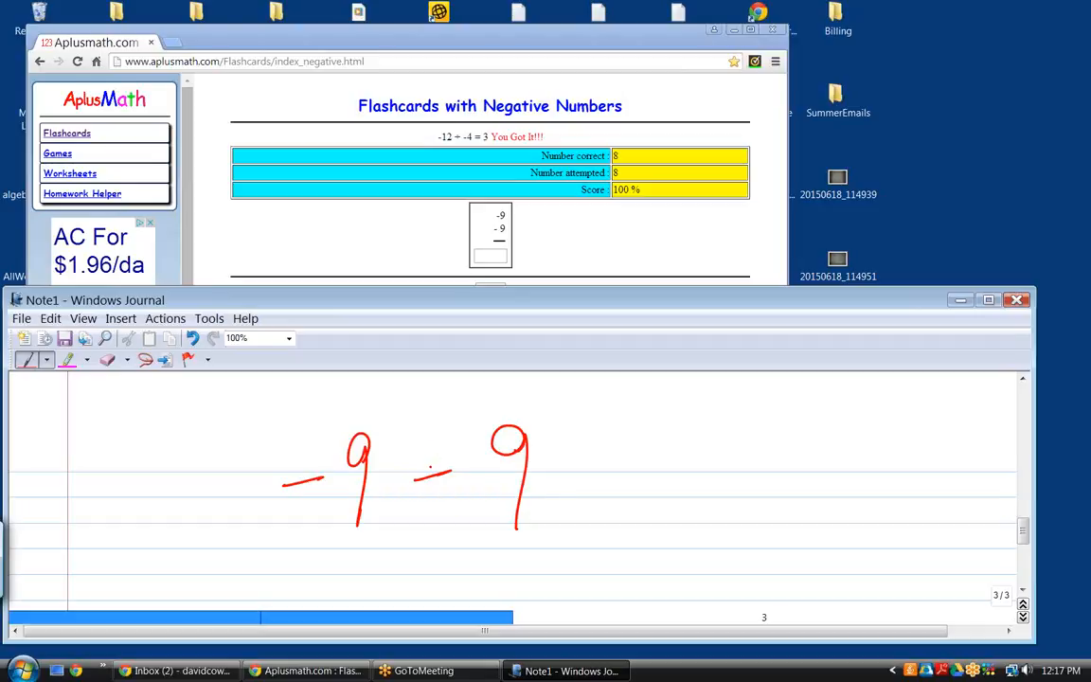
# Change the middle minus to a plus, giving -9 + -9, and begin writing the answer
pyautogui.moveTo(431, 464); pyautogui.dragTo(432, 515)
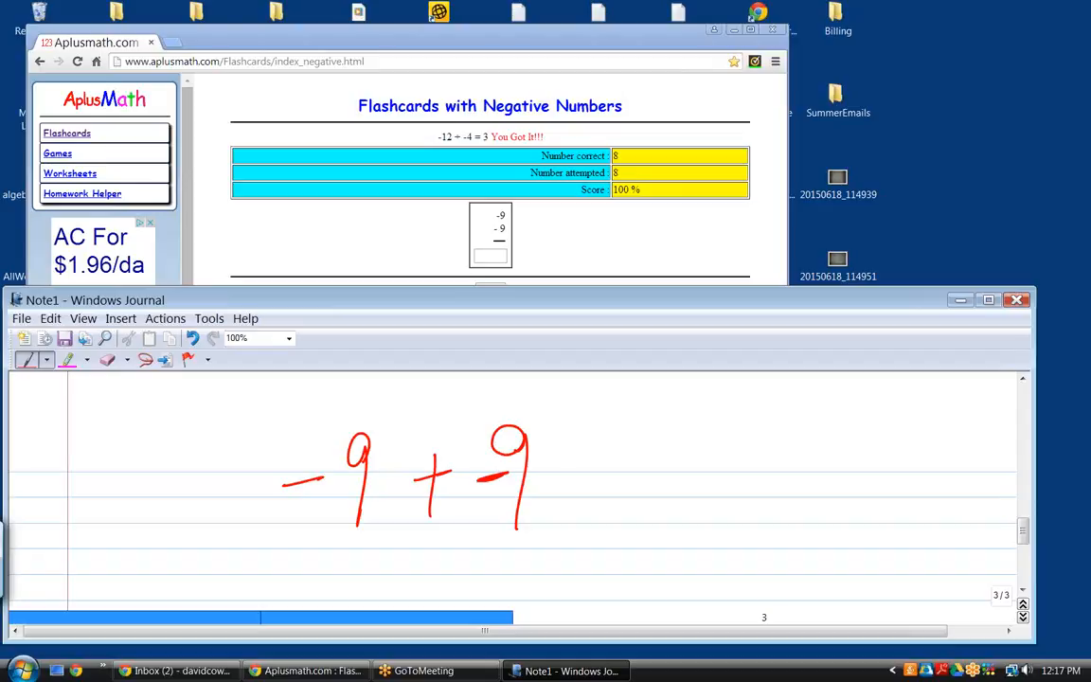
pyautogui.moveTo(601, 481); pyautogui.dragTo(631, 474)
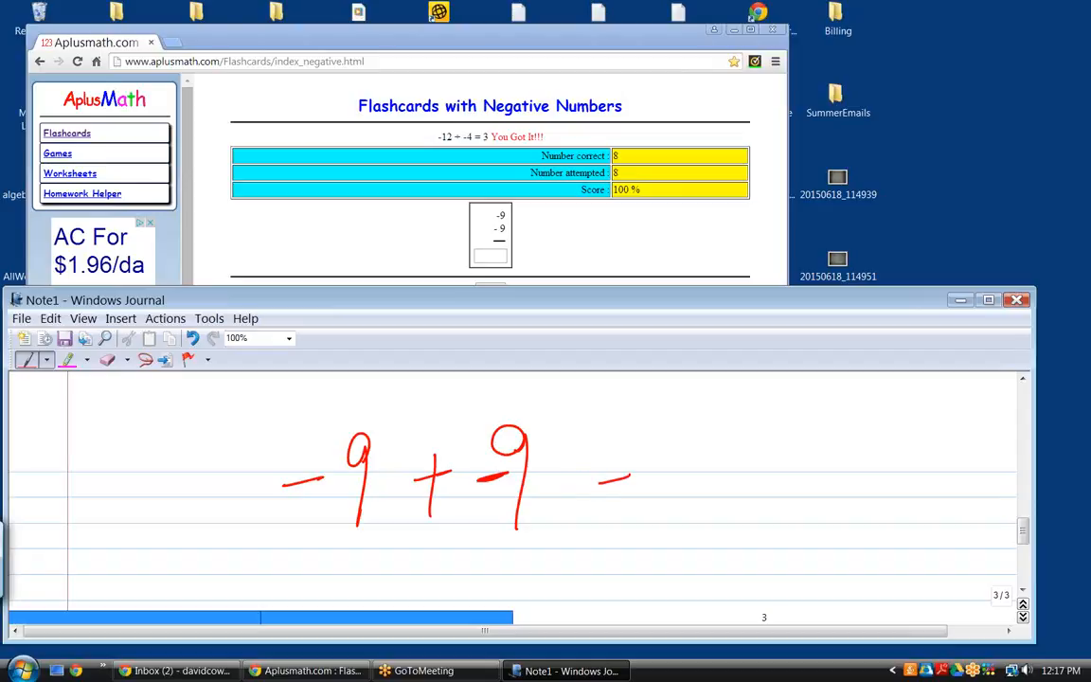
pyautogui.moveTo(587, 460); pyautogui.dragTo(625, 464)
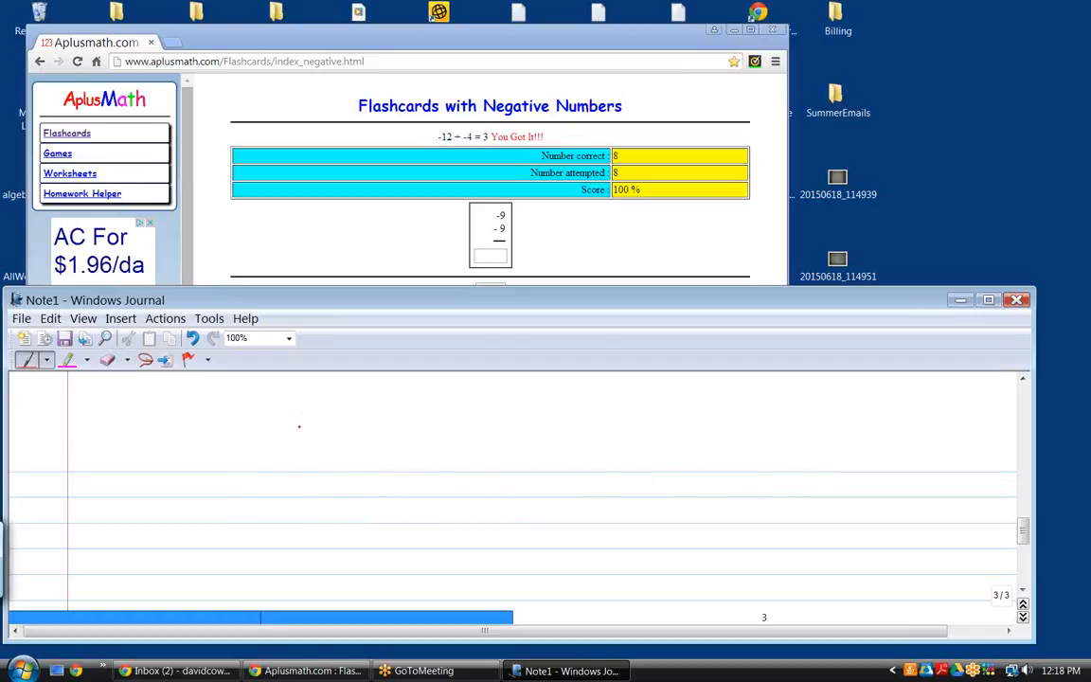
# Handwrite the fraction product 2/3 × 4/3 = 8/9 in red beside the earlier sketch
pyautogui.moveTo(275, 421); pyautogui.dragTo(379, 483)
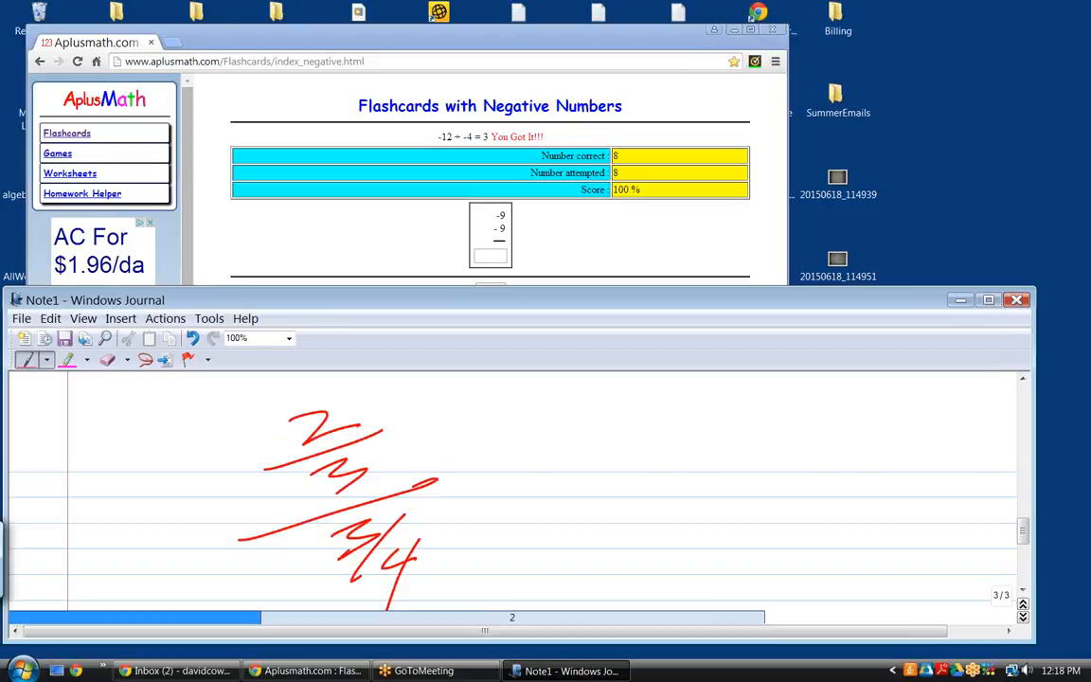
pyautogui.hscroll(3)
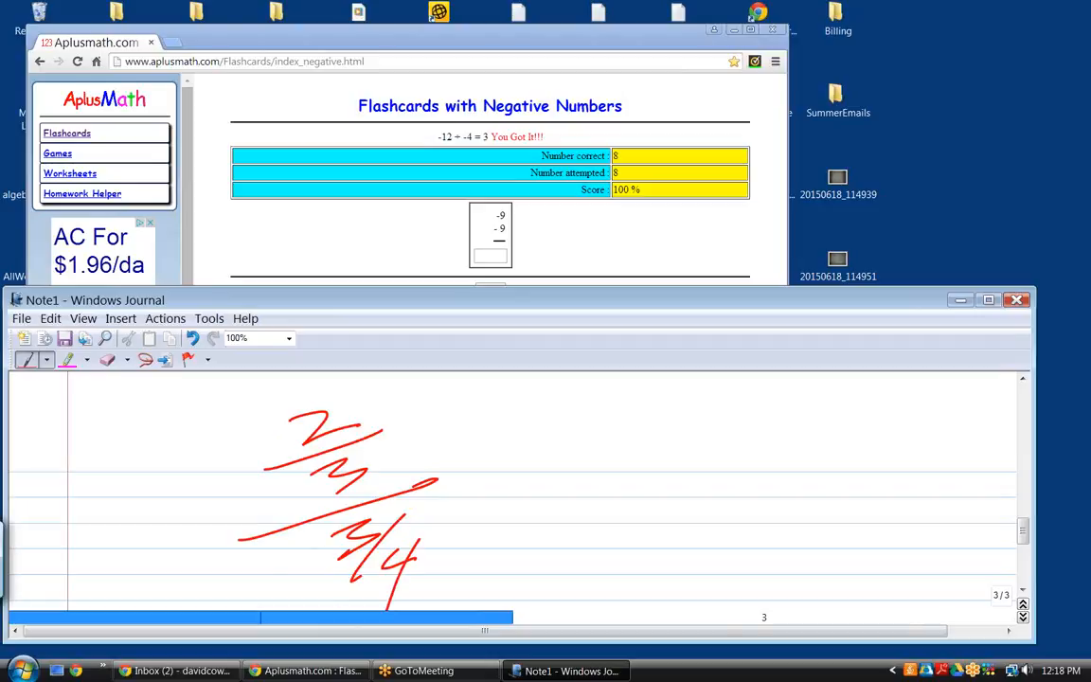
pyautogui.moveTo(583, 439); pyautogui.dragTo(625, 432)
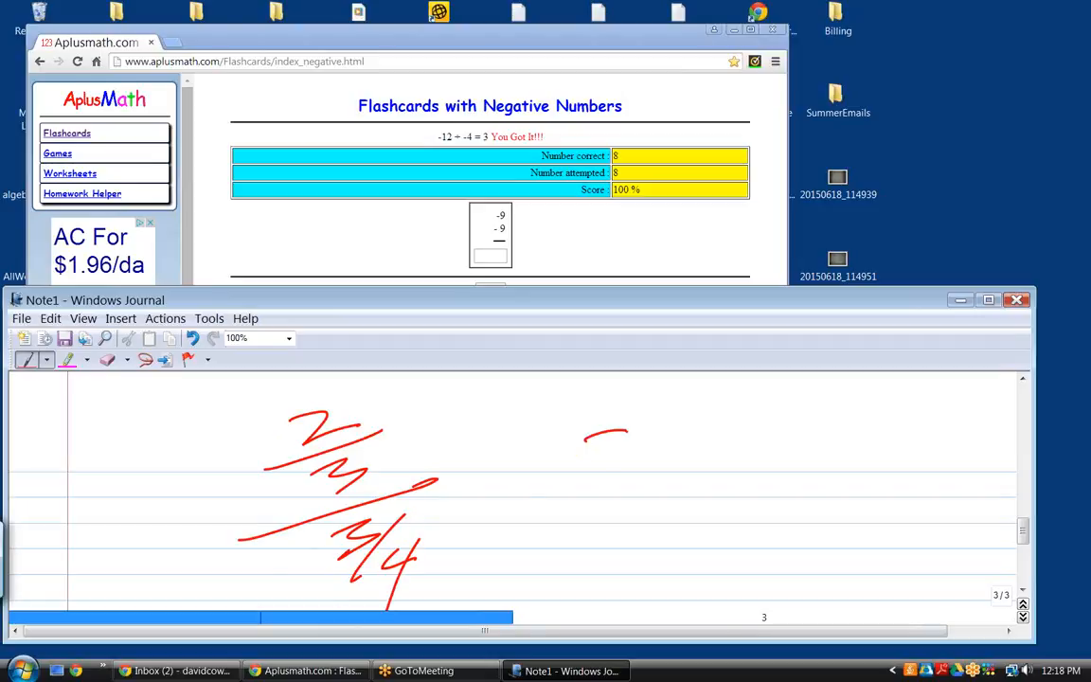
pyautogui.moveTo(597, 426); pyautogui.dragTo(663, 559)
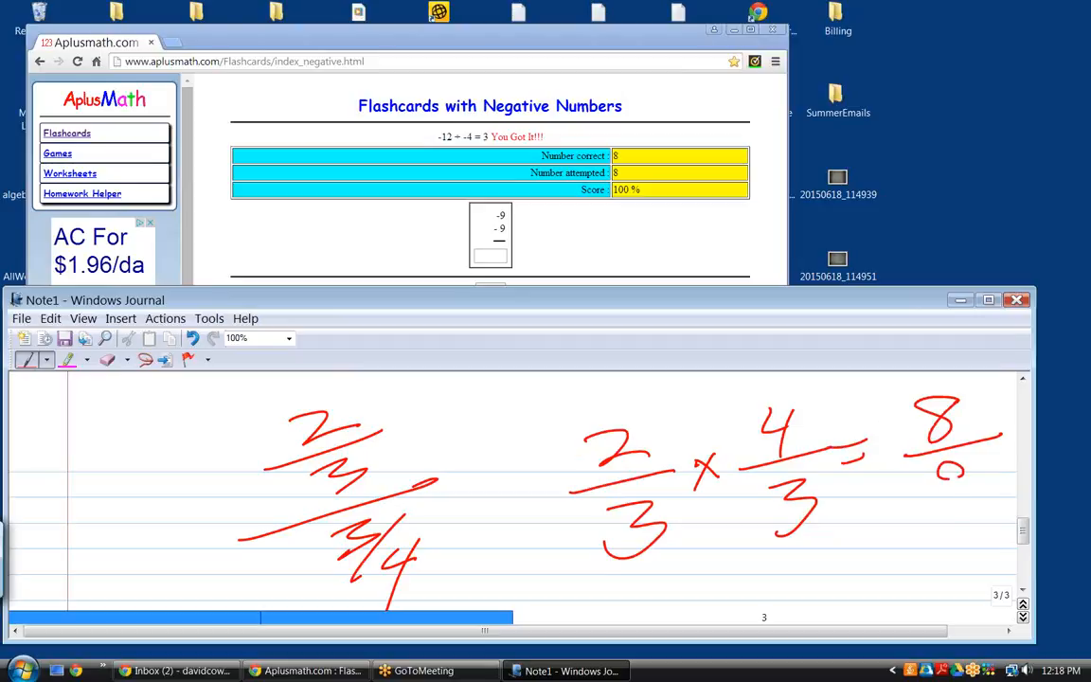
pyautogui.moveTo(957, 477); pyautogui.dragTo(947, 564)
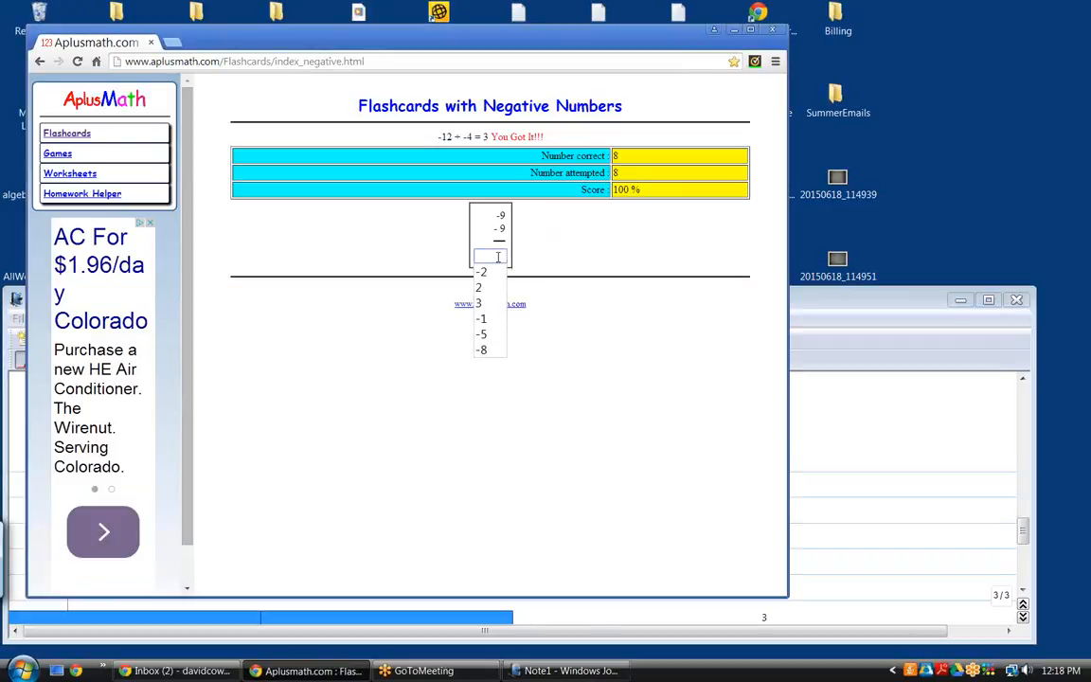
# Answer flashcards with -18, -12 and the cards between them, submitting each correctly
pyautogui.write('-18')
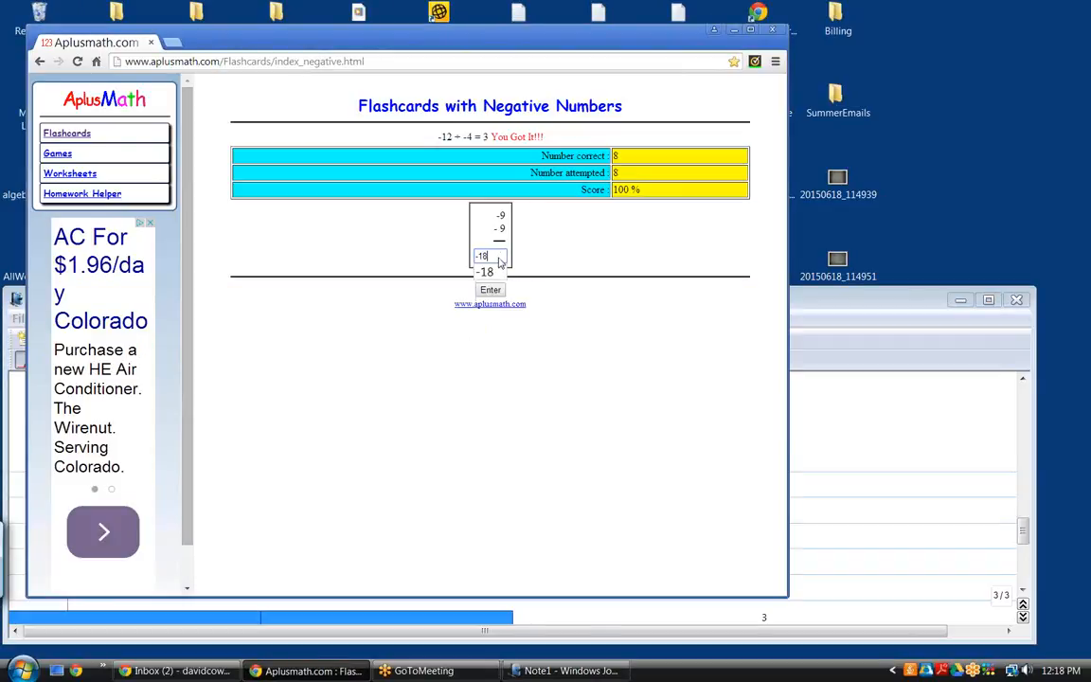
pyautogui.click(491, 290)
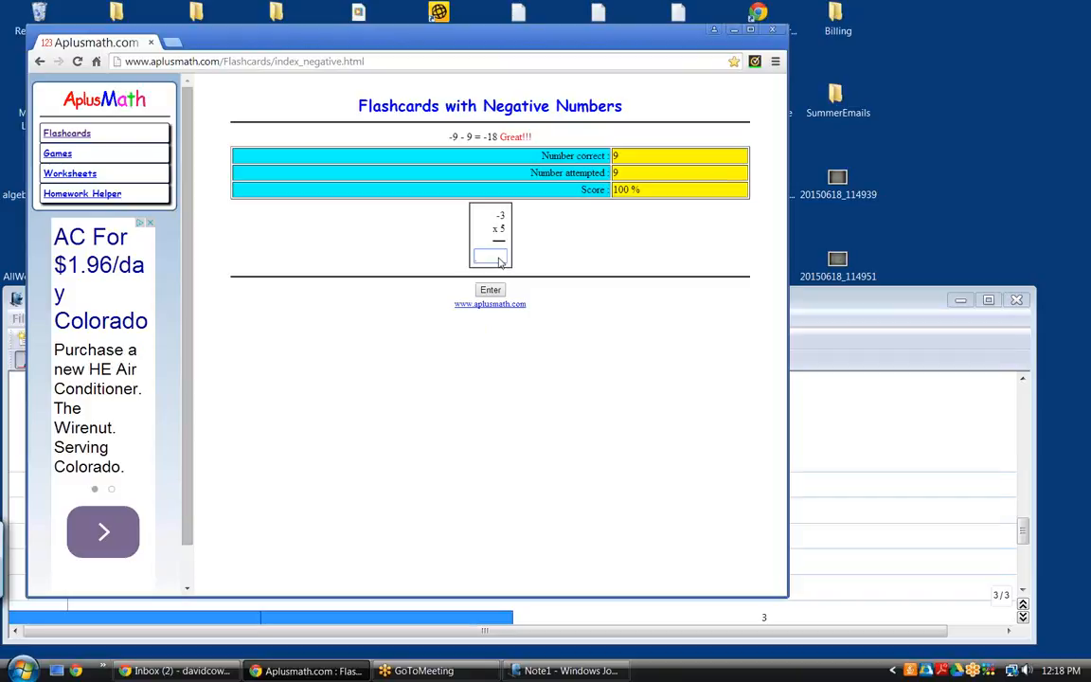
pyautogui.click(489, 255)
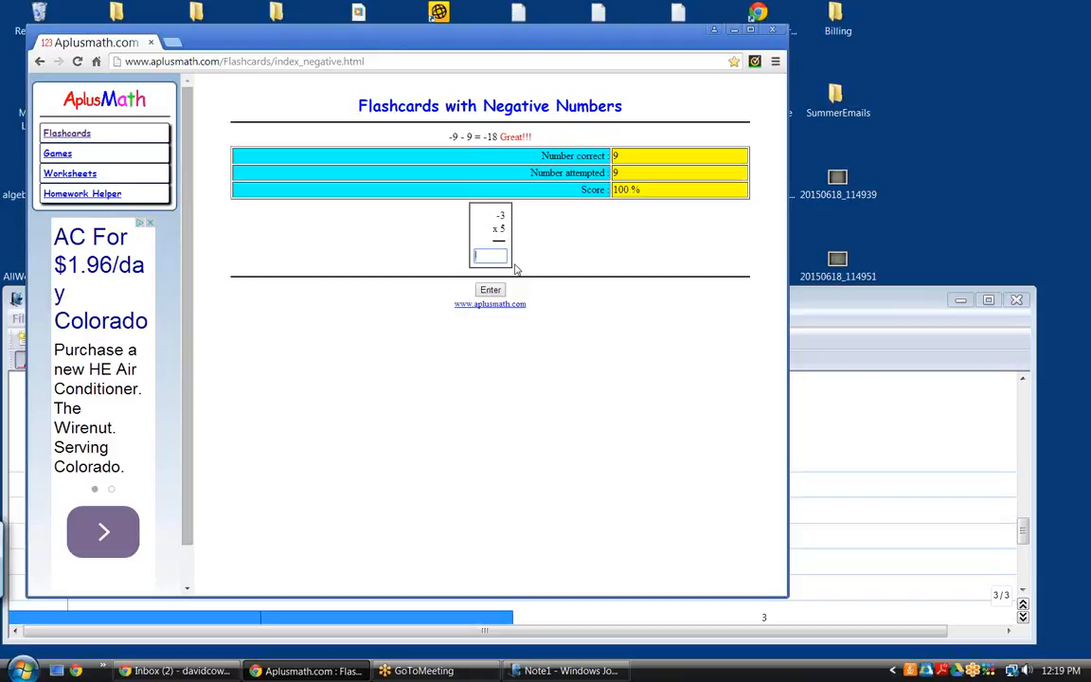
pyautogui.click(489, 255)
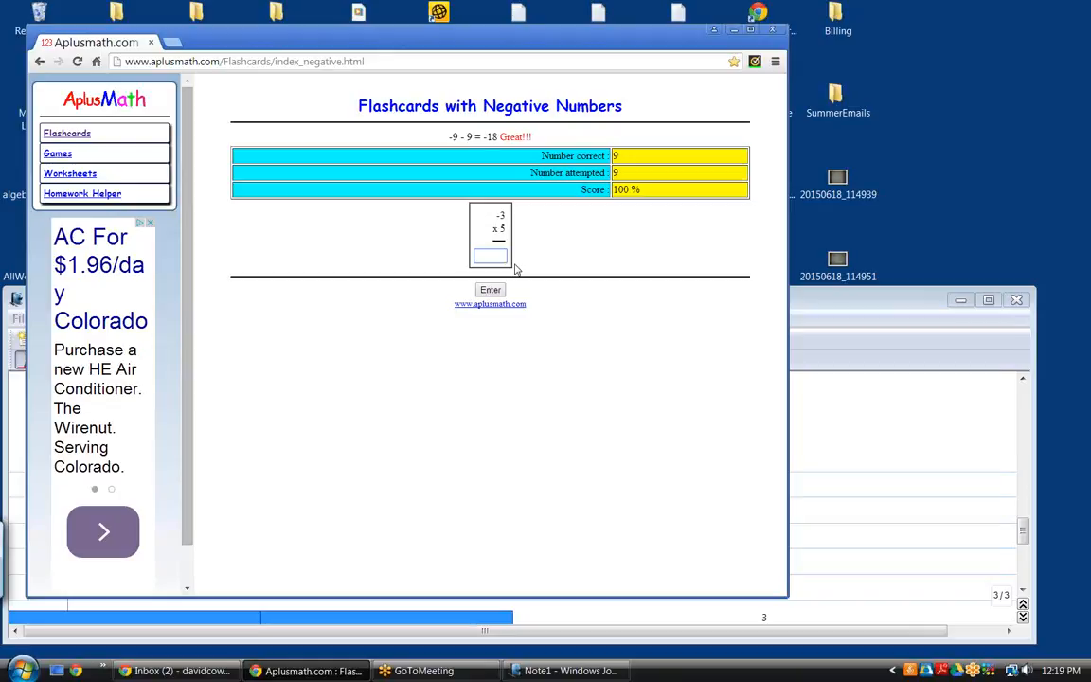
pyautogui.click(489, 288)
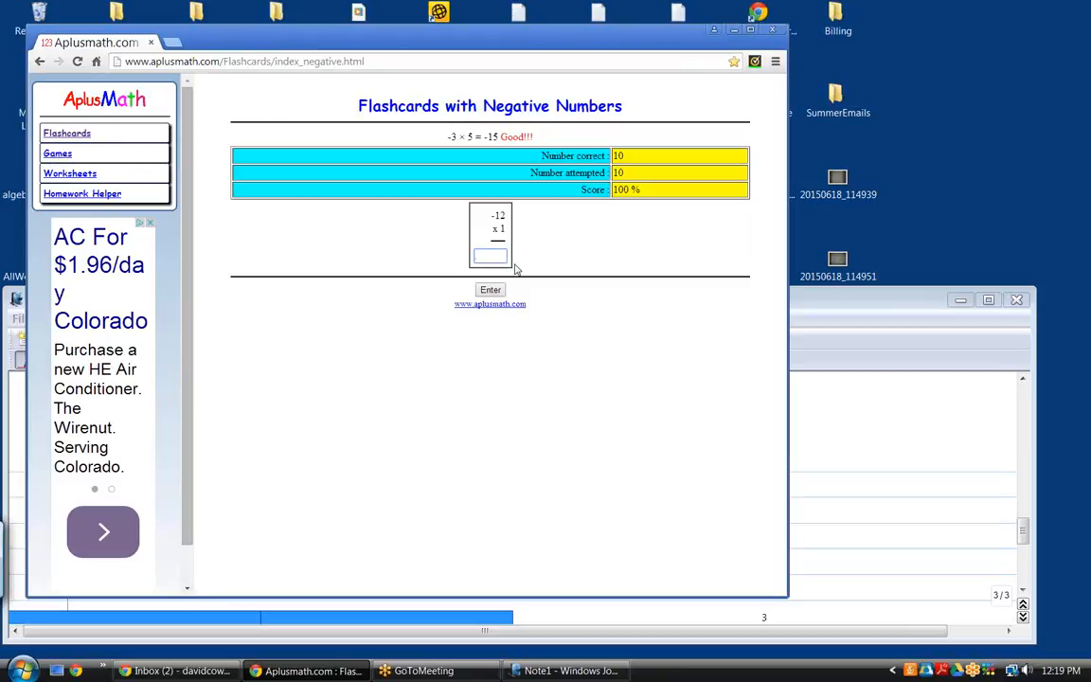
pyautogui.click(491, 256)
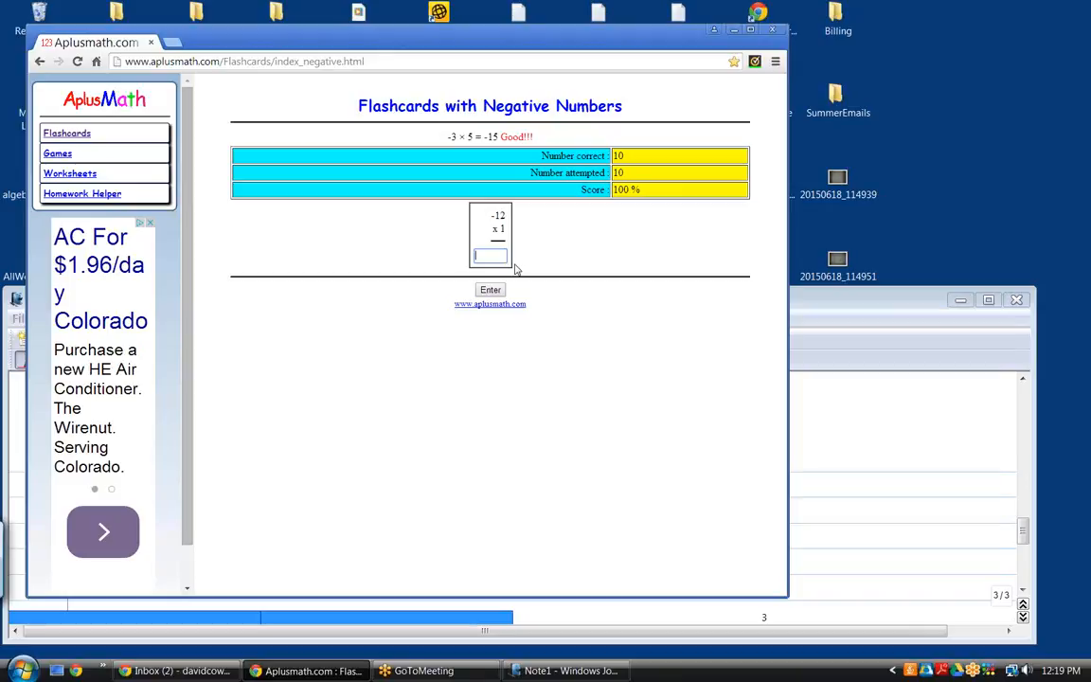
pyautogui.click(489, 256)
pyautogui.write('-12')
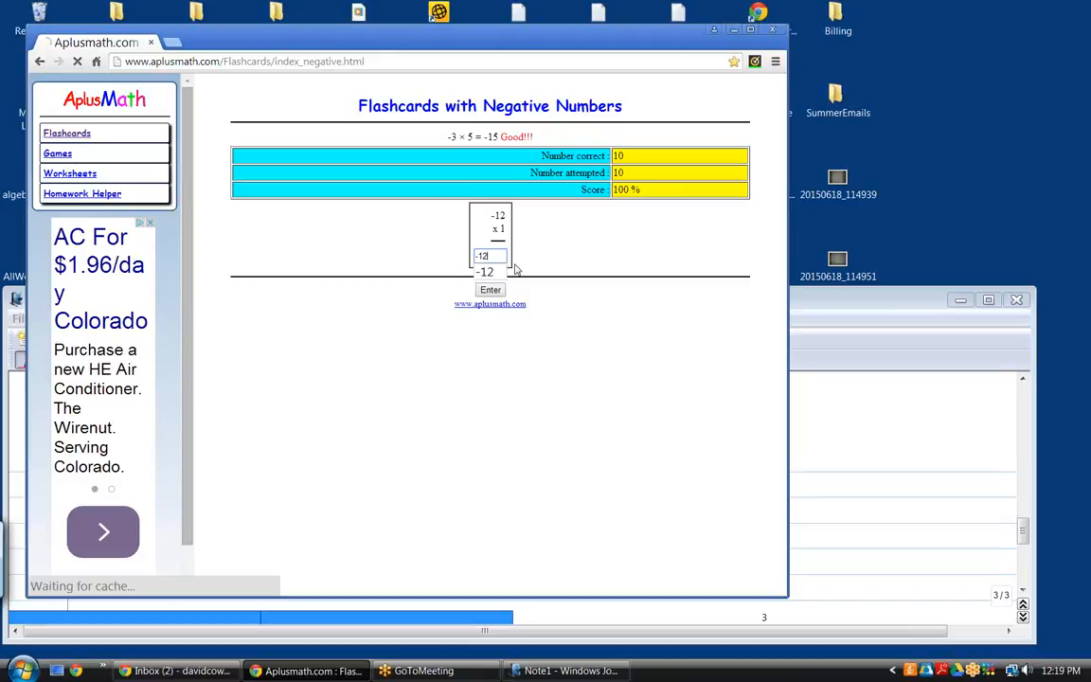
pyautogui.click(488, 290)
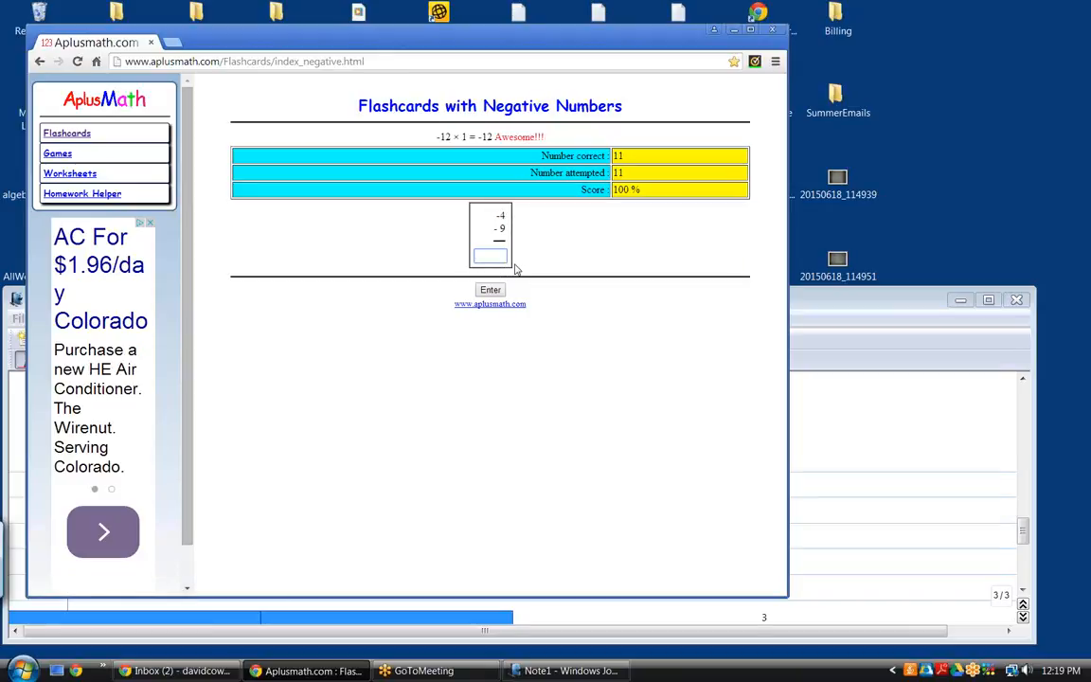
pyautogui.click(488, 254)
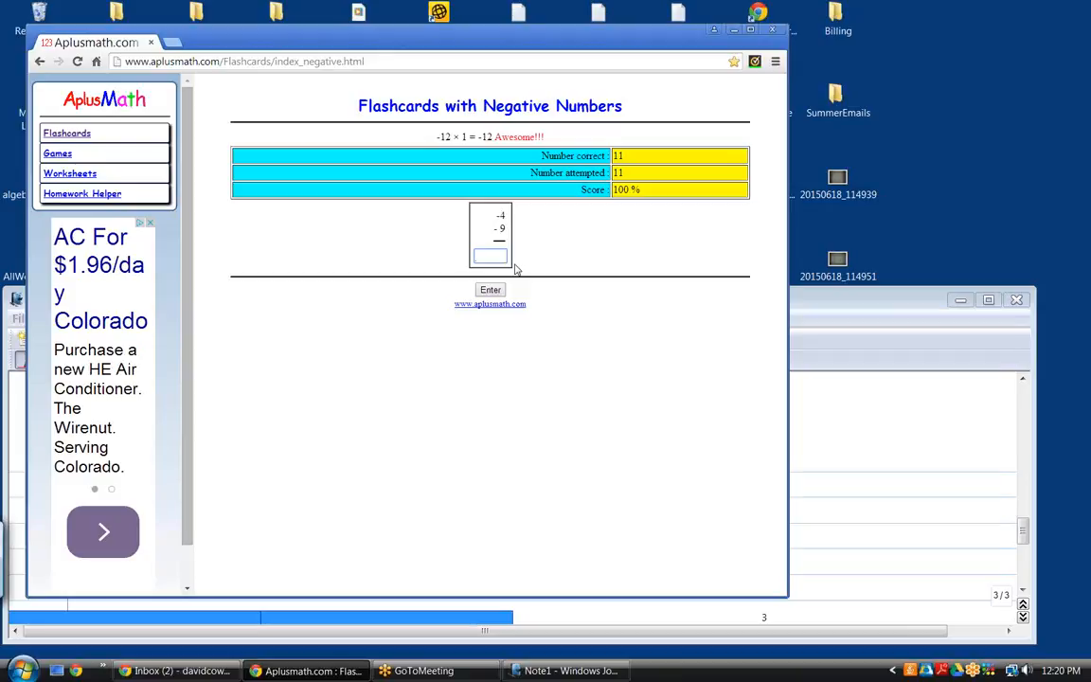
# Answer further flashcards with -13, 13, -3 and 12, submitting each correctly
pyautogui.write('-13')
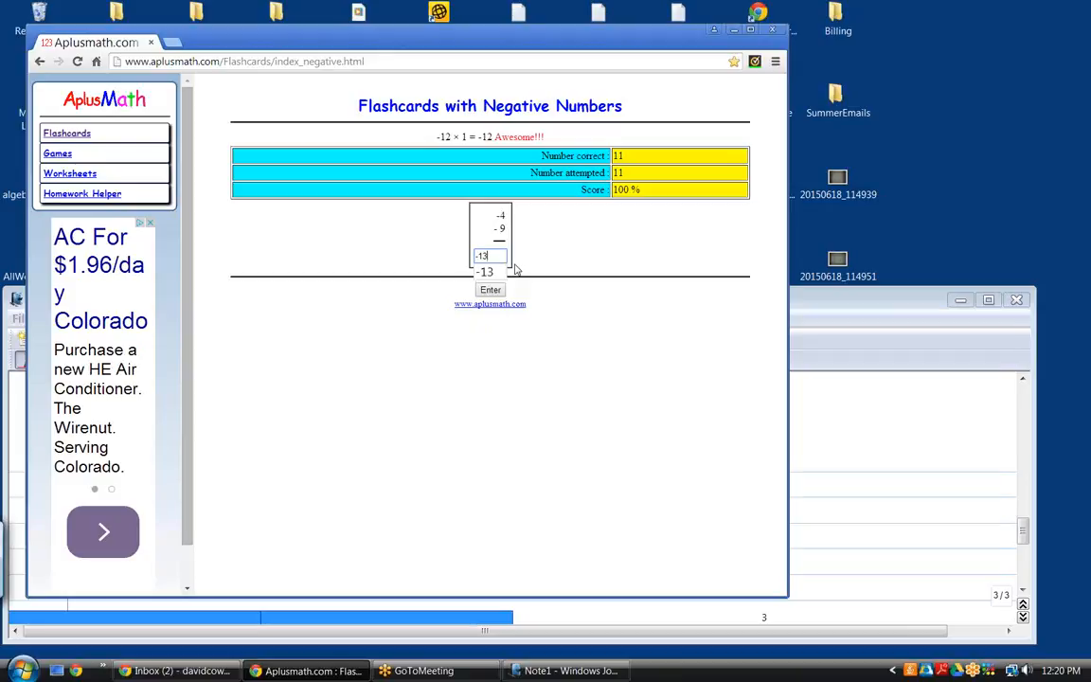
pyautogui.click(490, 289)
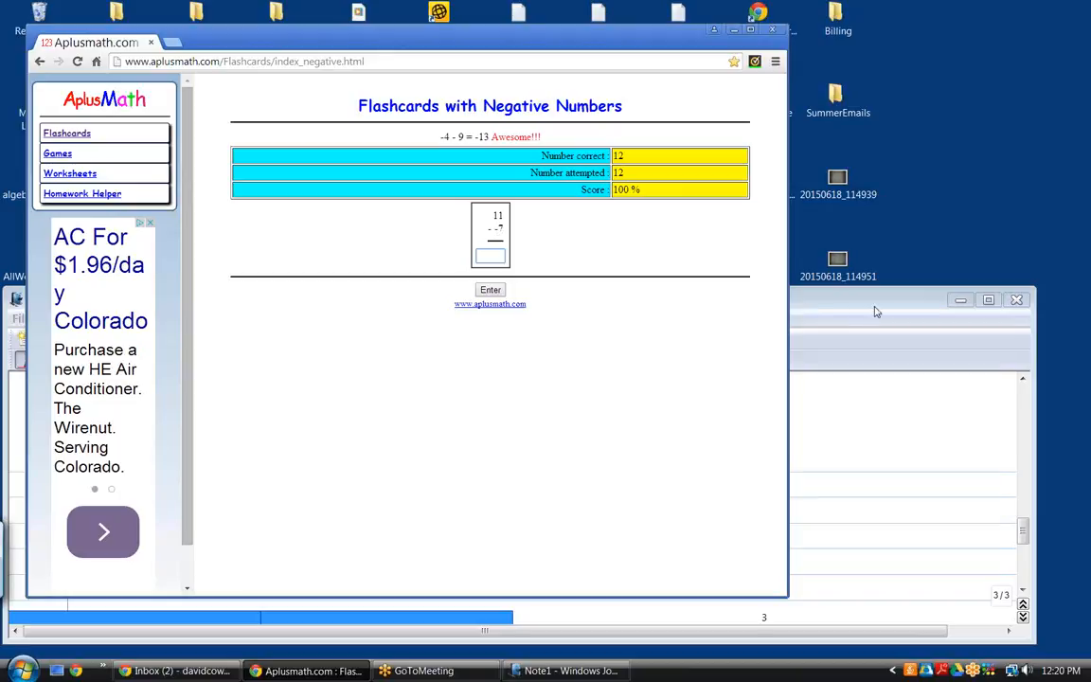
pyautogui.moveTo(879, 309)
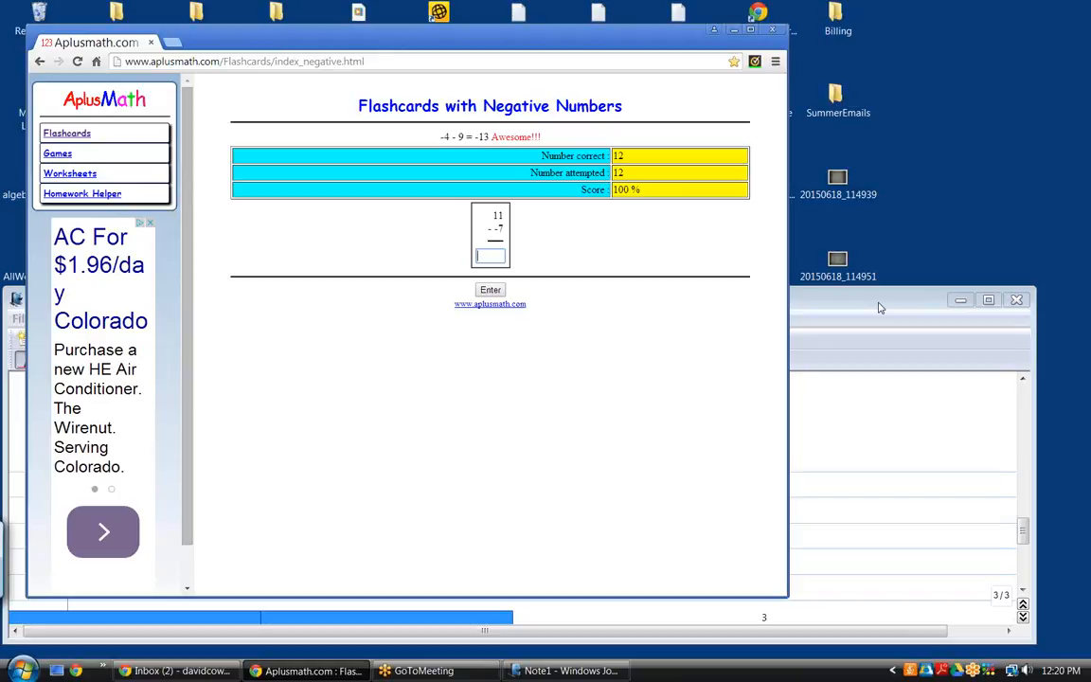
pyautogui.click(488, 287)
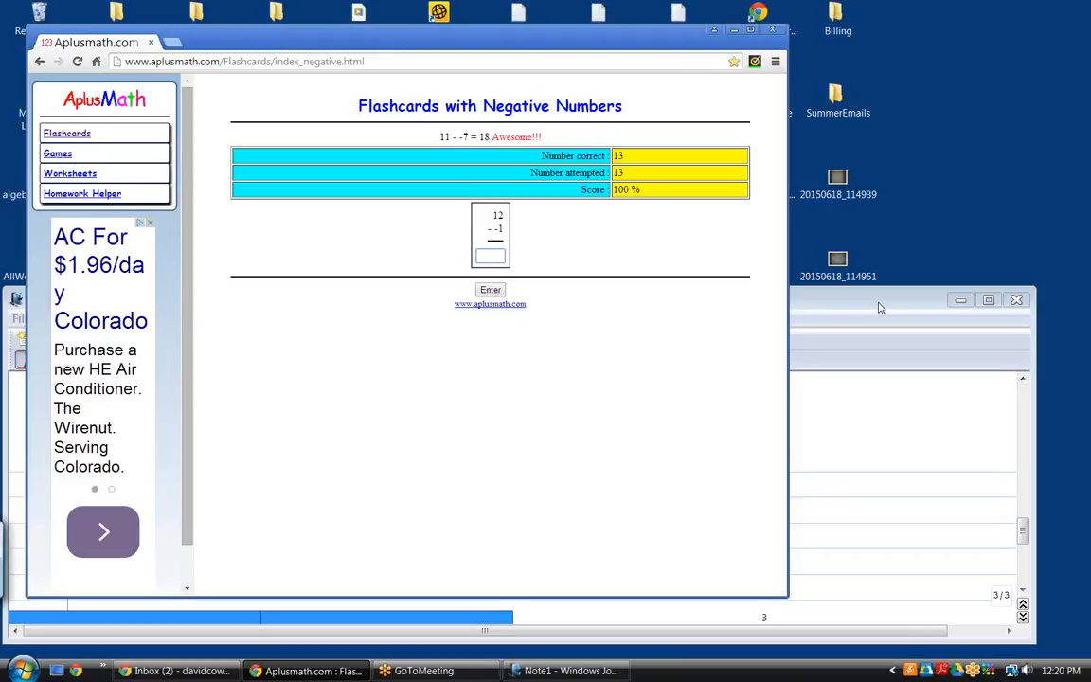
pyautogui.write('13')
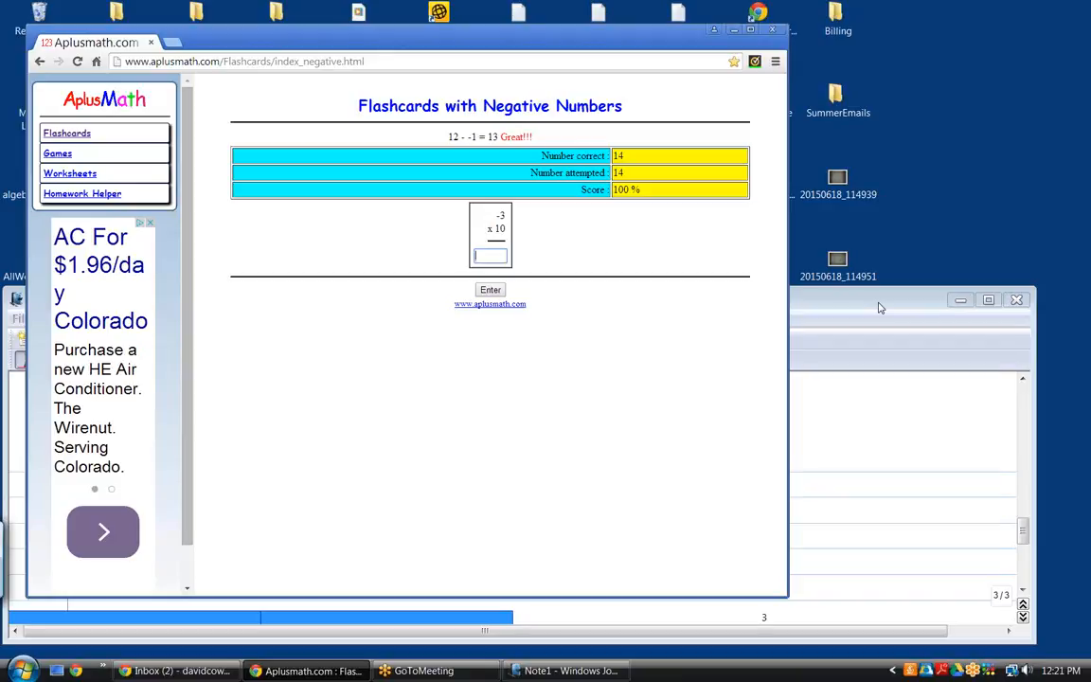
pyautogui.write('-3')
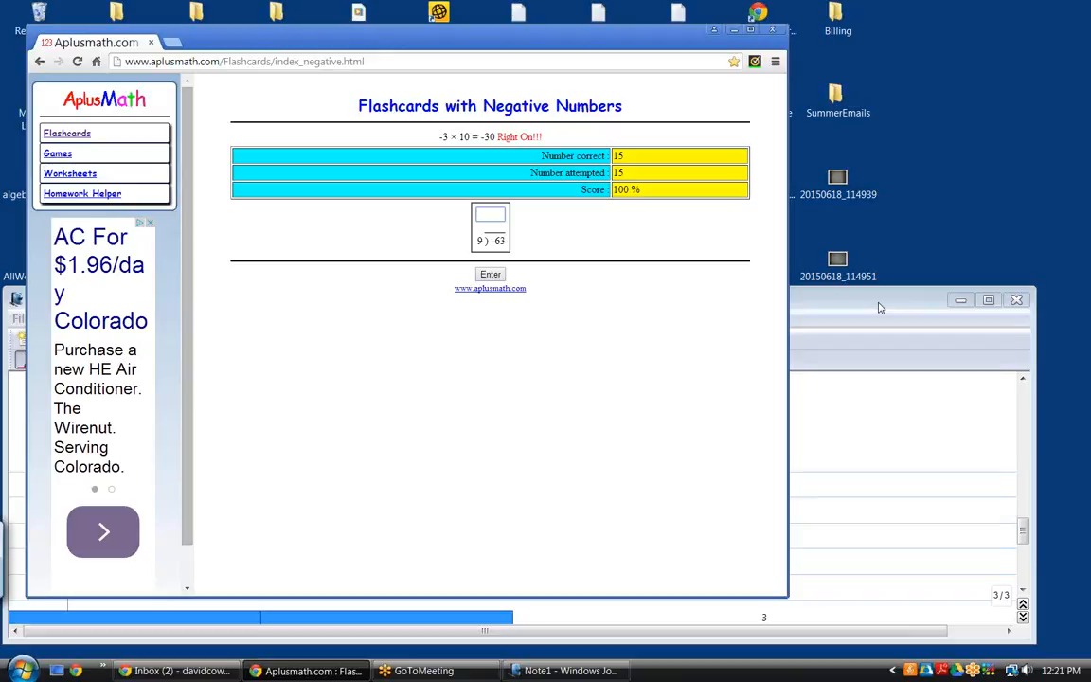
pyautogui.click(489, 216)
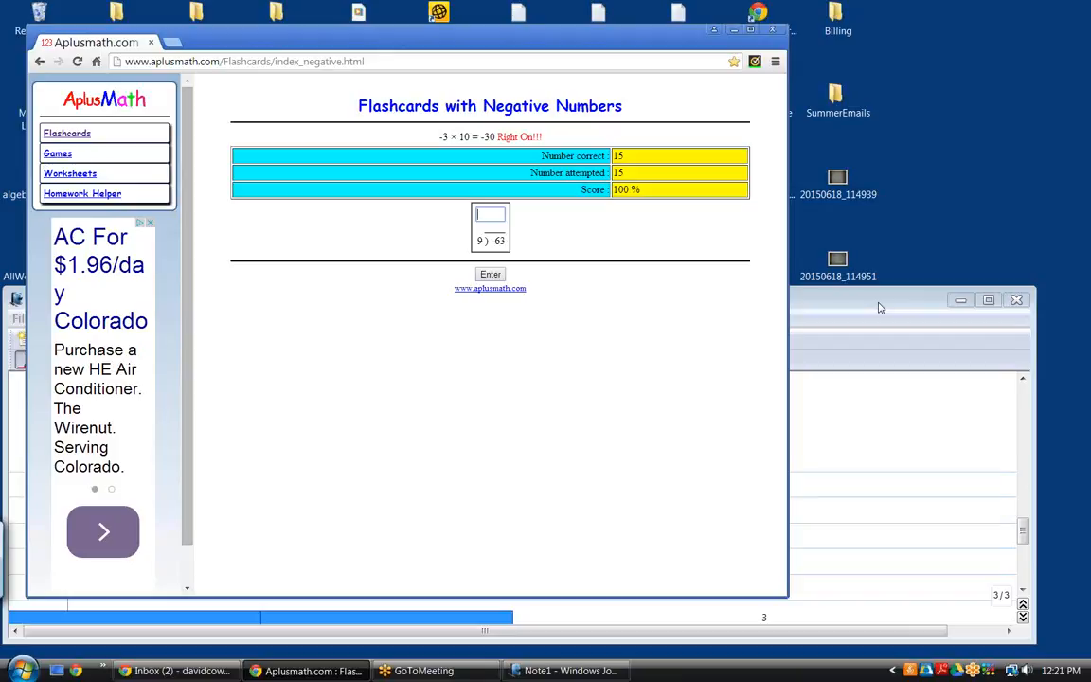
pyautogui.click(489, 214)
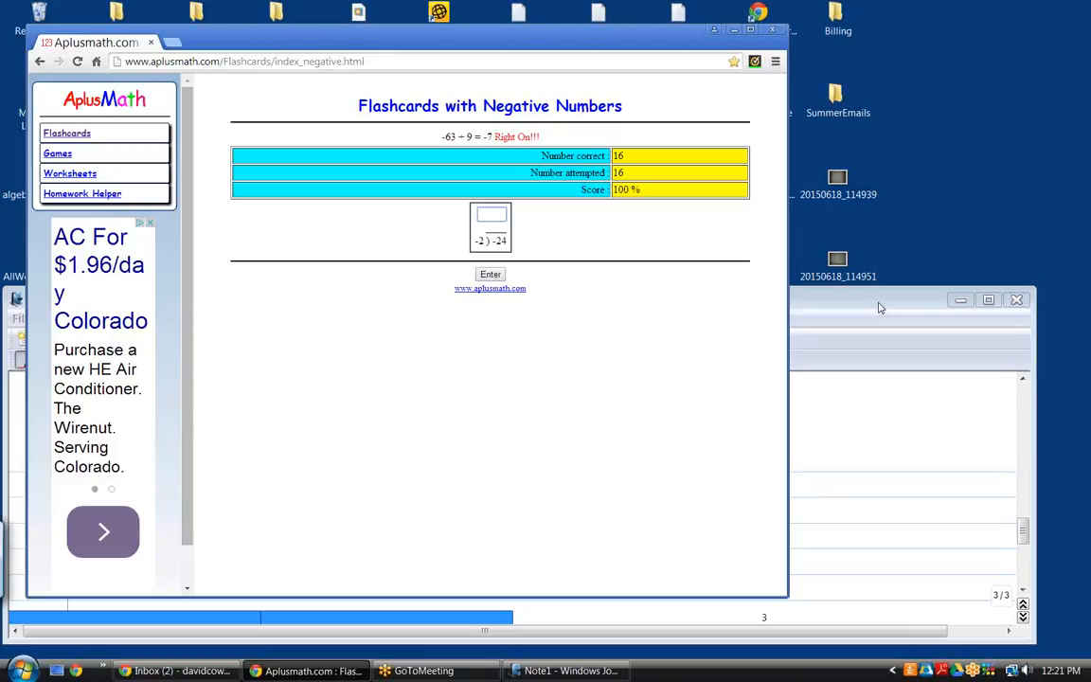
pyautogui.write('12')
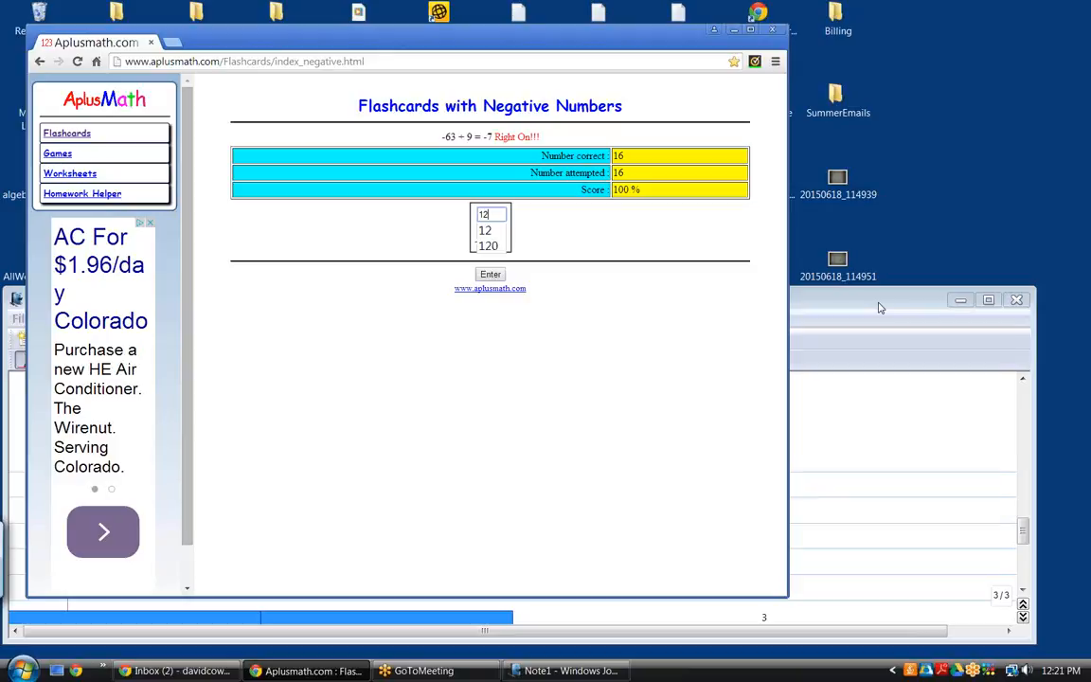
pyautogui.click(491, 272)
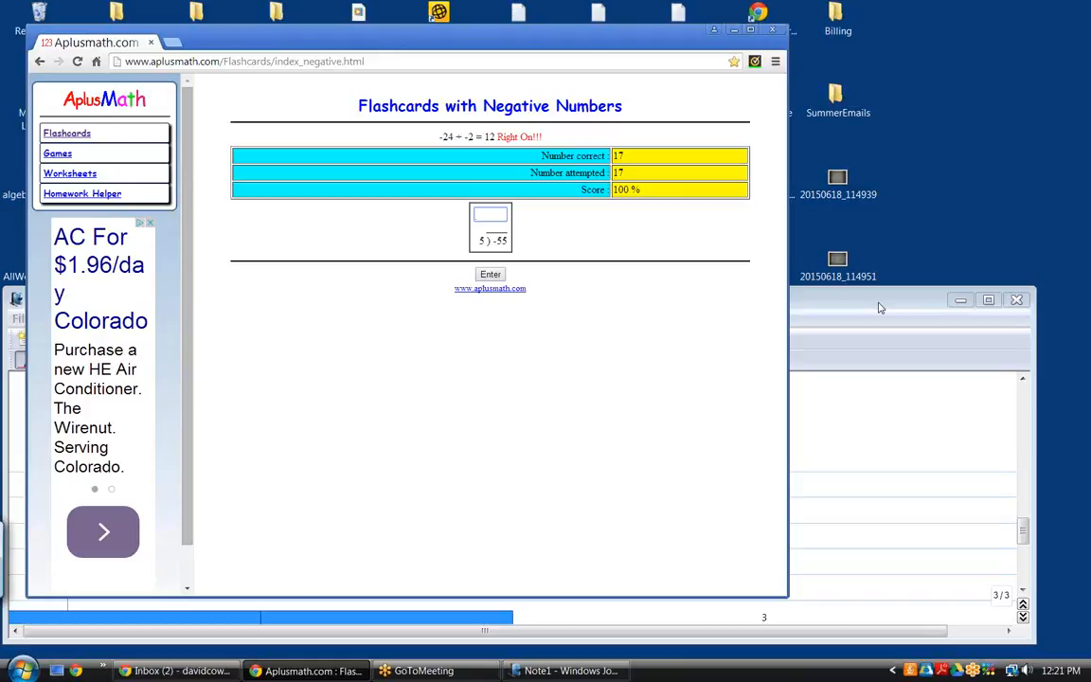
pyautogui.click(489, 214)
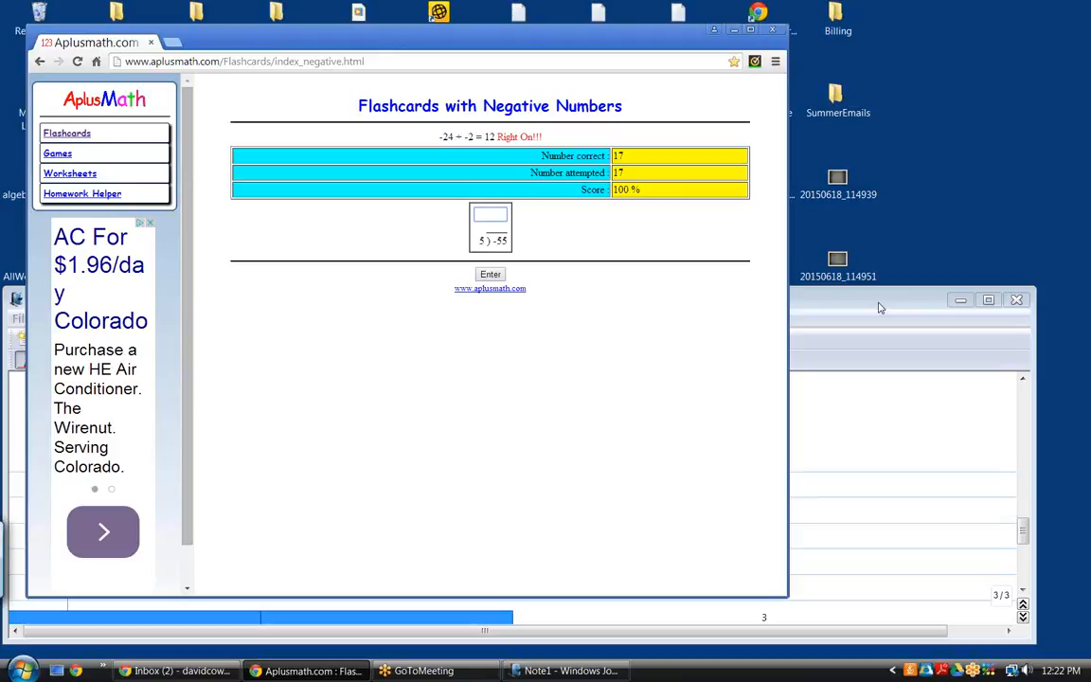
# Answer -11, -12 and 5 to reach 21 of 21 correct at 100%
pyautogui.click(491, 212)
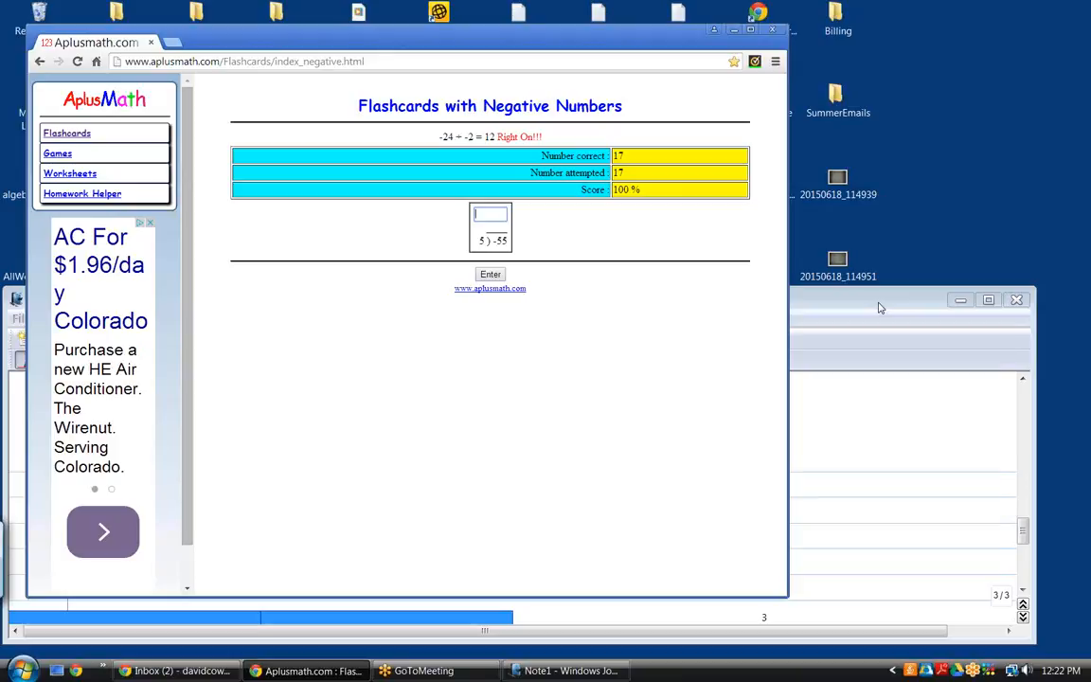
pyautogui.write('-11')
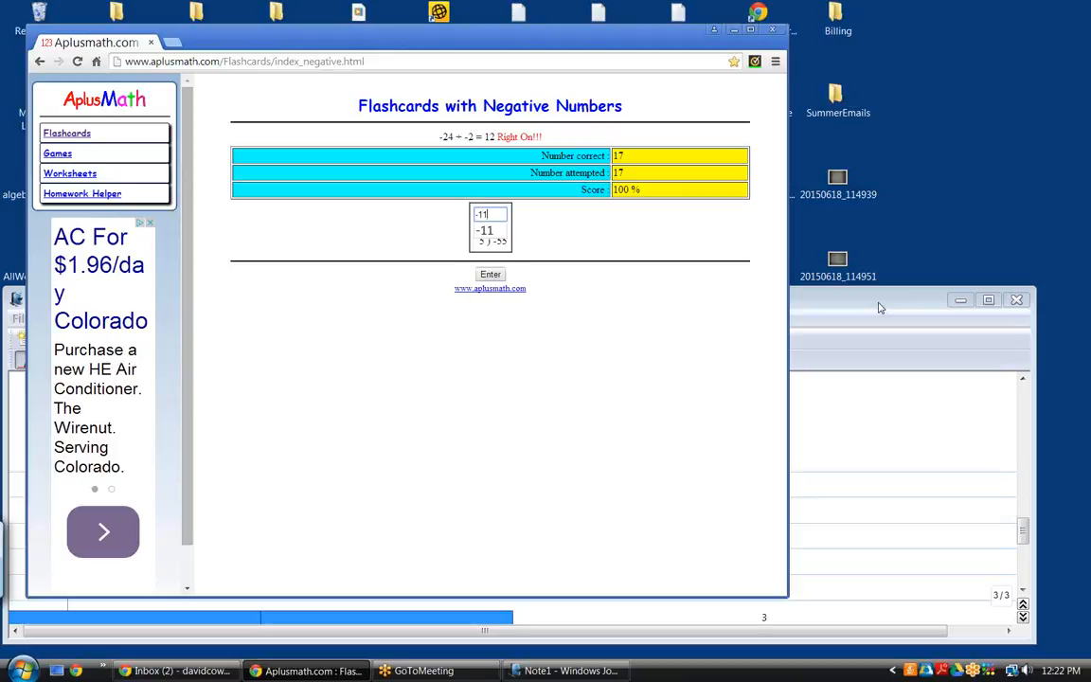
pyautogui.click(491, 274)
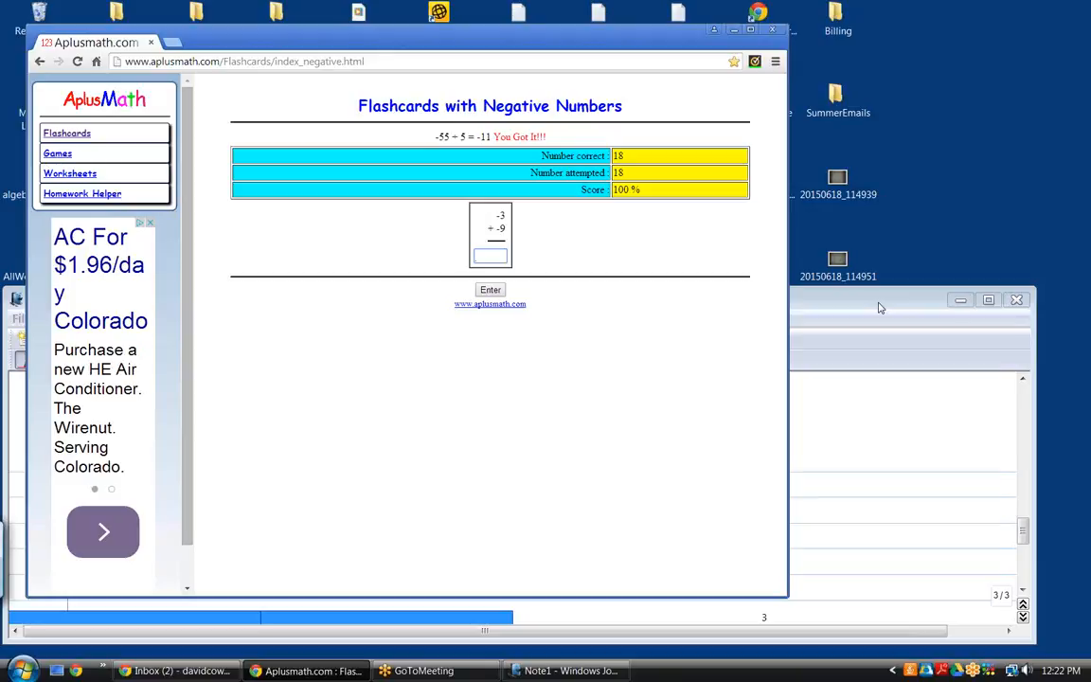
pyautogui.write('-12')
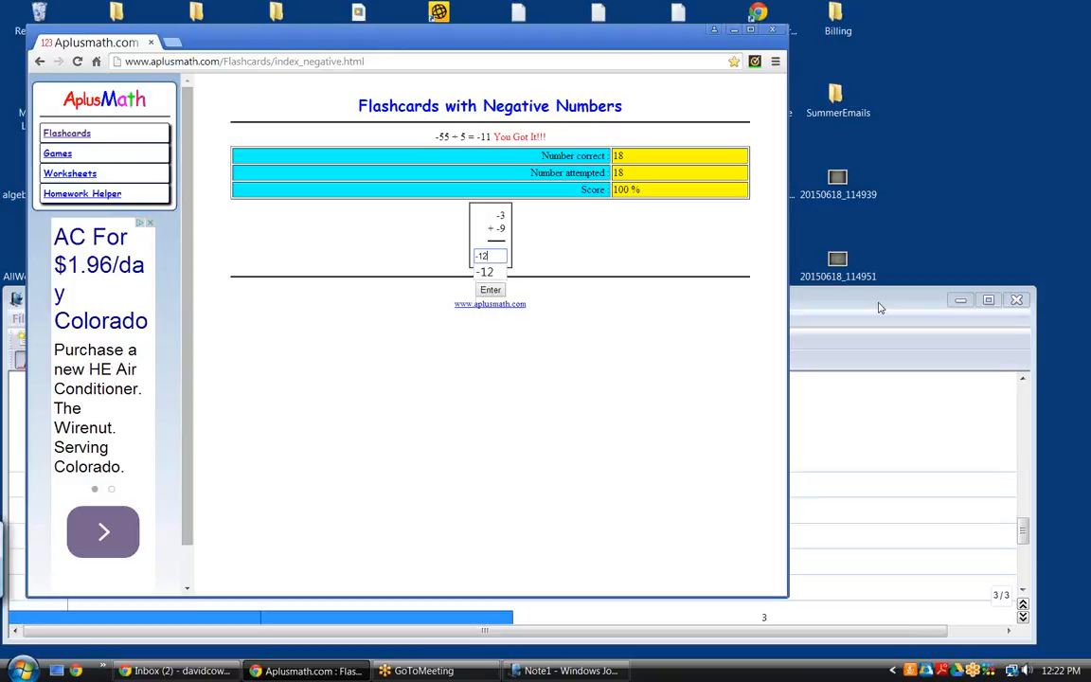
pyautogui.click(491, 290)
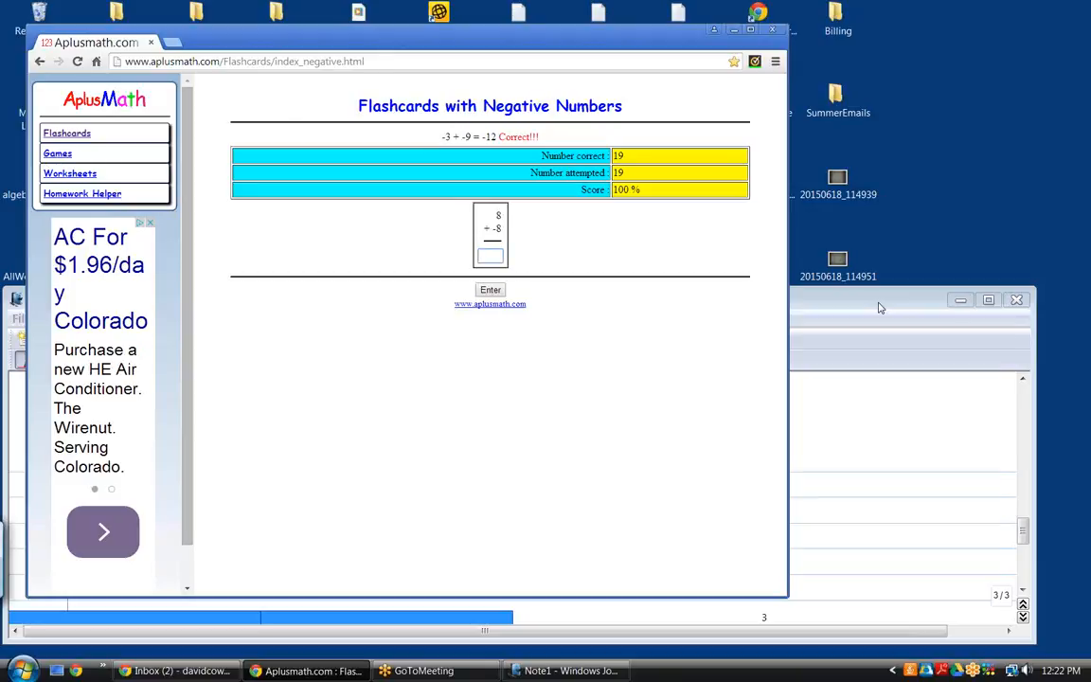
pyautogui.click(491, 255)
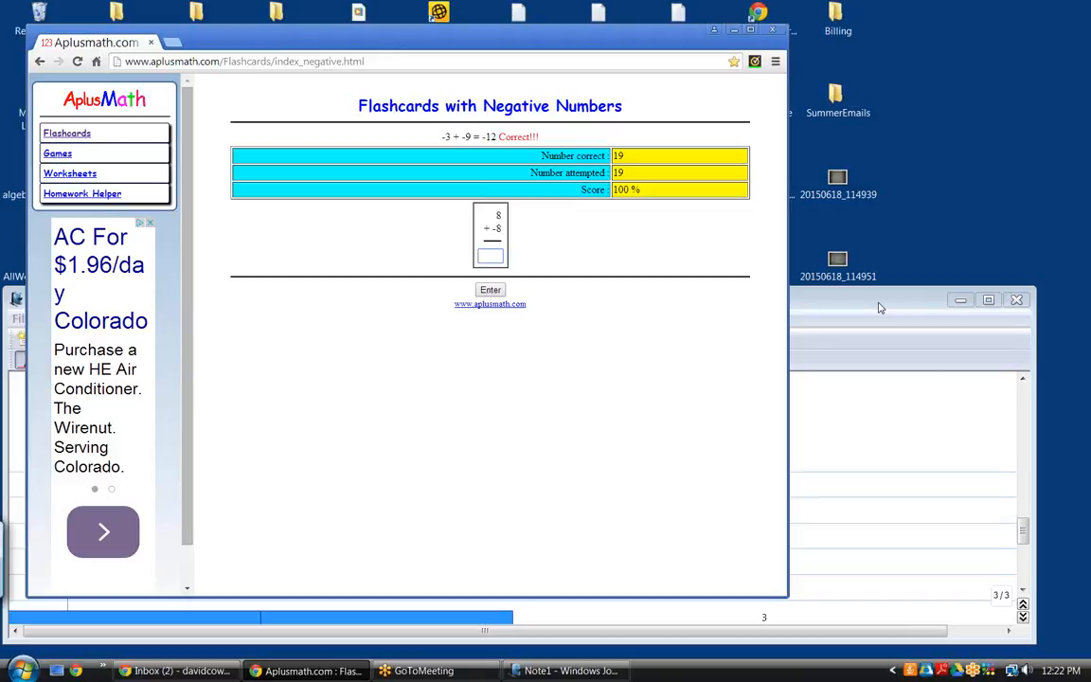
pyautogui.click(490, 255)
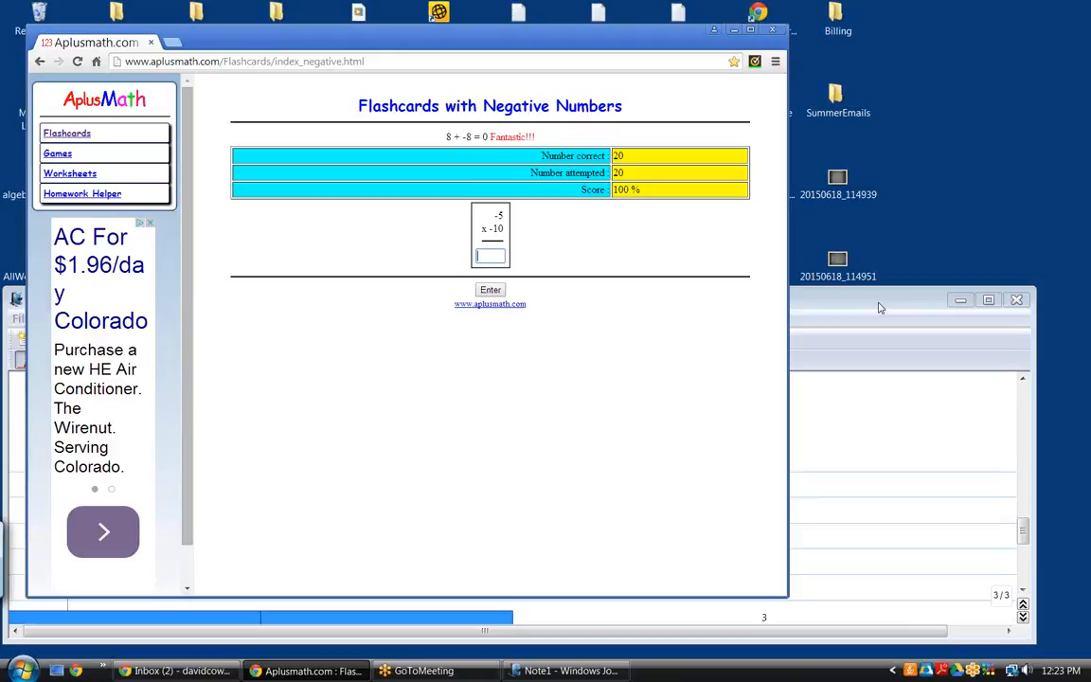
pyautogui.write('5')
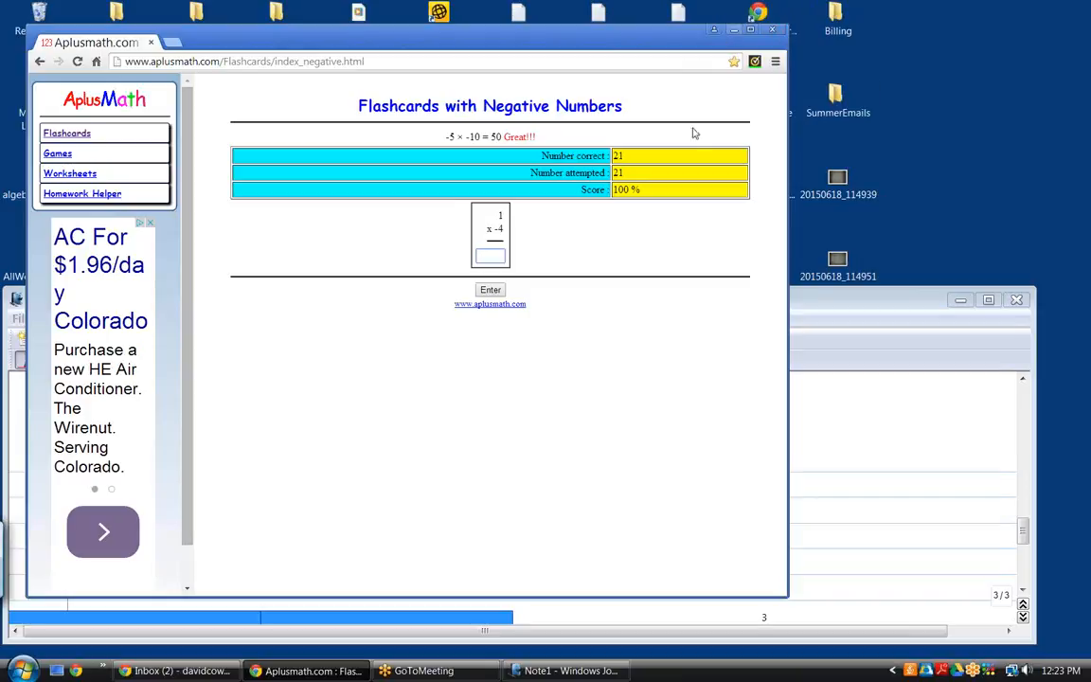
pyautogui.moveTo(604, 407)
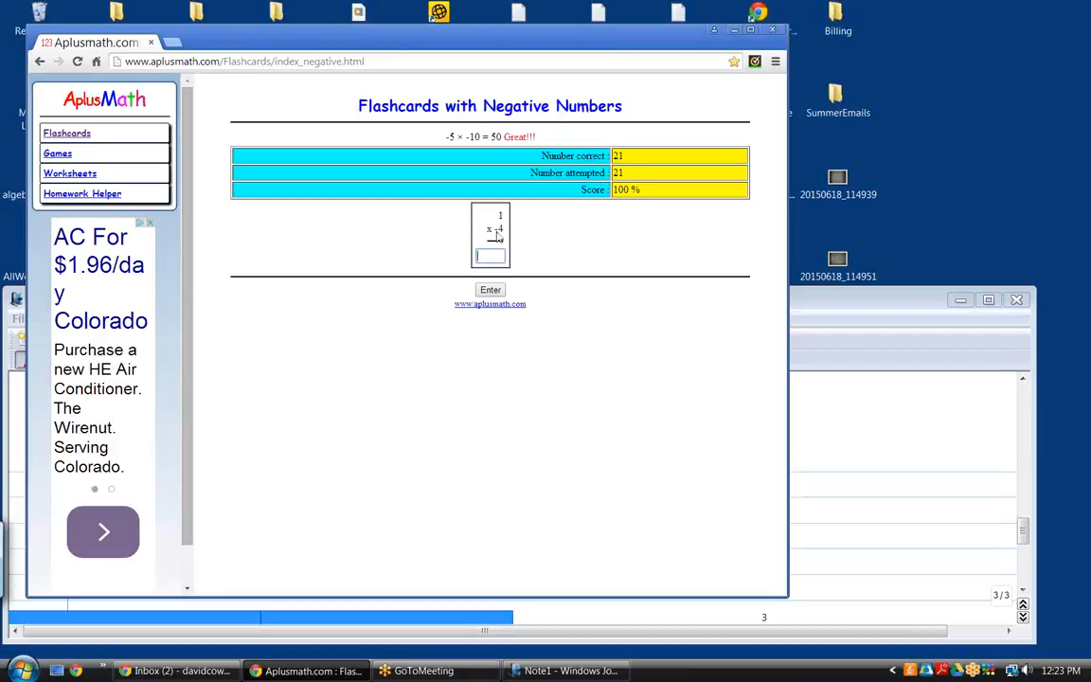
pyautogui.moveTo(453, 250)
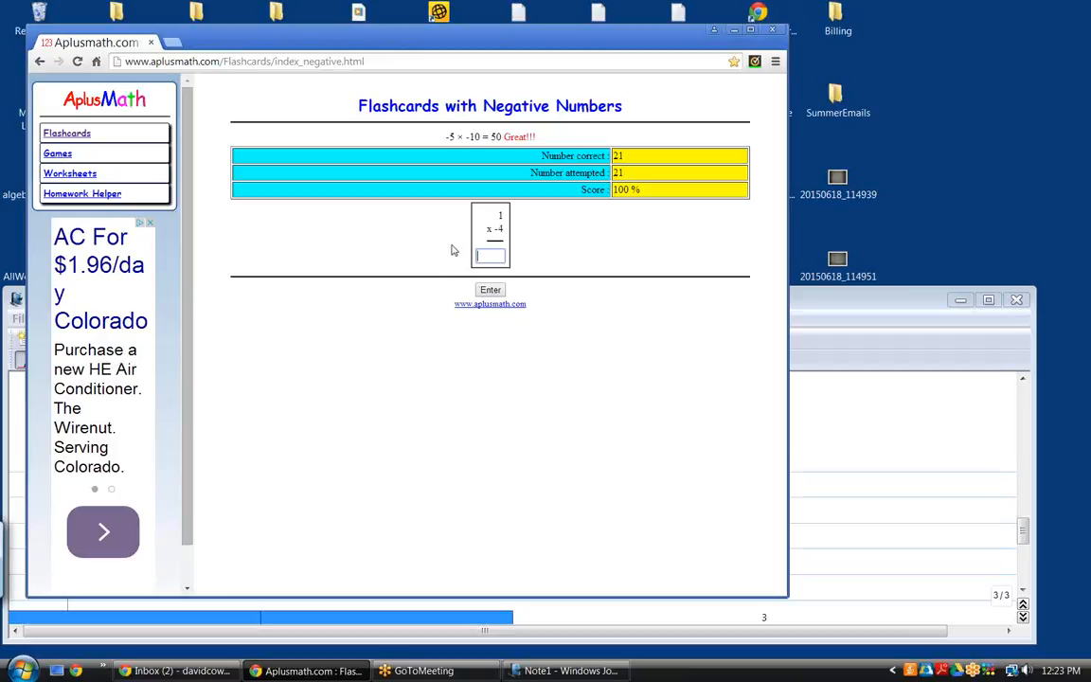
pyautogui.moveTo(447, 280)
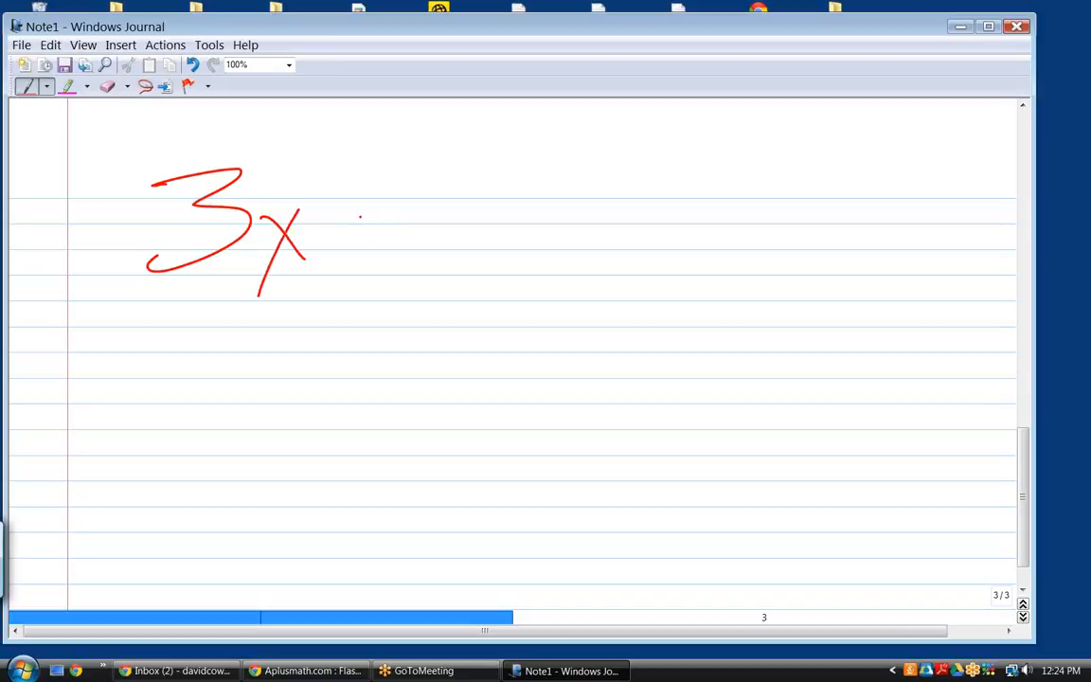
# Handwrite 3x + 5y + 2x − 3y in red and circle the like terms 3x and 2x
pyautogui.moveTo(341, 228); pyautogui.dragTo(455, 237)
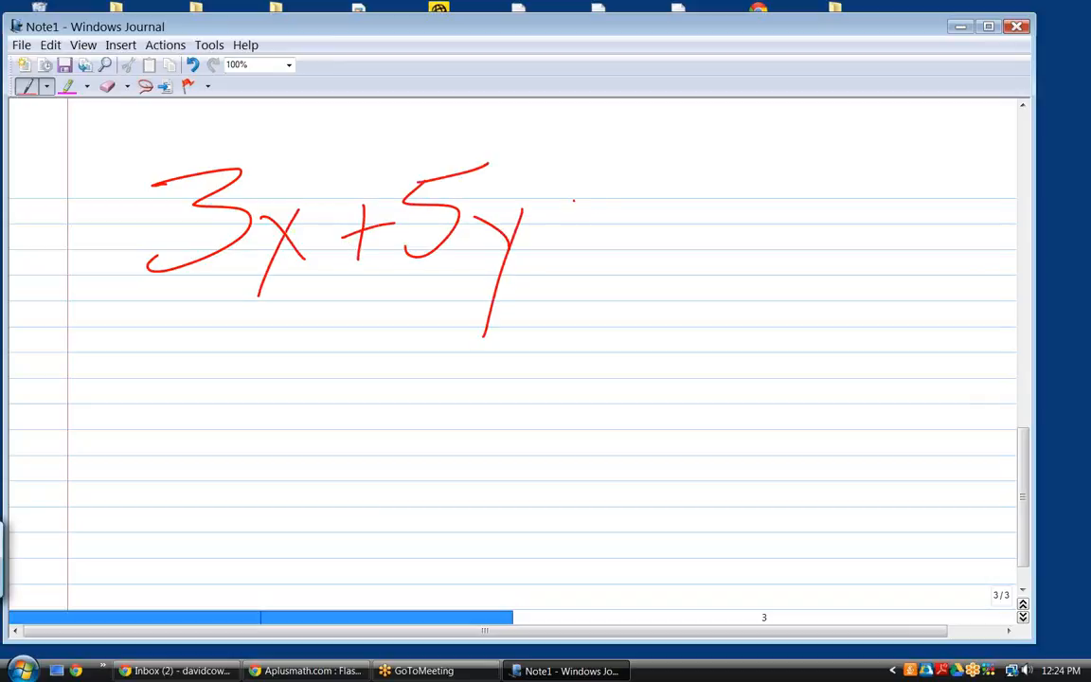
pyautogui.moveTo(568, 208); pyautogui.dragTo(720, 227)
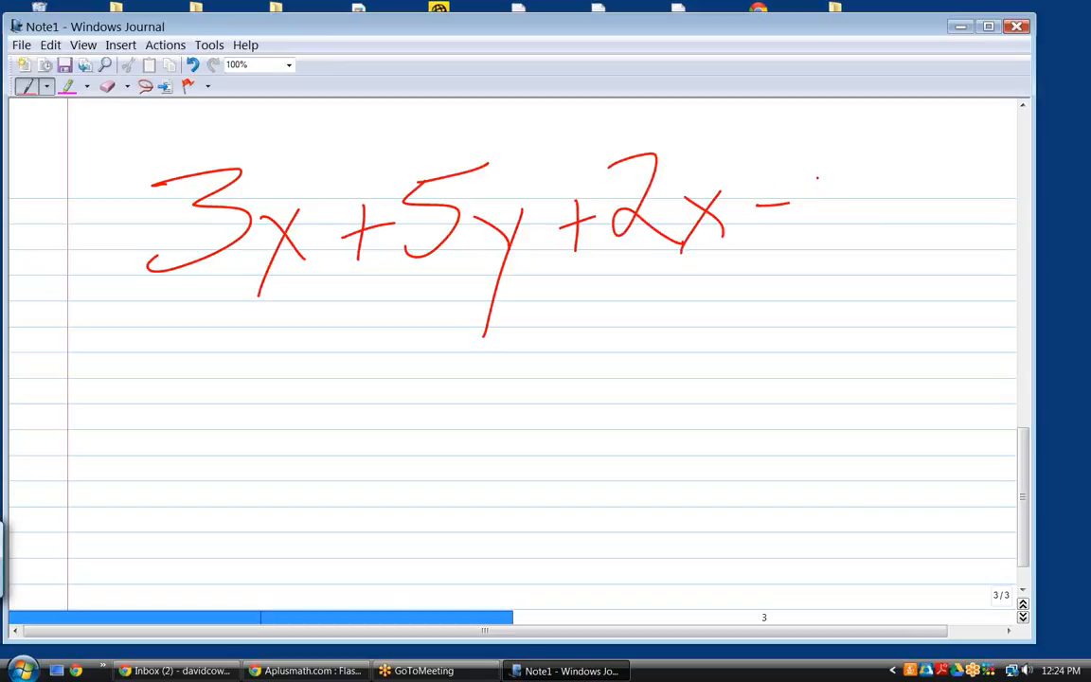
pyautogui.moveTo(824, 174); pyautogui.dragTo(871, 231)
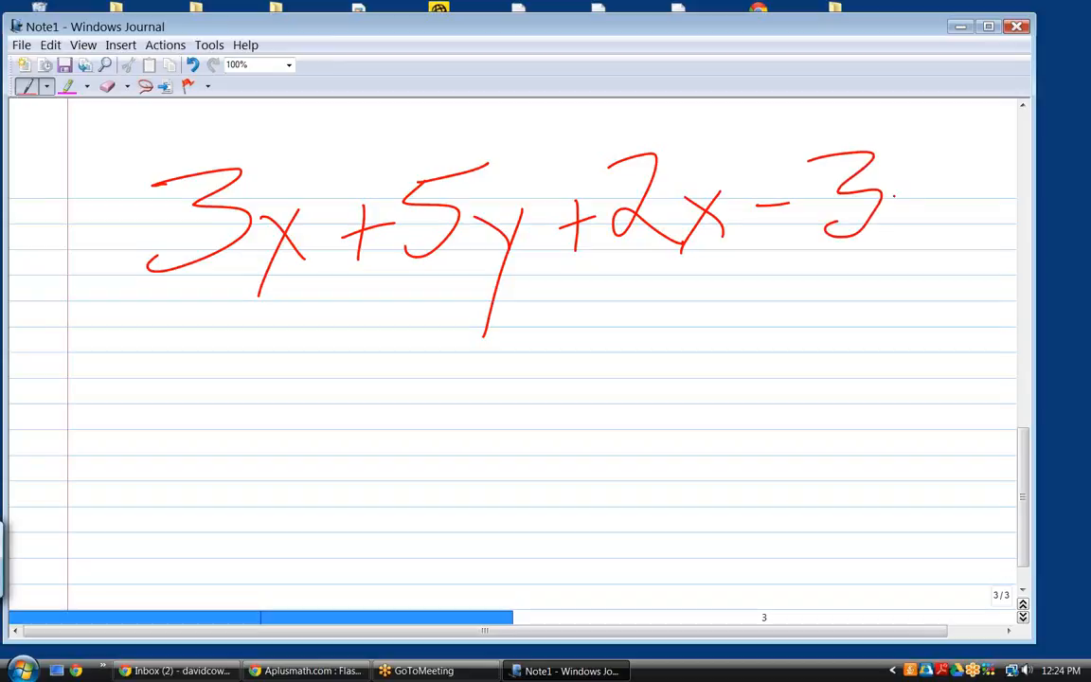
pyautogui.moveTo(894, 198); pyautogui.dragTo(881, 326)
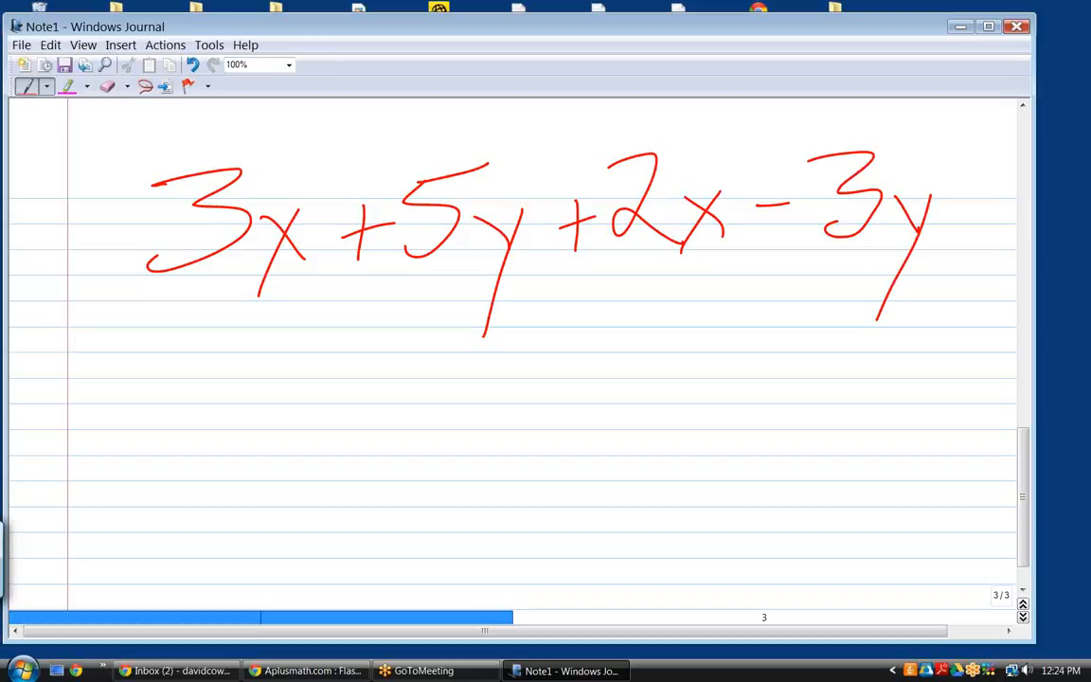
pyautogui.moveTo(170, 148); pyautogui.dragTo(318, 151)
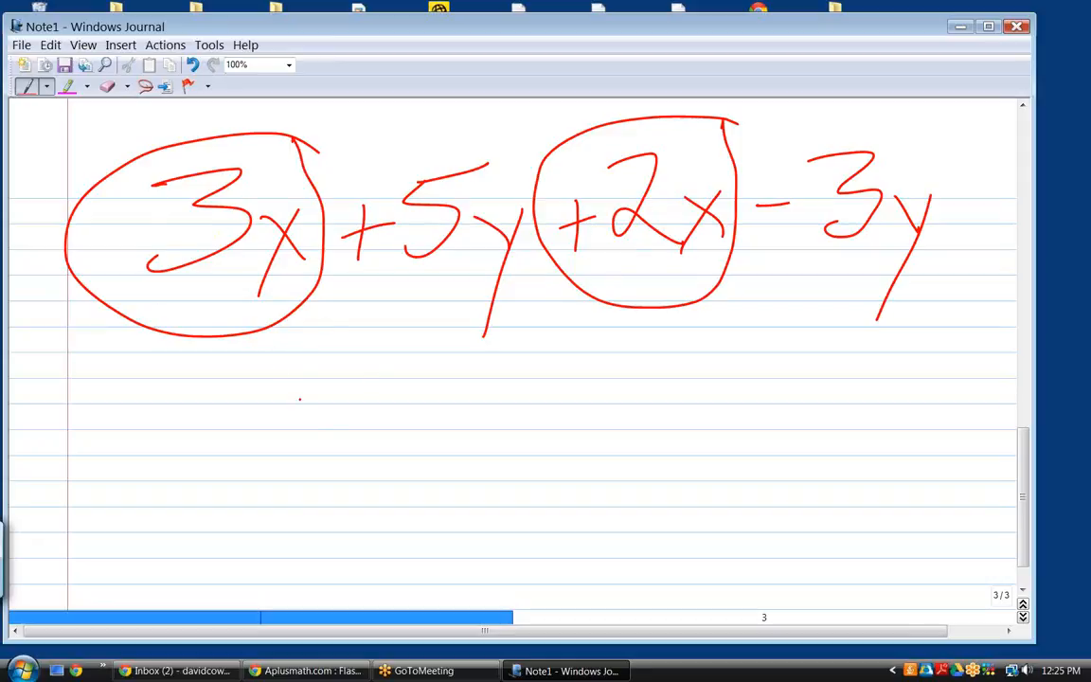
# Write the combined result 5x + 2y underneath, erasing the circles, then clear the page
pyautogui.moveTo(256, 392); pyautogui.dragTo(237, 492)
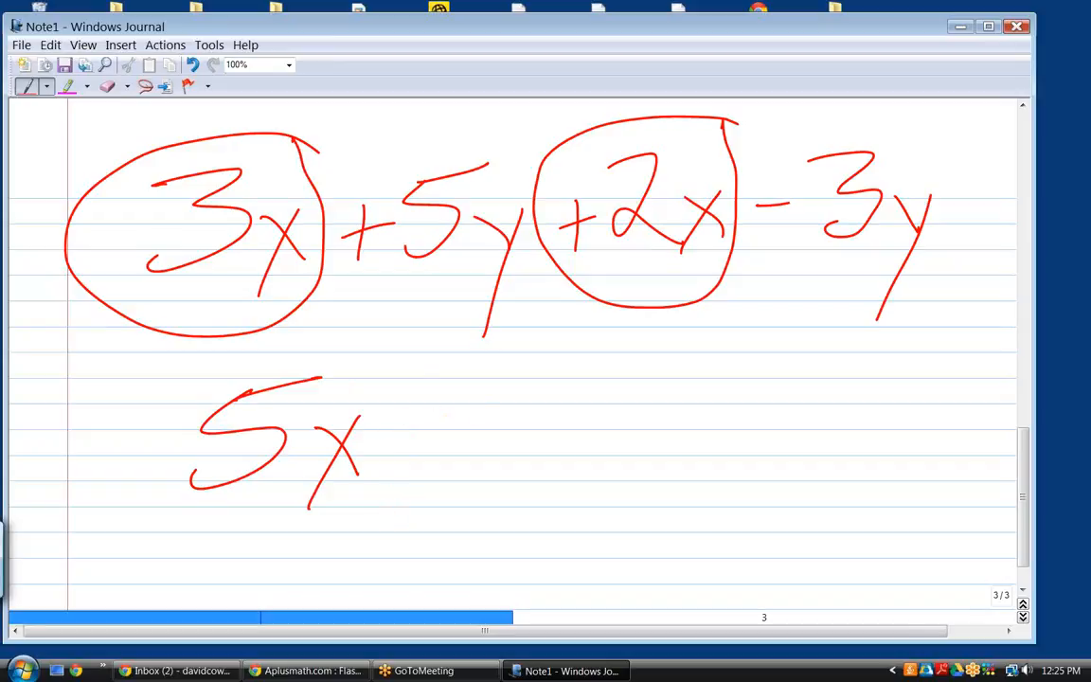
pyautogui.click(106, 85)
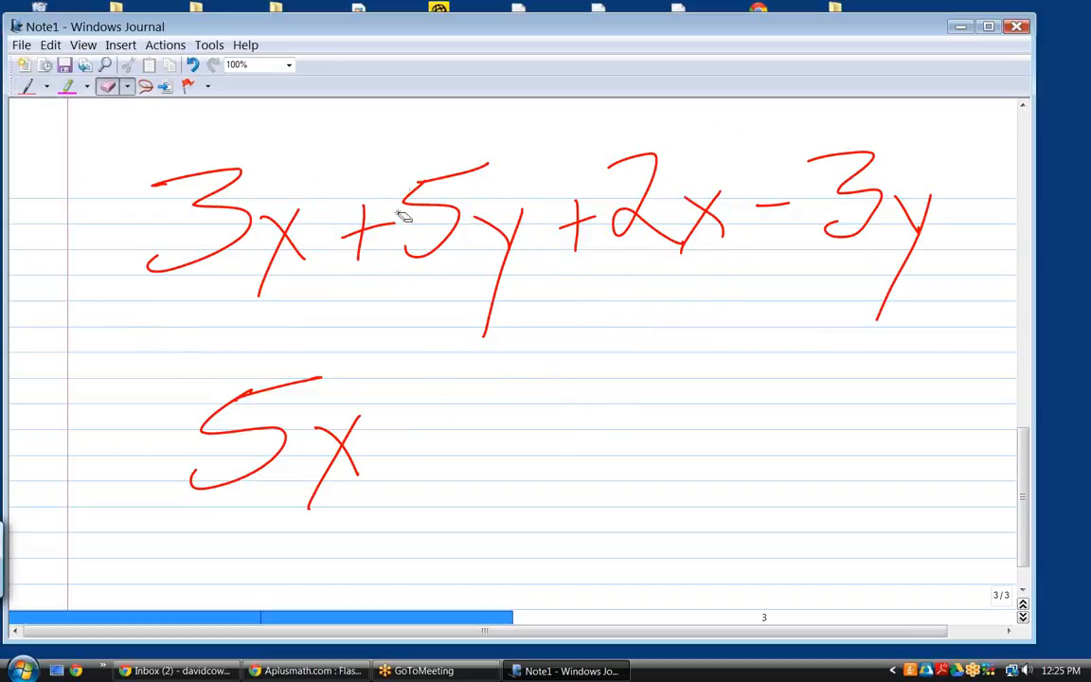
pyautogui.moveTo(845, 264)
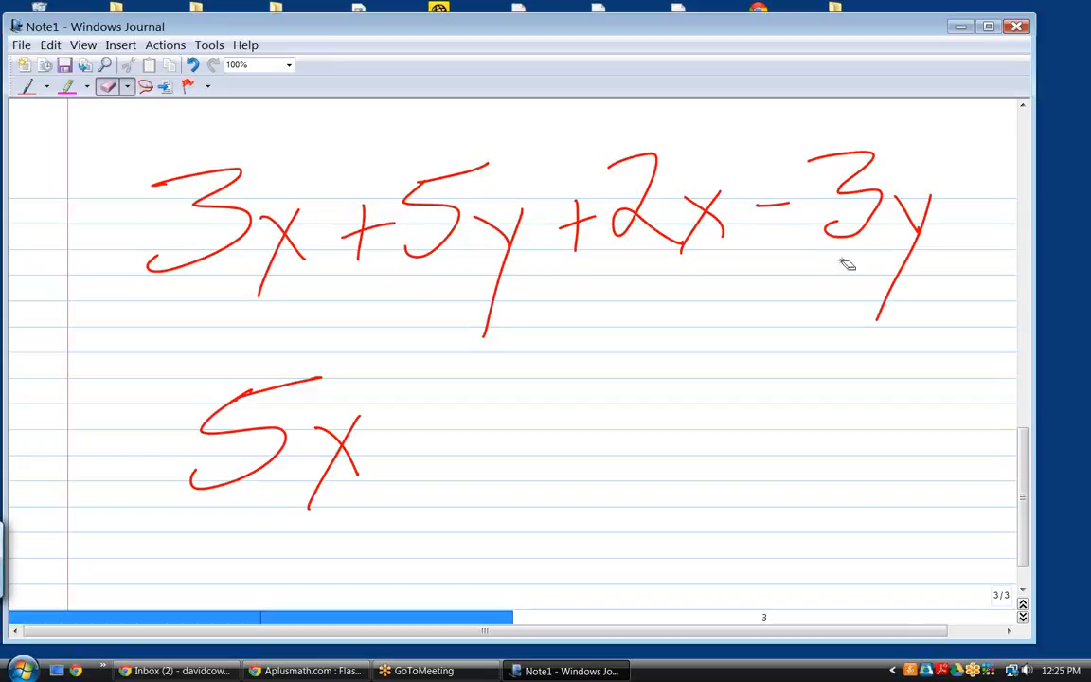
pyautogui.click(26, 86)
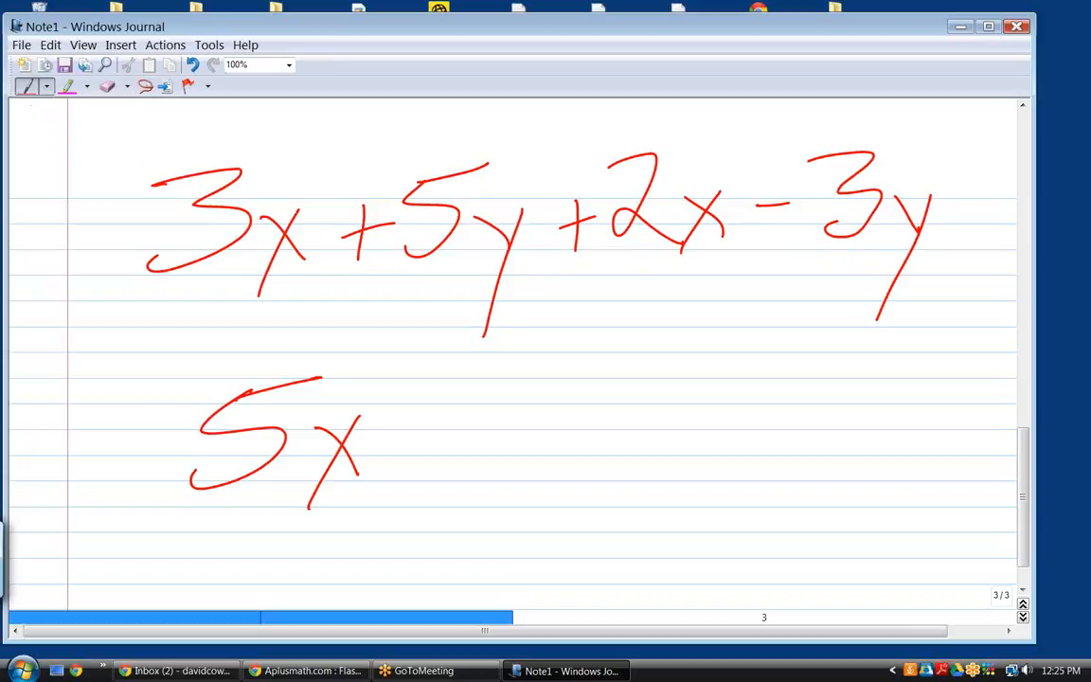
pyautogui.moveTo(432, 449)
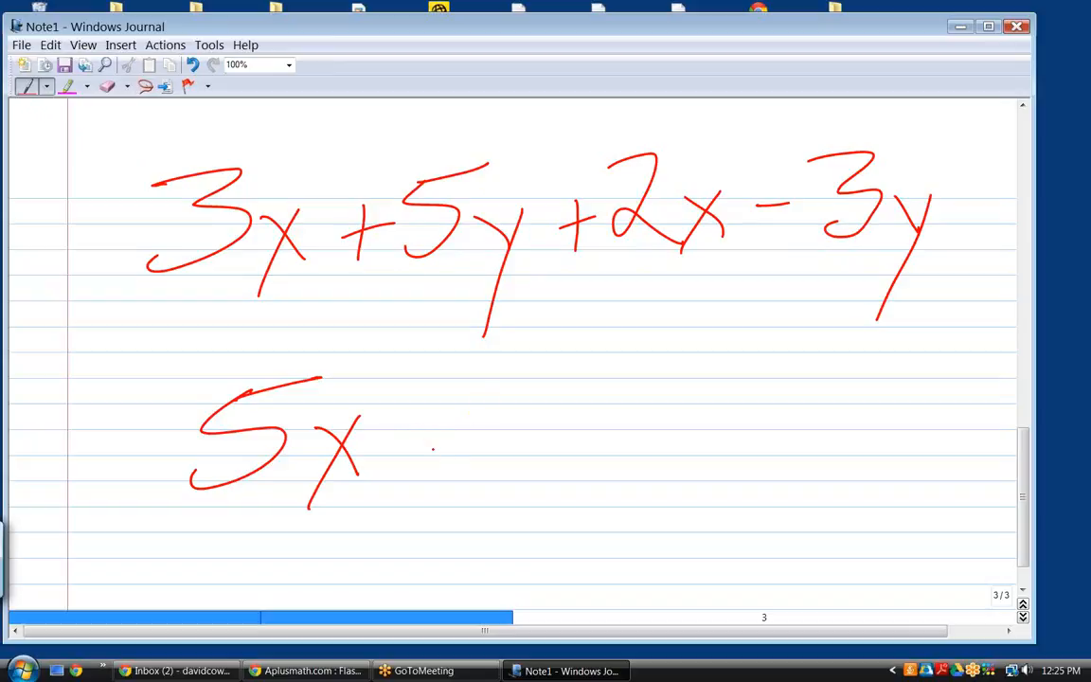
pyautogui.moveTo(507, 155); pyautogui.dragTo(546, 142)
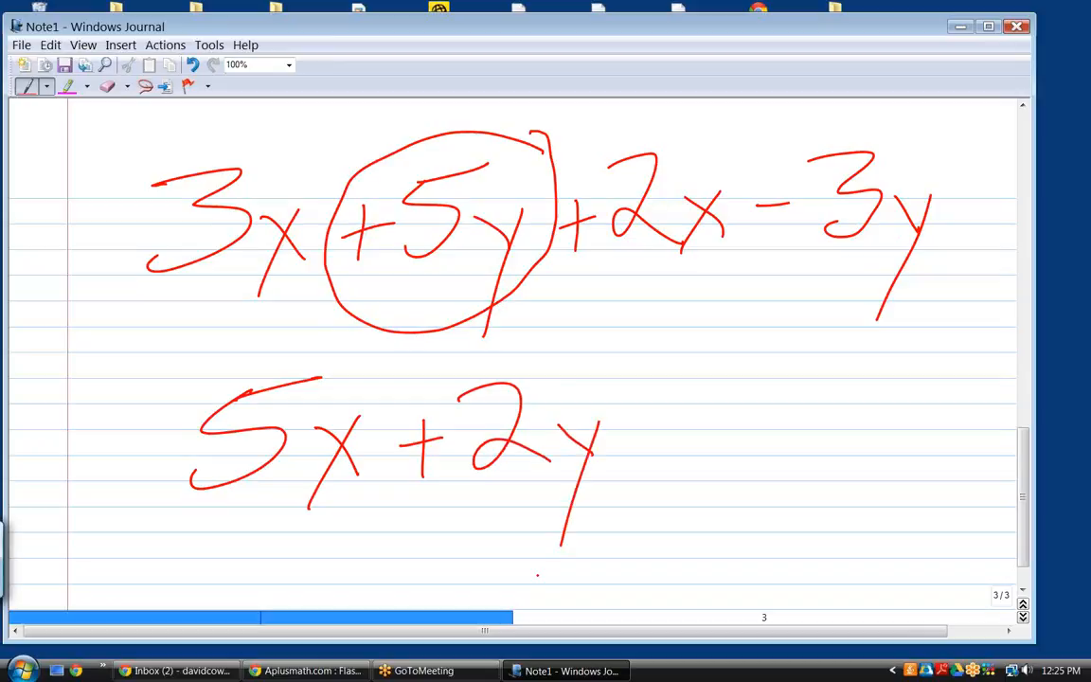
pyautogui.click(107, 87)
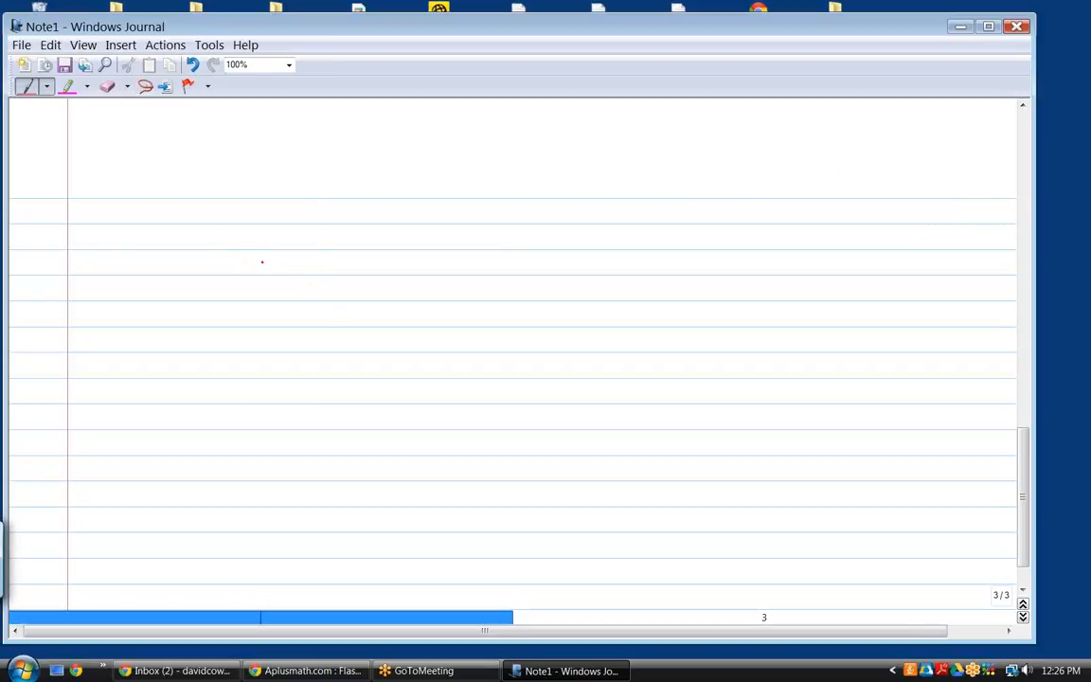
# Handwrite the exponent rule x¹ · x¹ = x² near the top of the page
pyautogui.moveTo(296, 235); pyautogui.dragTo(254, 320)
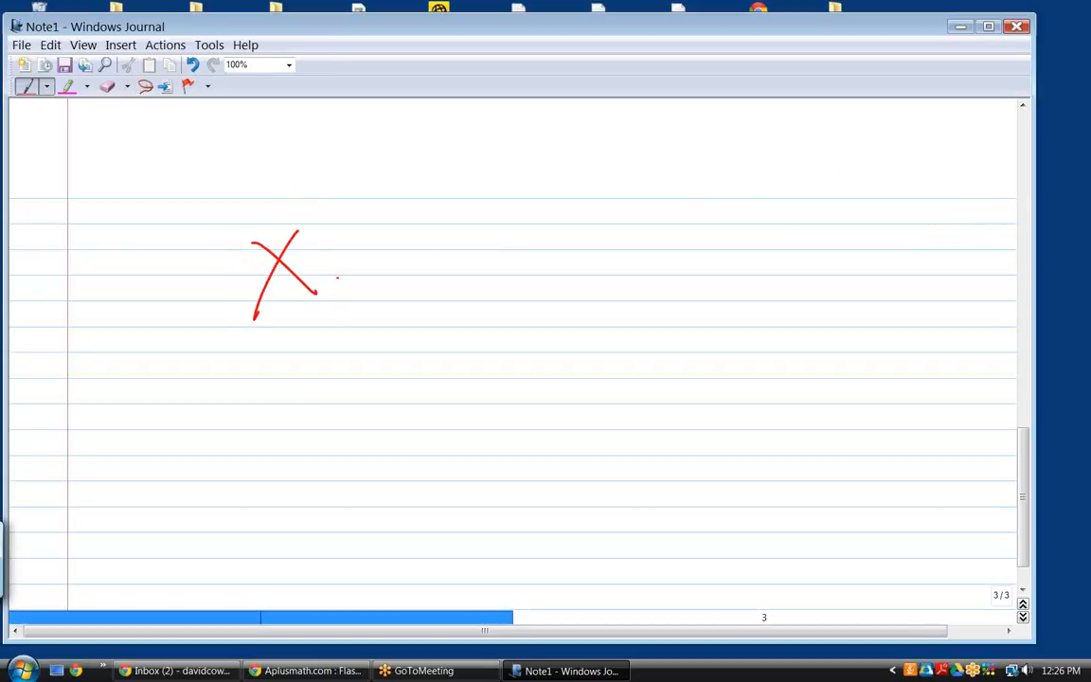
pyautogui.moveTo(363, 223); pyautogui.dragTo(426, 294)
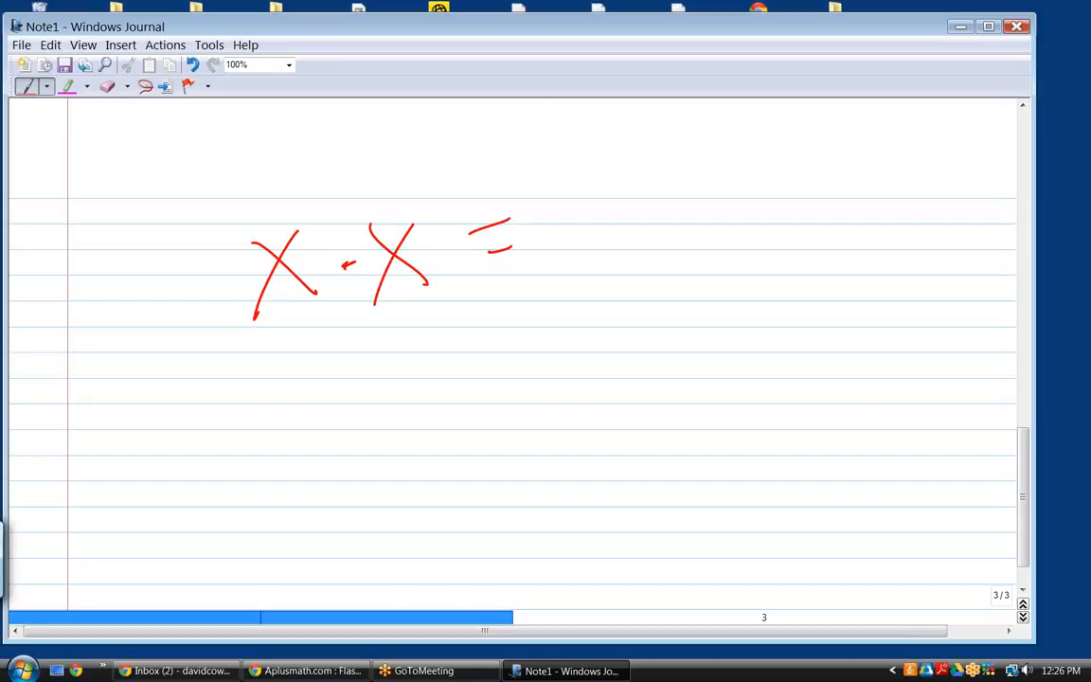
pyautogui.moveTo(564, 205); pyautogui.dragTo(623, 275)
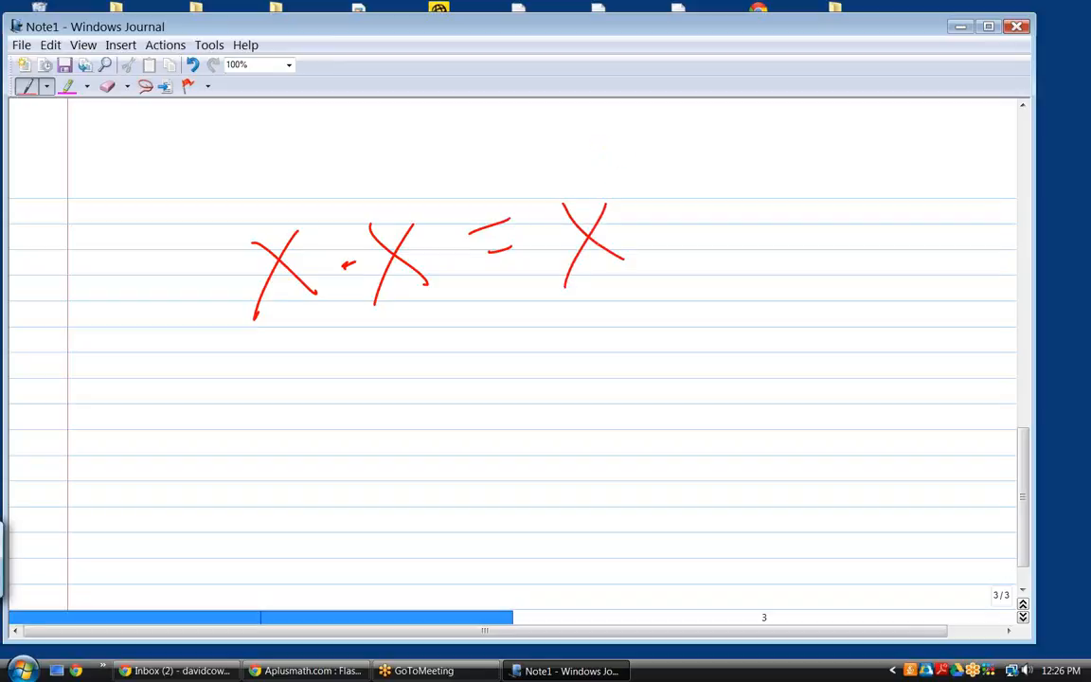
pyautogui.moveTo(591, 155); pyautogui.dragTo(685, 142)
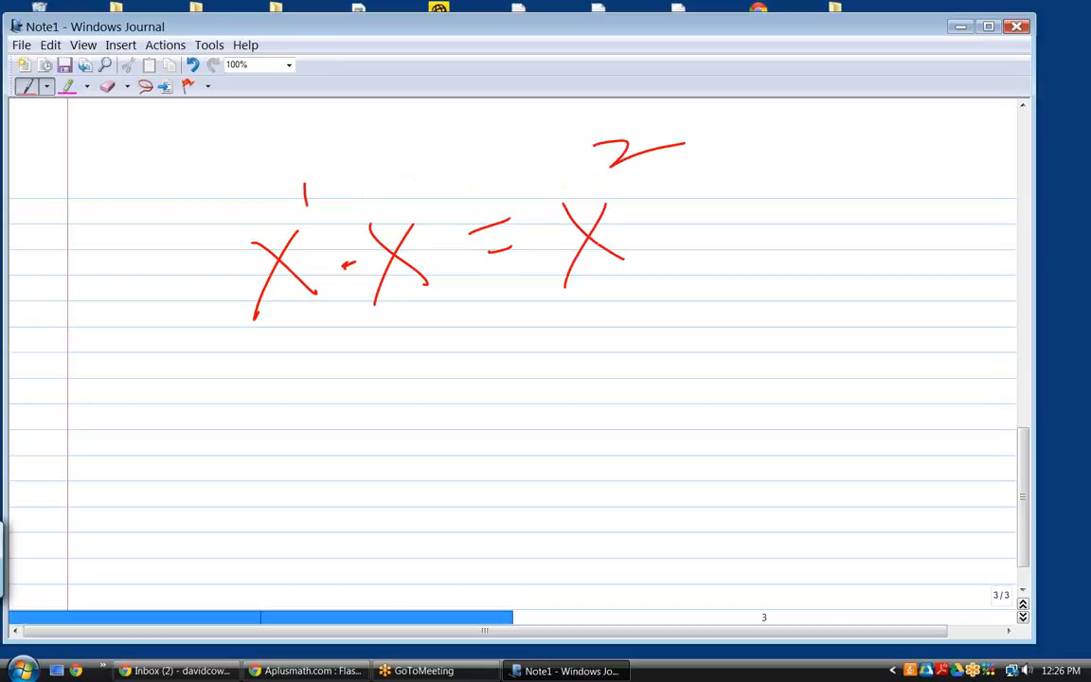
pyautogui.moveTo(420, 174); pyautogui.dragTo(425, 218)
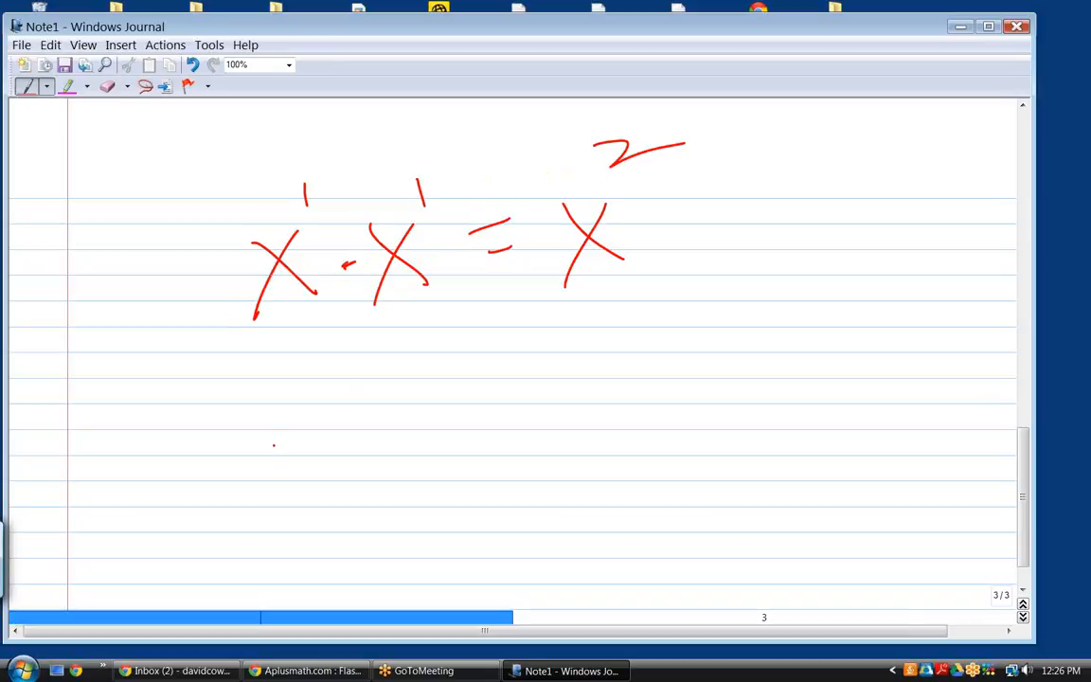
# Add the lines x² · x⁷ = x⁹ and x² + x⁷ = x² + x⁷ below it
pyautogui.moveTo(284, 392); pyautogui.dragTo(326, 464)
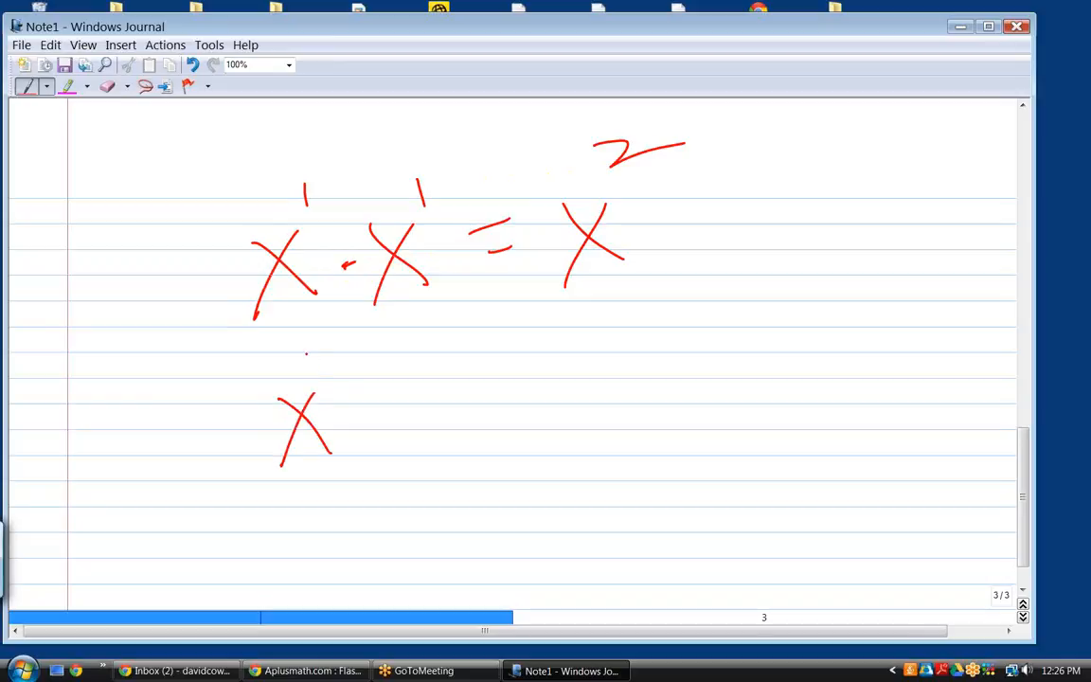
pyautogui.moveTo(303, 375); pyautogui.dragTo(341, 360)
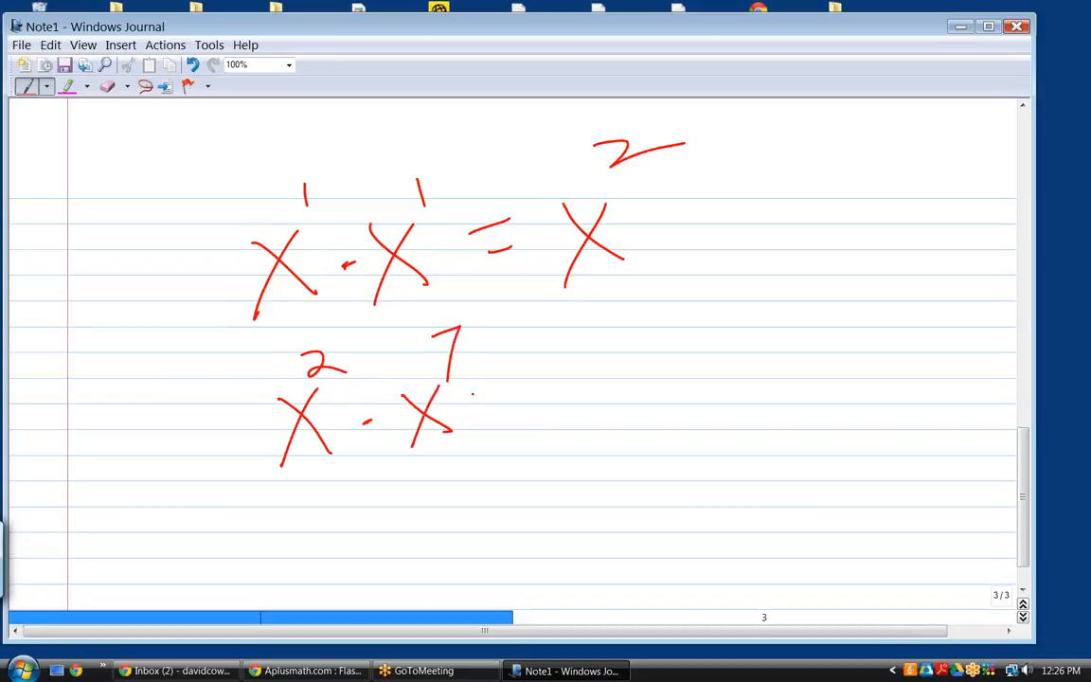
pyautogui.moveTo(493, 392); pyautogui.dragTo(625, 408)
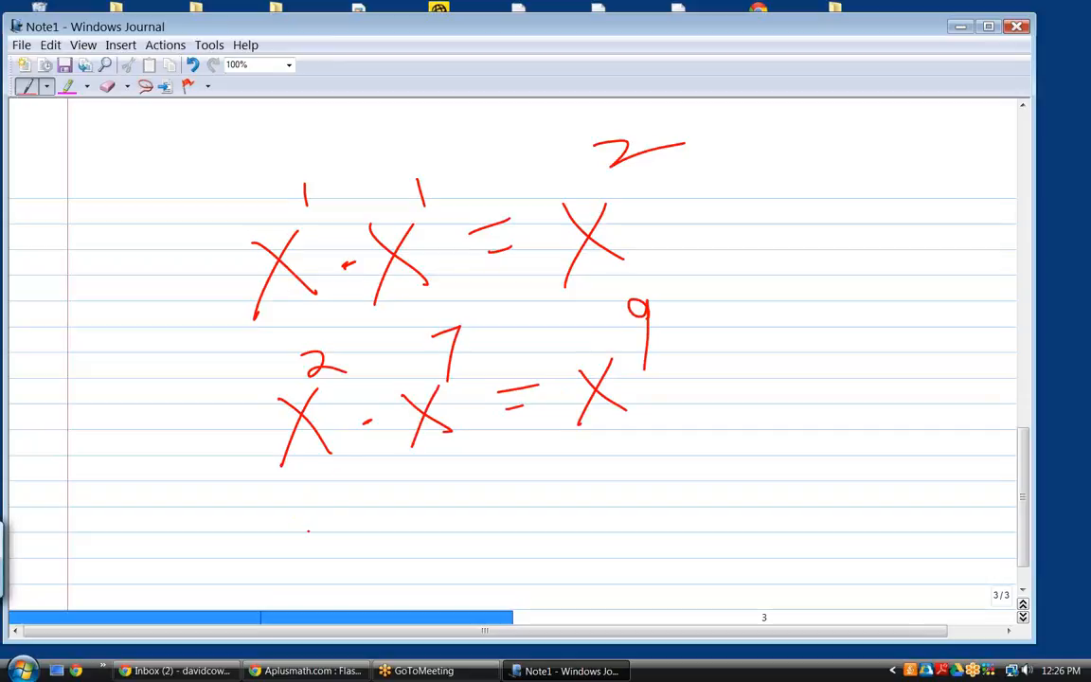
pyautogui.moveTo(305, 511); pyautogui.dragTo(361, 568)
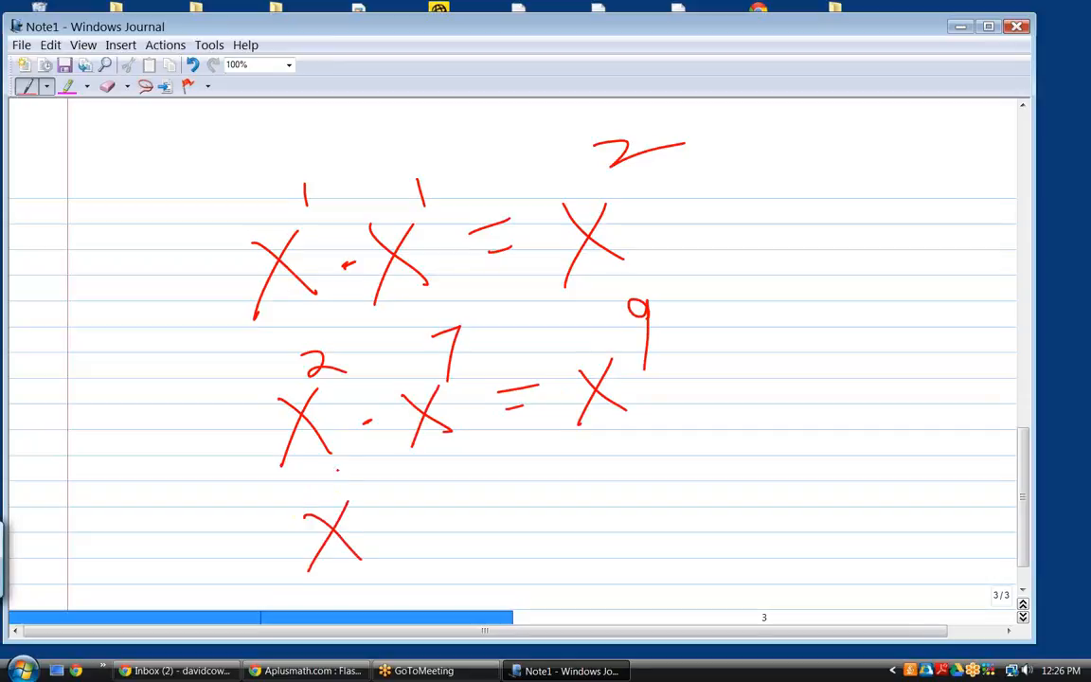
pyautogui.moveTo(322, 493); pyautogui.dragTo(426, 530)
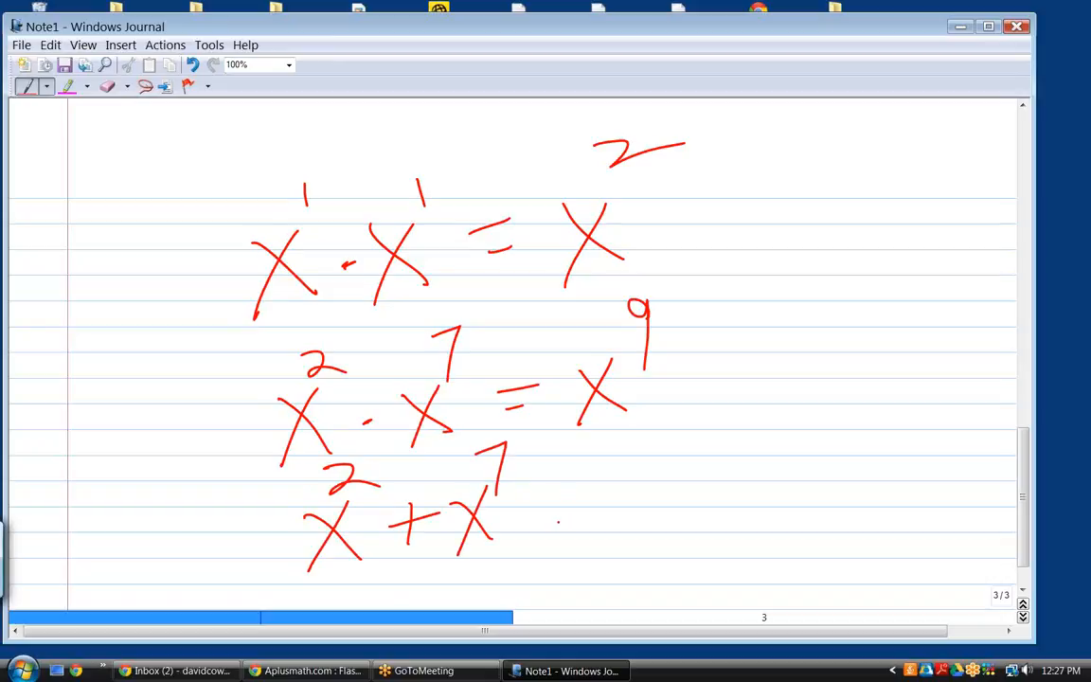
pyautogui.moveTo(553, 508); pyautogui.dragTo(691, 511)
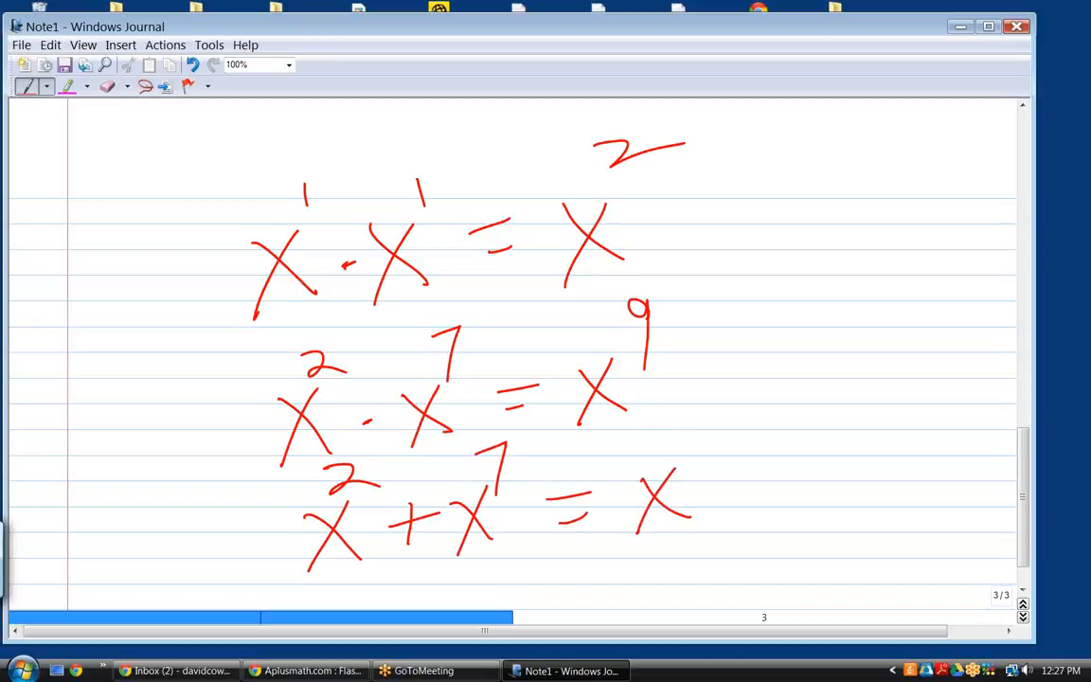
pyautogui.moveTo(666, 417); pyautogui.dragTo(810, 502)
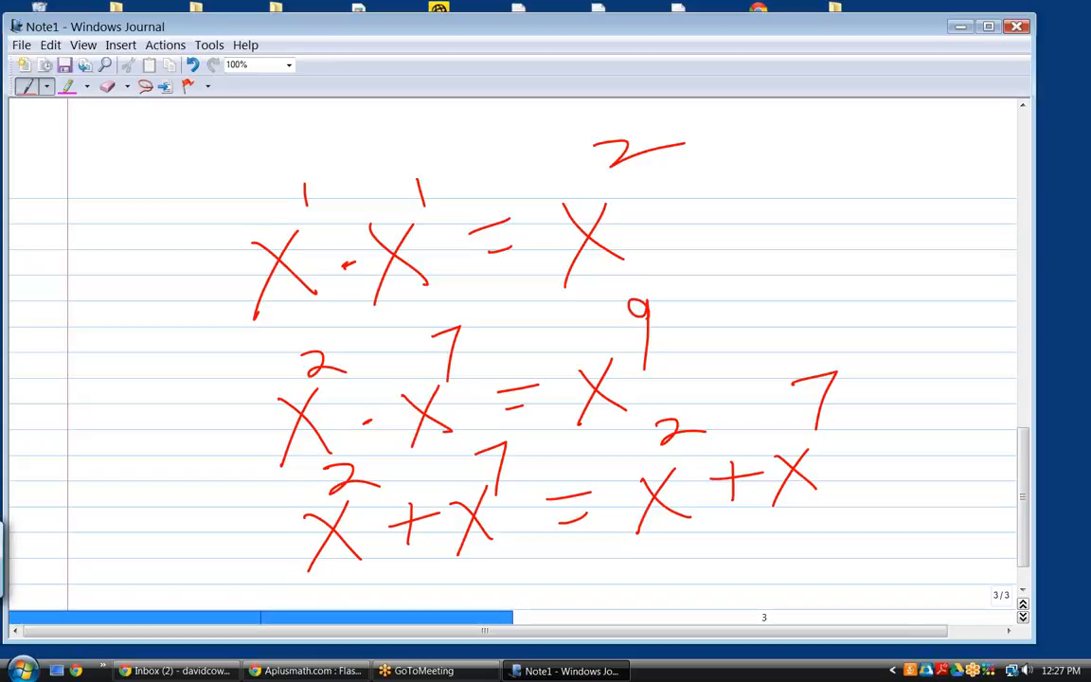
# Erase the lower two lines, leaving only x¹ · x¹ = x²
pyautogui.click(107, 87)
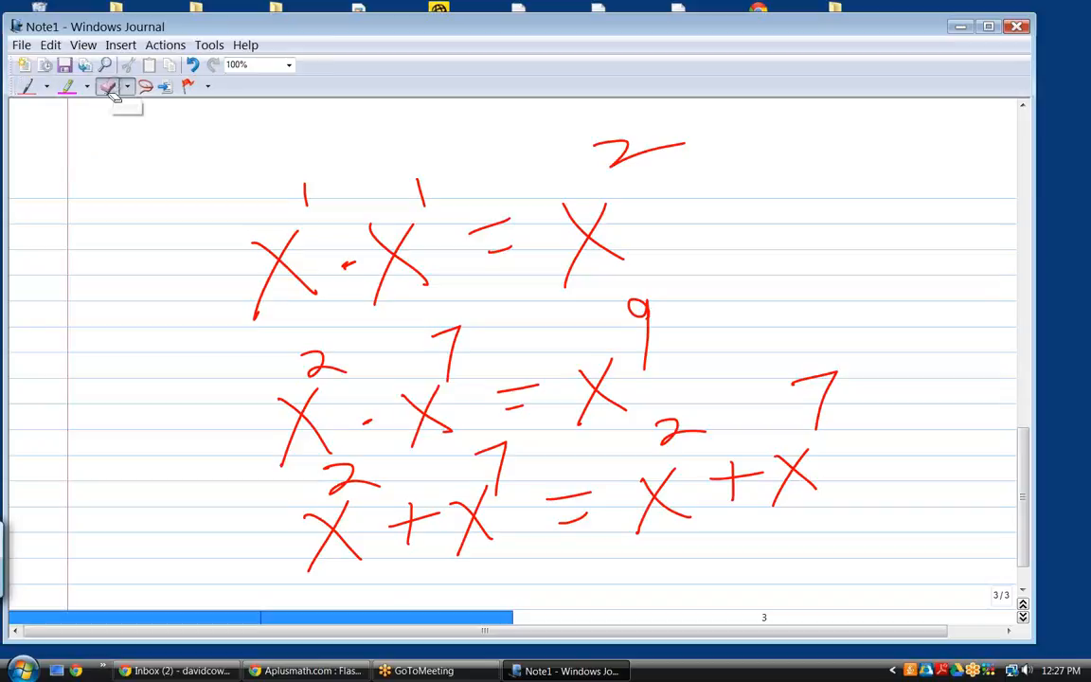
pyautogui.click(106, 87)
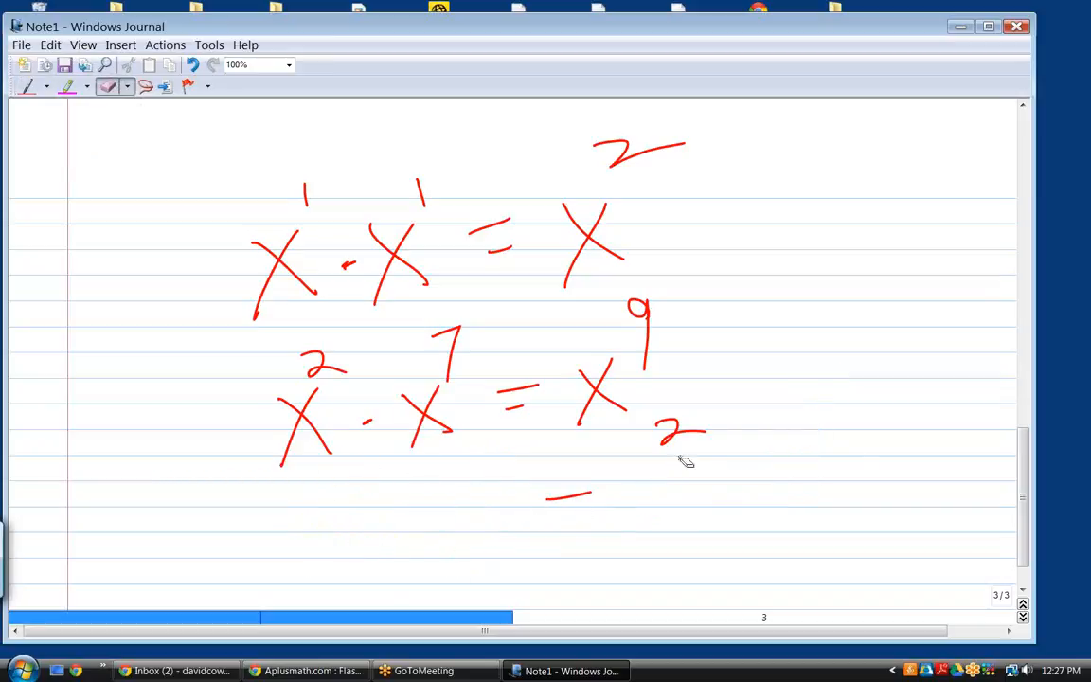
pyautogui.press('ctrl+z')
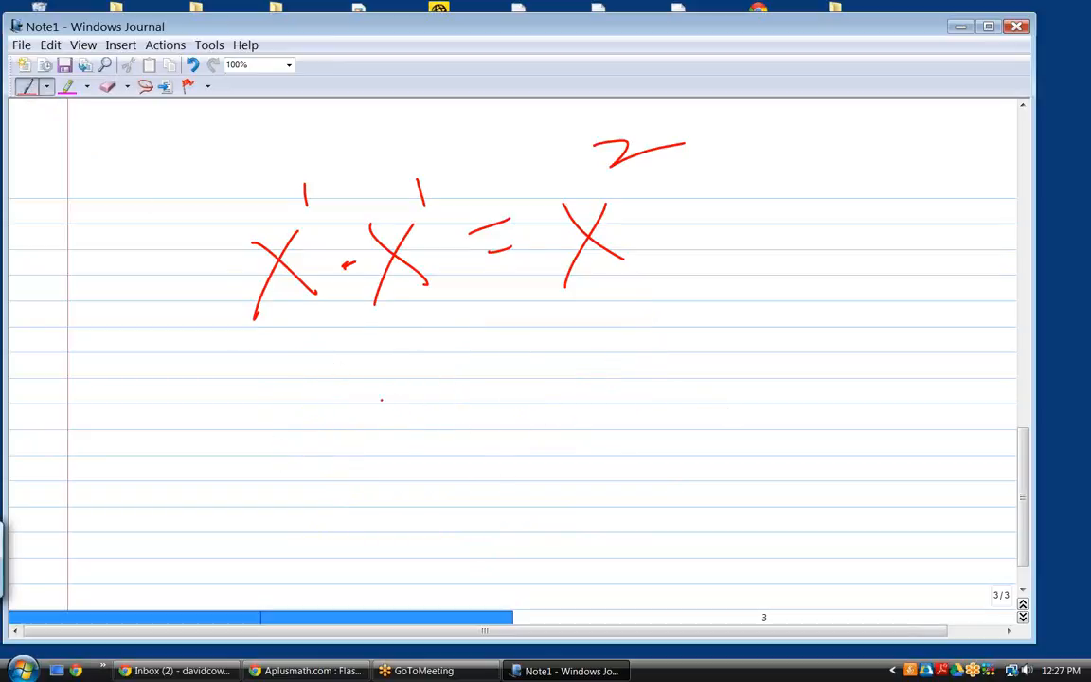
# Handwrite the quotient x⁷ over x² = x⁵ beneath the first line
pyautogui.moveTo(436, 341); pyautogui.dragTo(398, 445)
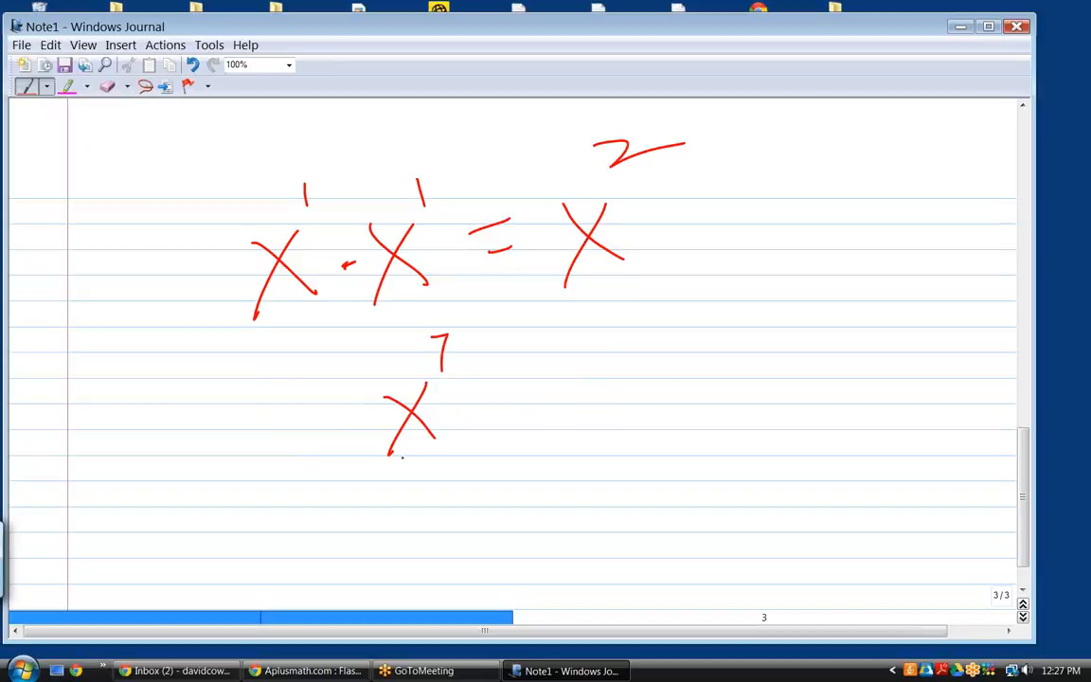
pyautogui.moveTo(326, 472); pyautogui.dragTo(519, 436)
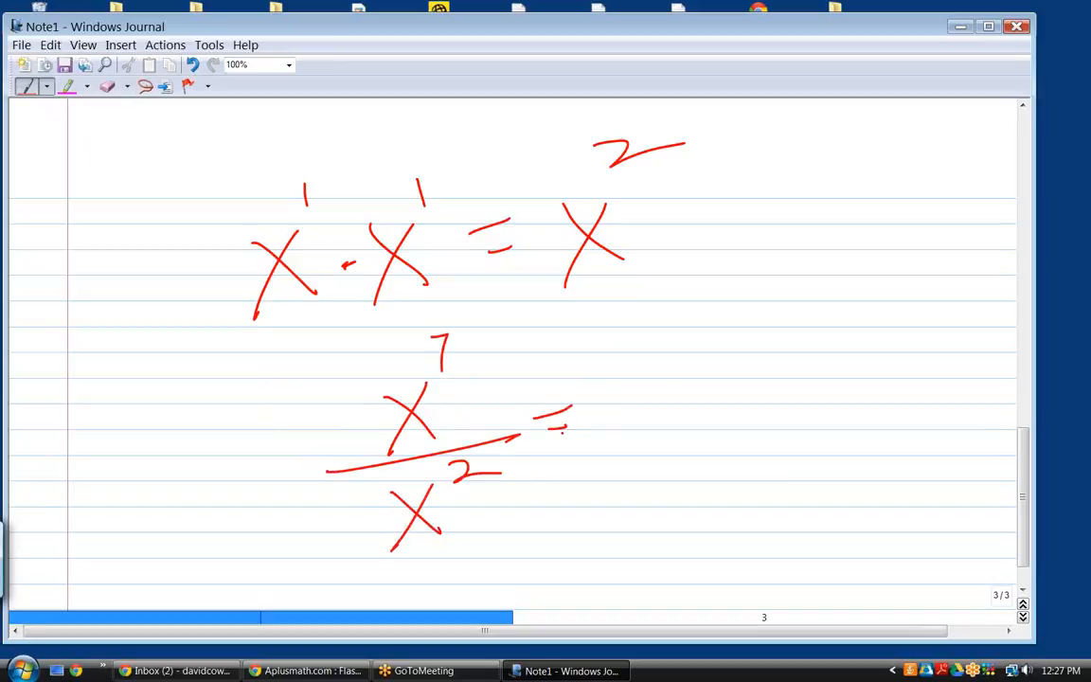
pyautogui.moveTo(622, 388); pyautogui.dragTo(663, 436)
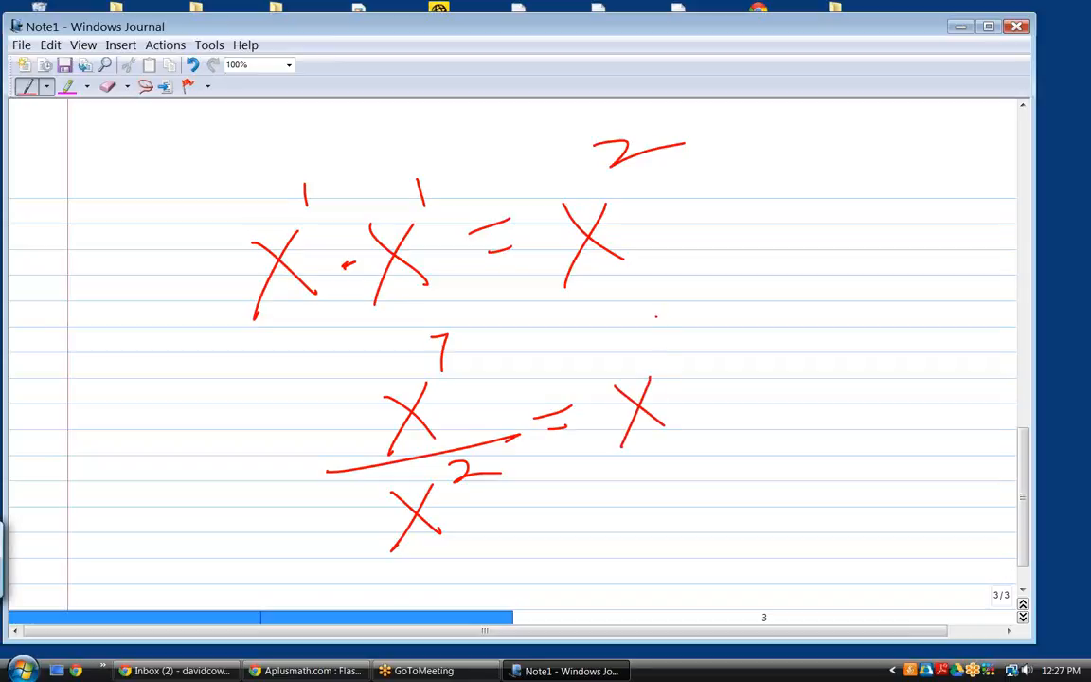
pyautogui.moveTo(710, 300); pyautogui.dragTo(653, 350)
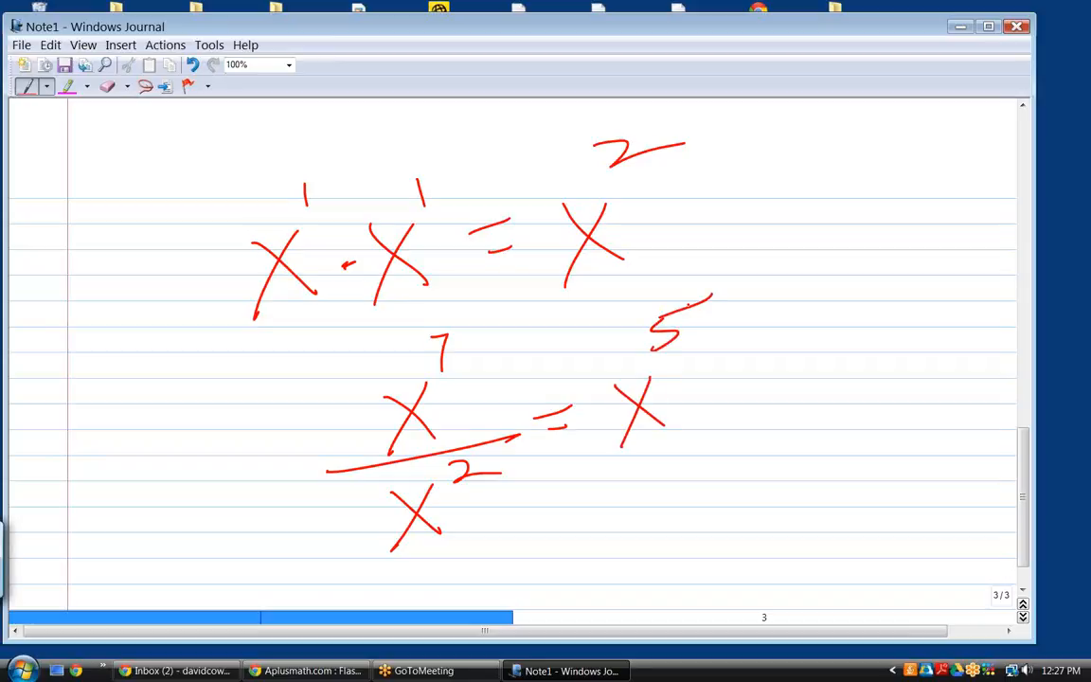
pyautogui.moveTo(110, 88)
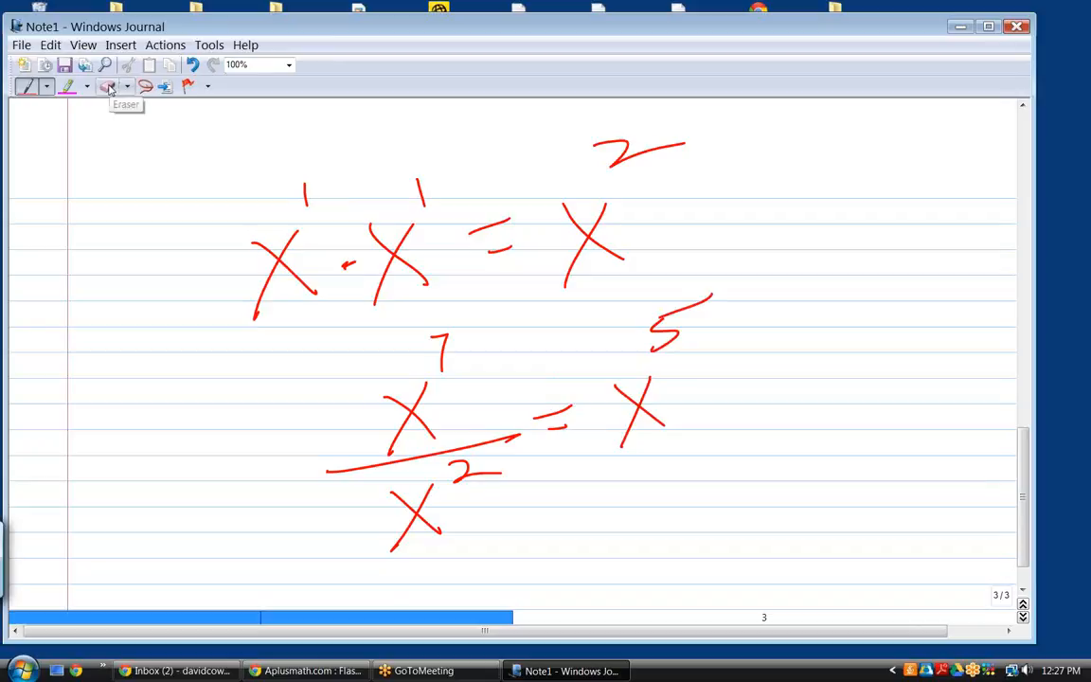
pyautogui.click(110, 87)
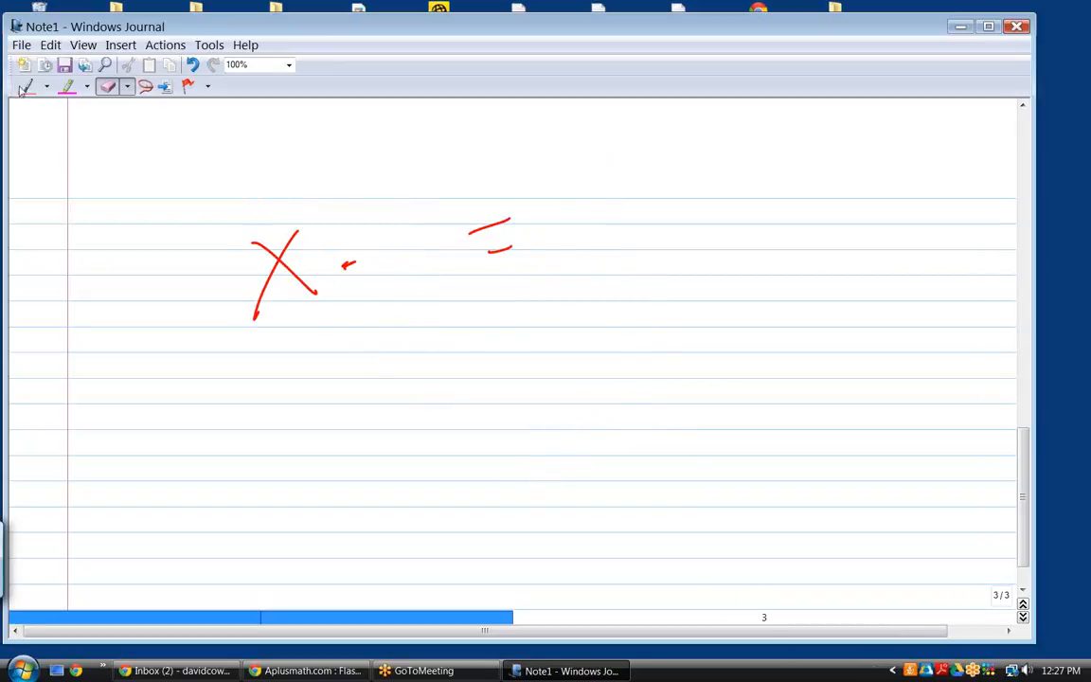
# Write · y = xy after the remaining x to state x · y = xy
pyautogui.moveTo(426, 224); pyautogui.dragTo(398, 356)
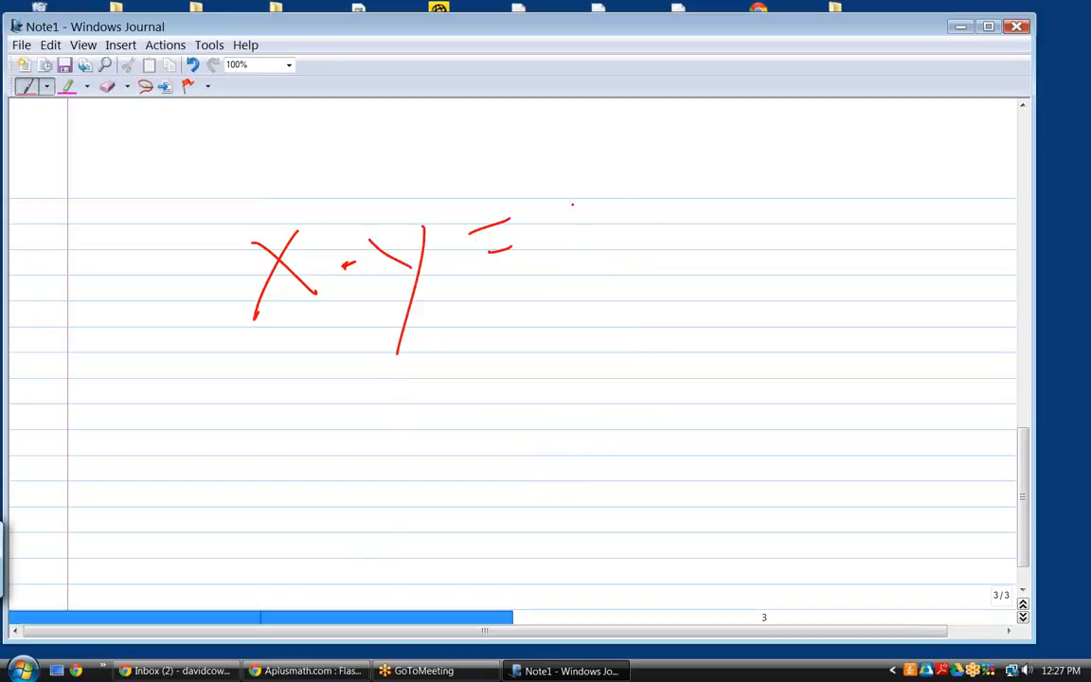
pyautogui.moveTo(568, 199); pyautogui.dragTo(663, 331)
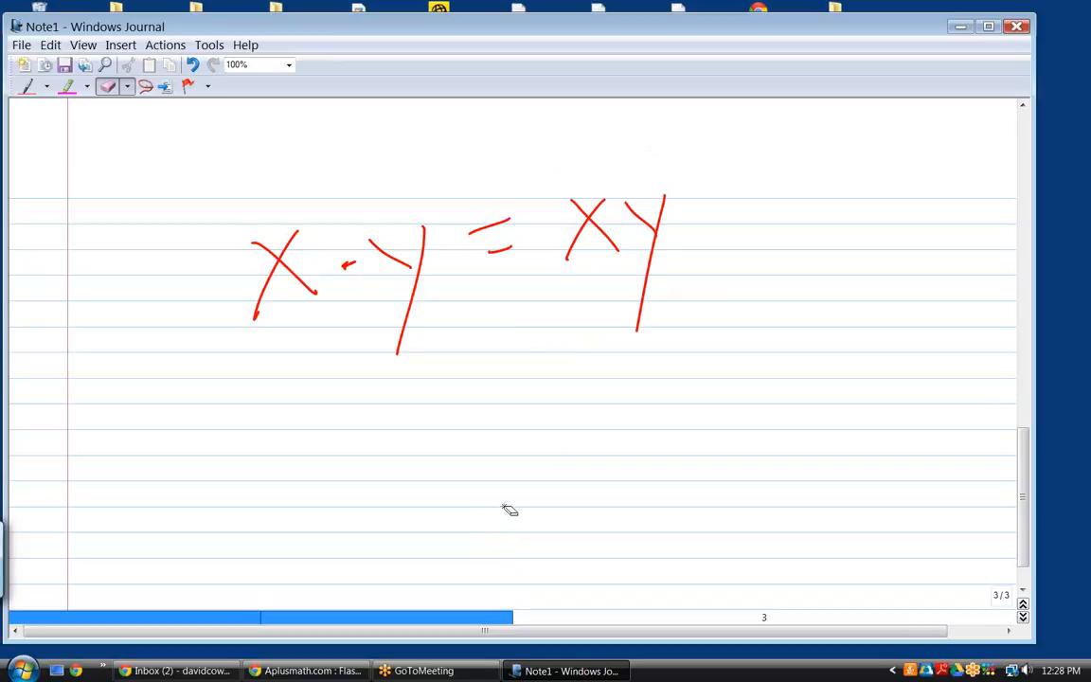
pyautogui.moveTo(515, 502)
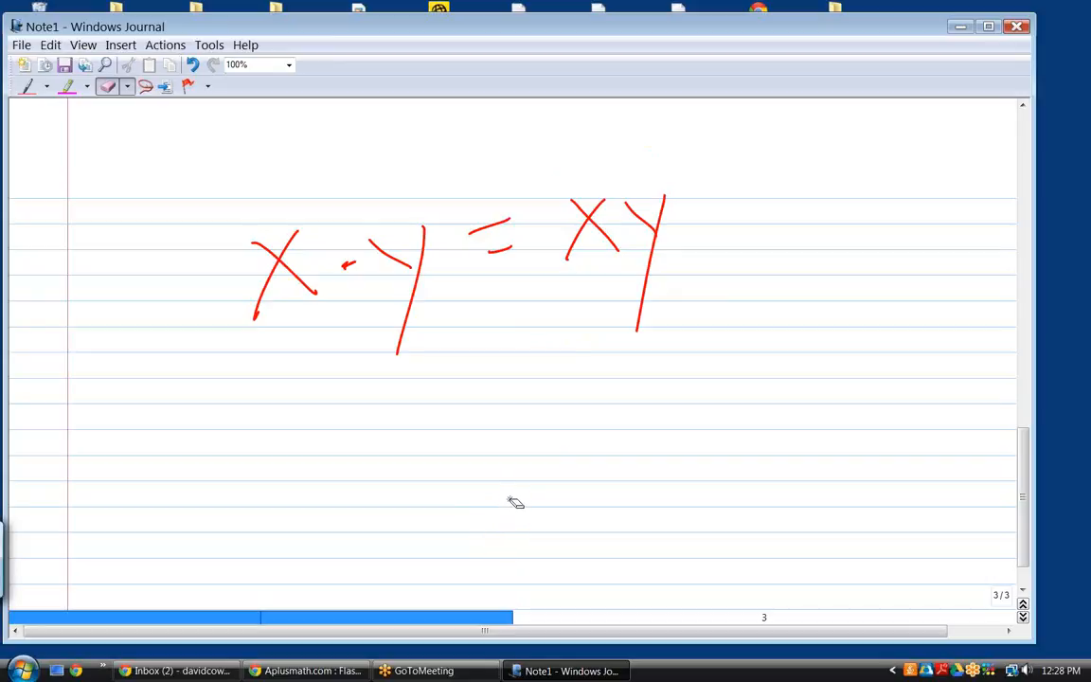
pyautogui.moveTo(322, 265)
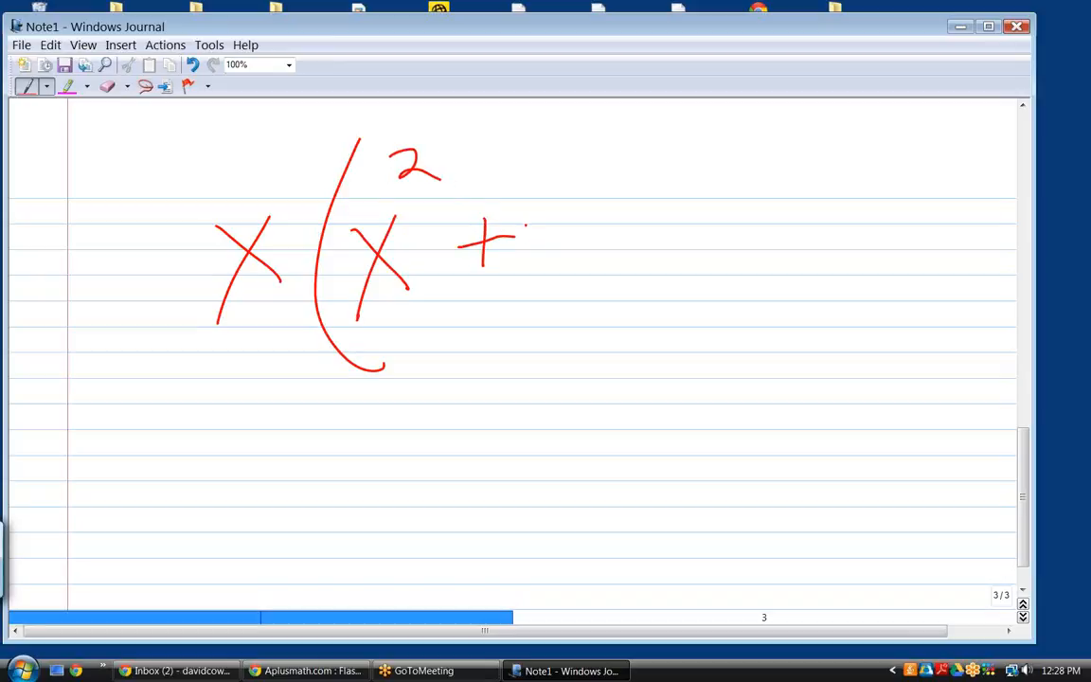
# Finish x(x² + y) and write the distributed answer x³ + xy underneath
pyautogui.moveTo(565, 129); pyautogui.dragTo(584, 389)
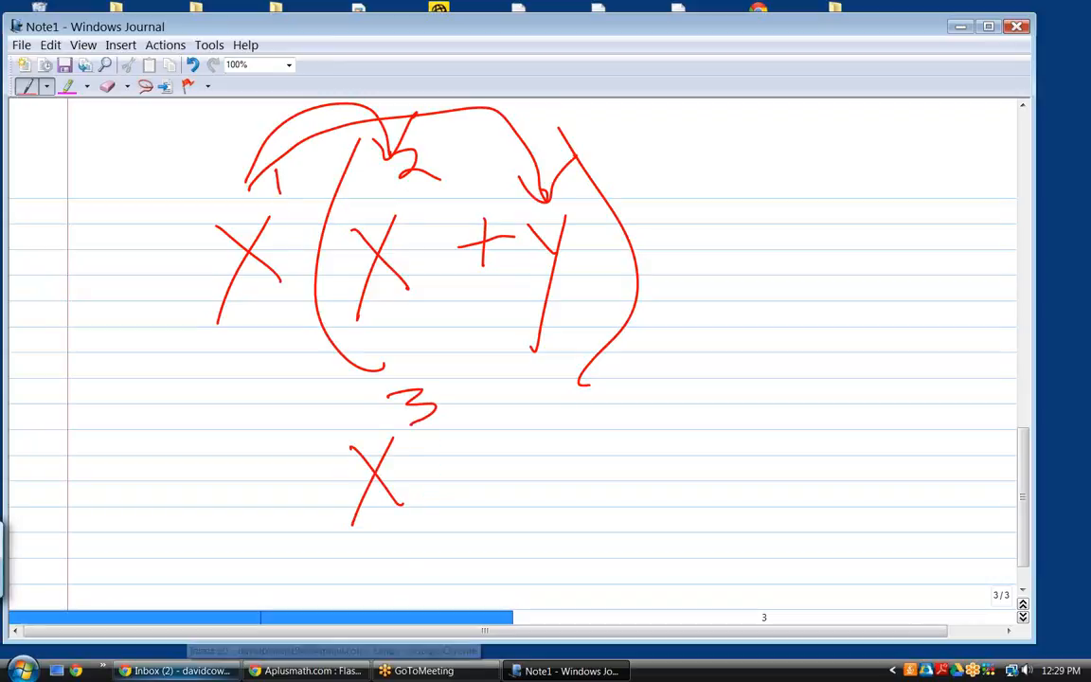
pyautogui.moveTo(174, 671)
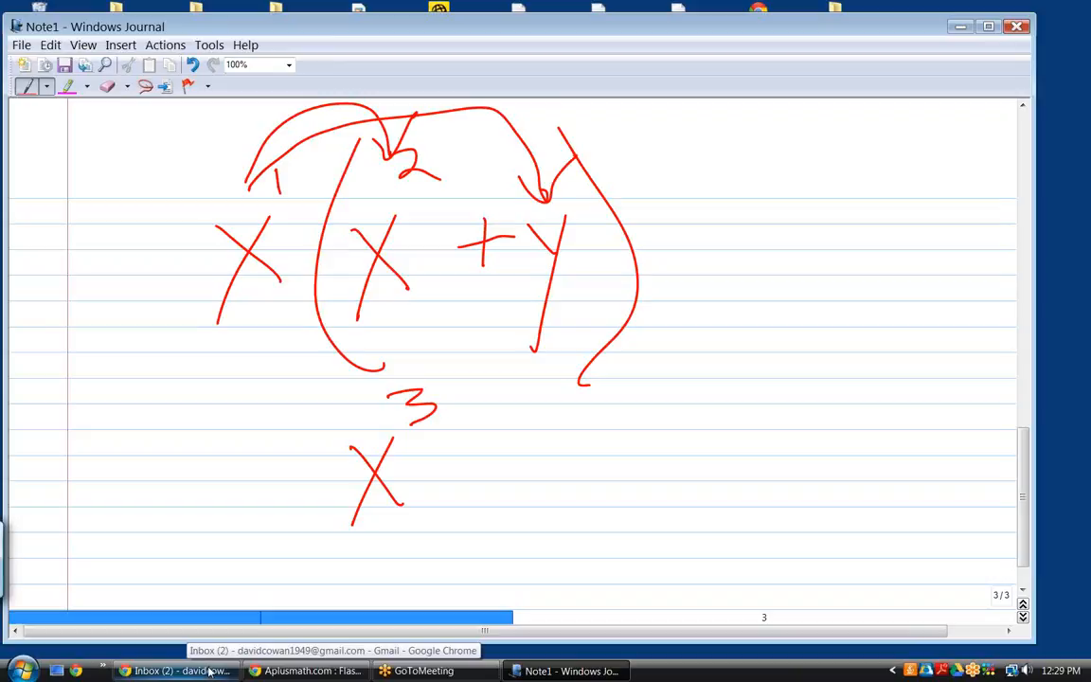
pyautogui.moveTo(212, 667)
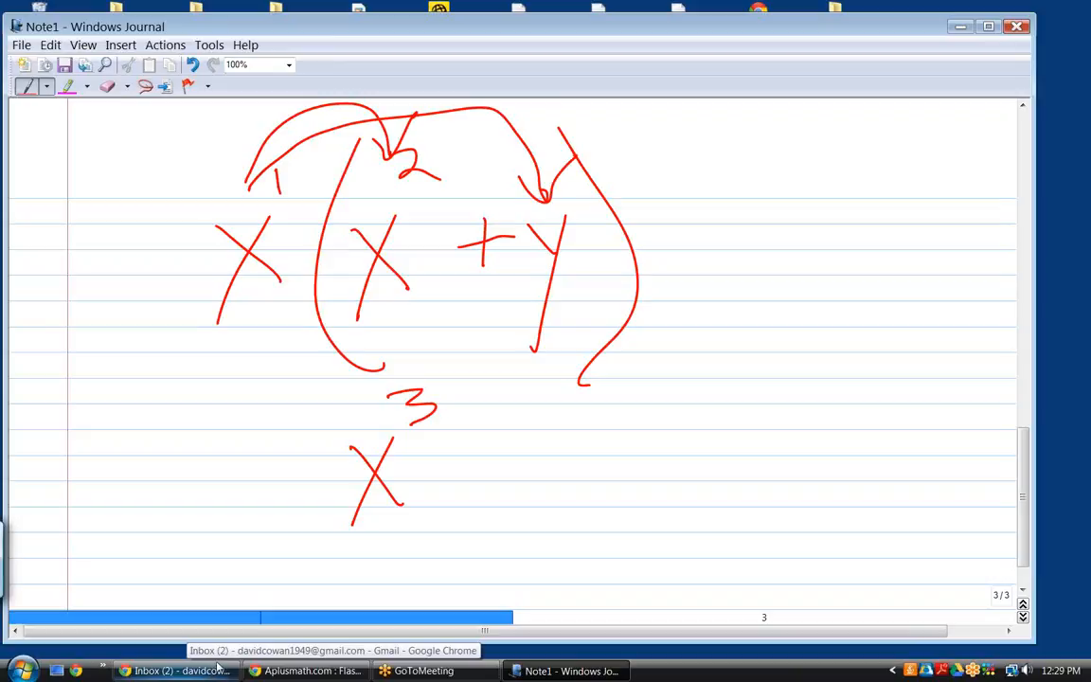
pyautogui.moveTo(216, 659)
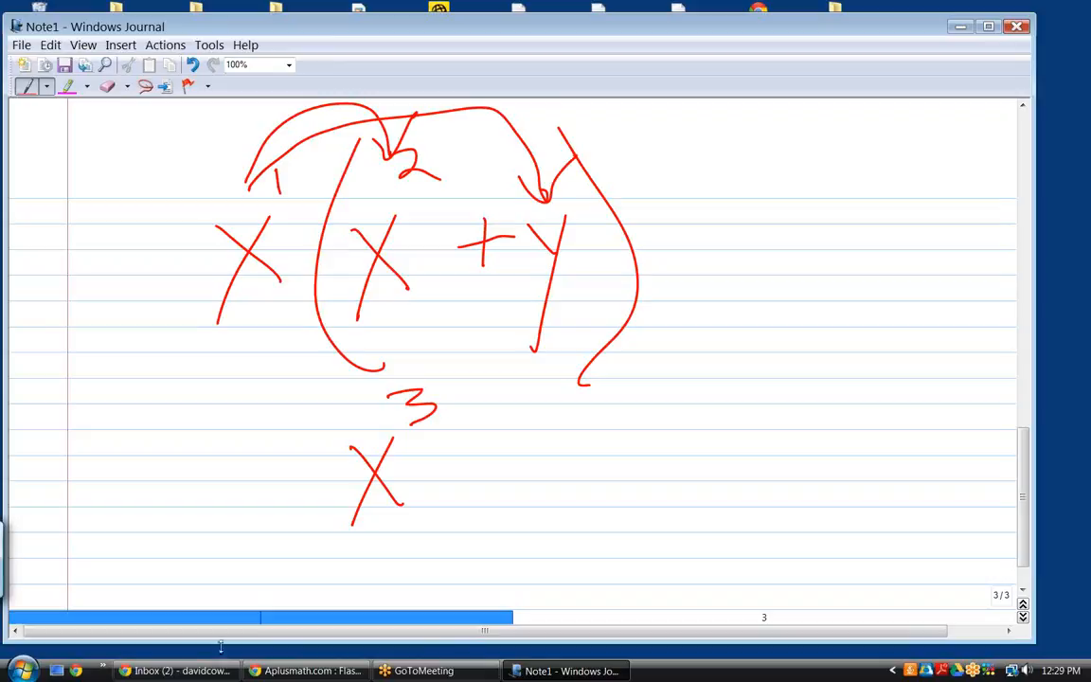
pyautogui.click(455, 471)
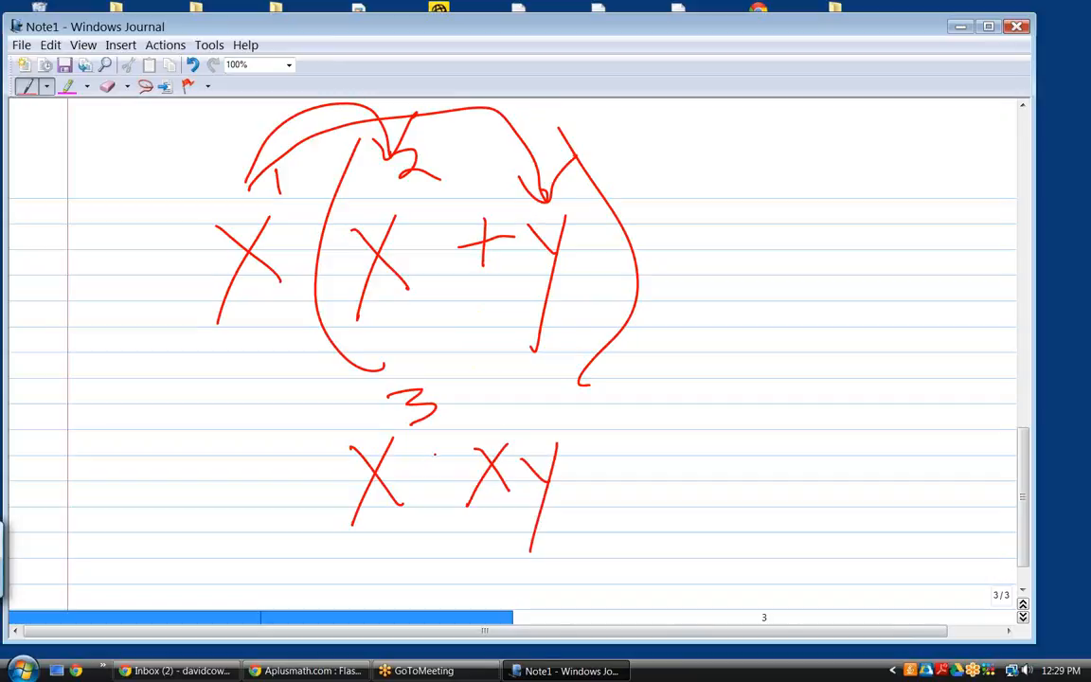
pyautogui.moveTo(438, 454); pyautogui.dragTo(438, 483)
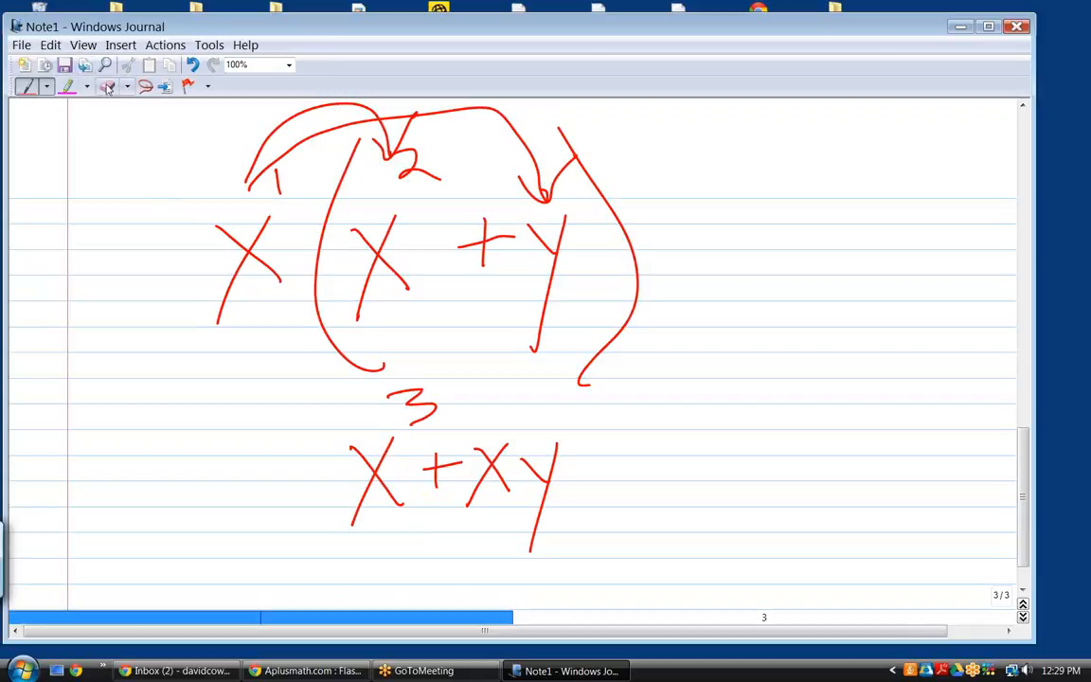
pyautogui.click(106, 85)
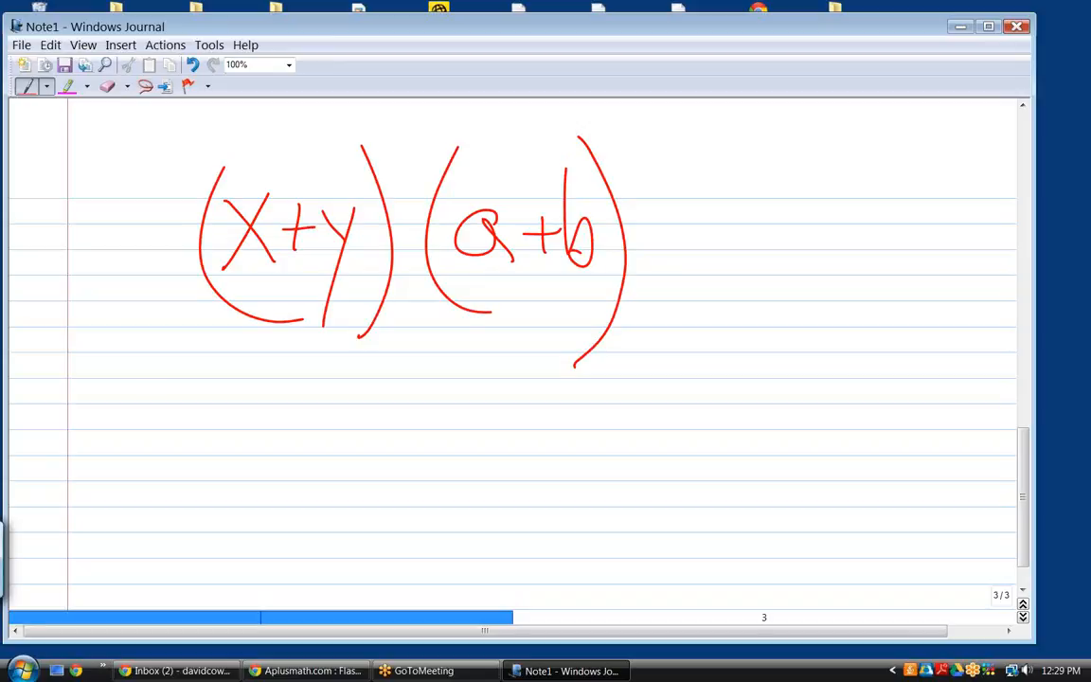
# Write ETET at the top right and the FOIL key starting with F for first
pyautogui.moveTo(748, 185); pyautogui.dragTo(856, 142)
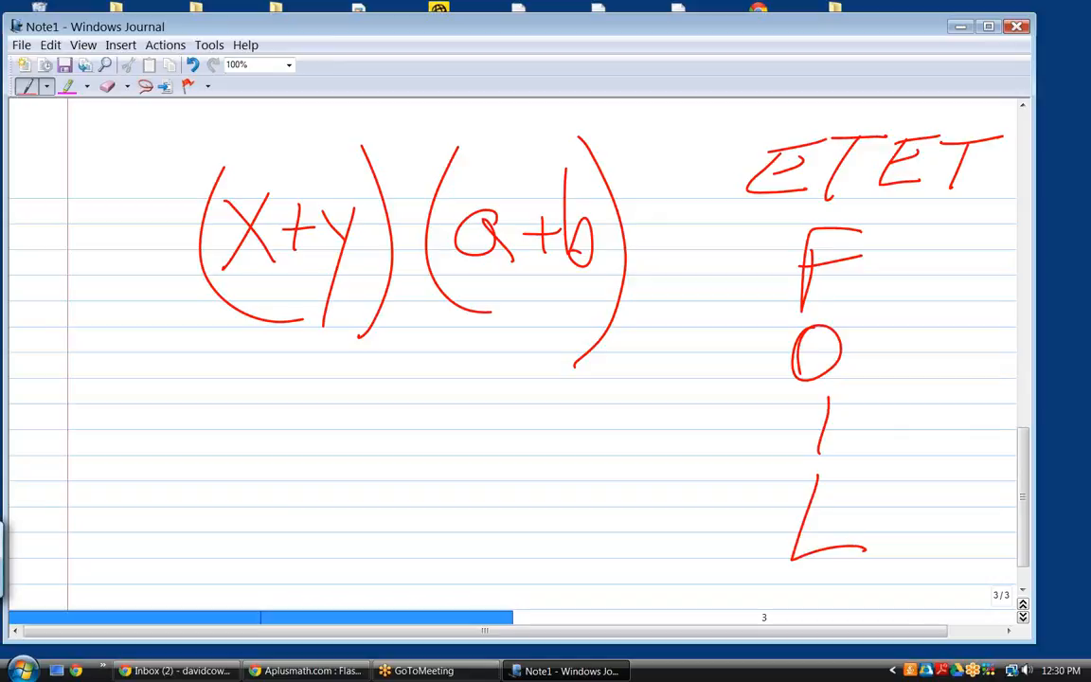
pyautogui.moveTo(890, 275); pyautogui.dragTo(970, 237)
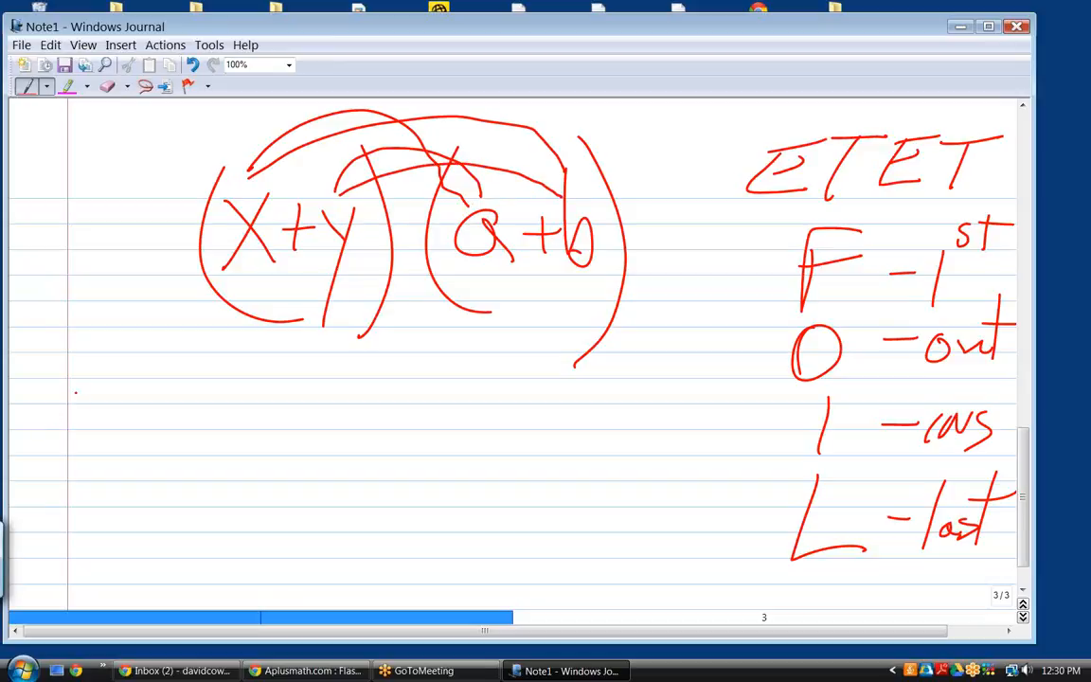
# Begin the expansion at lower left: xa + xb and continue after xb
pyautogui.moveTo(67, 388); pyautogui.dragTo(133, 432)
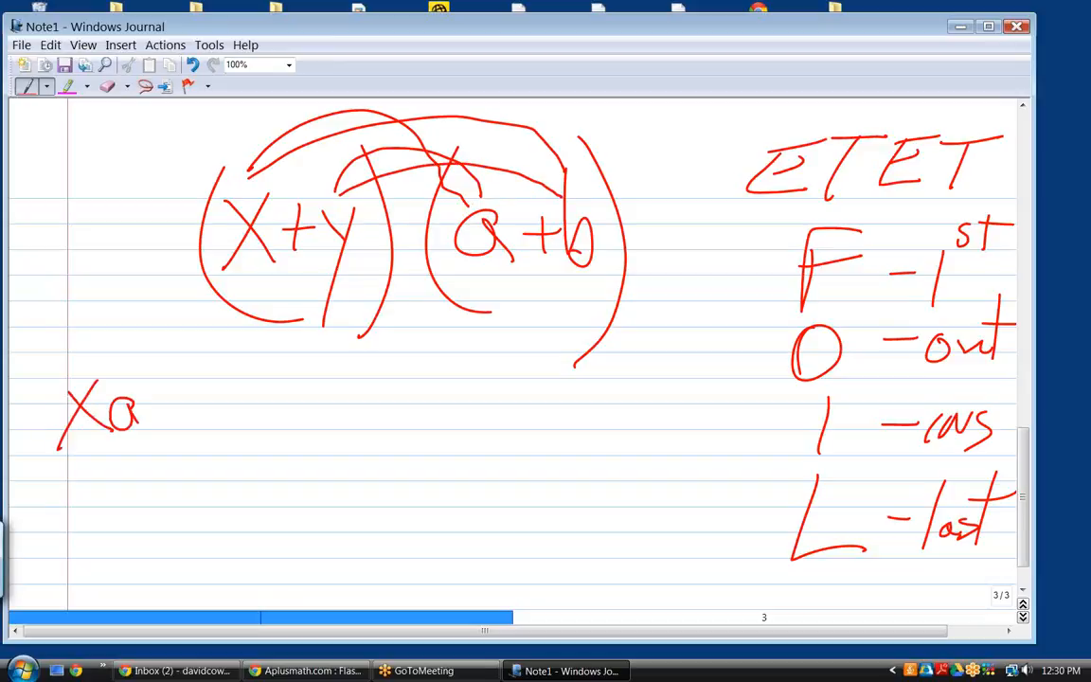
pyautogui.moveTo(152, 435); pyautogui.dragTo(189, 397)
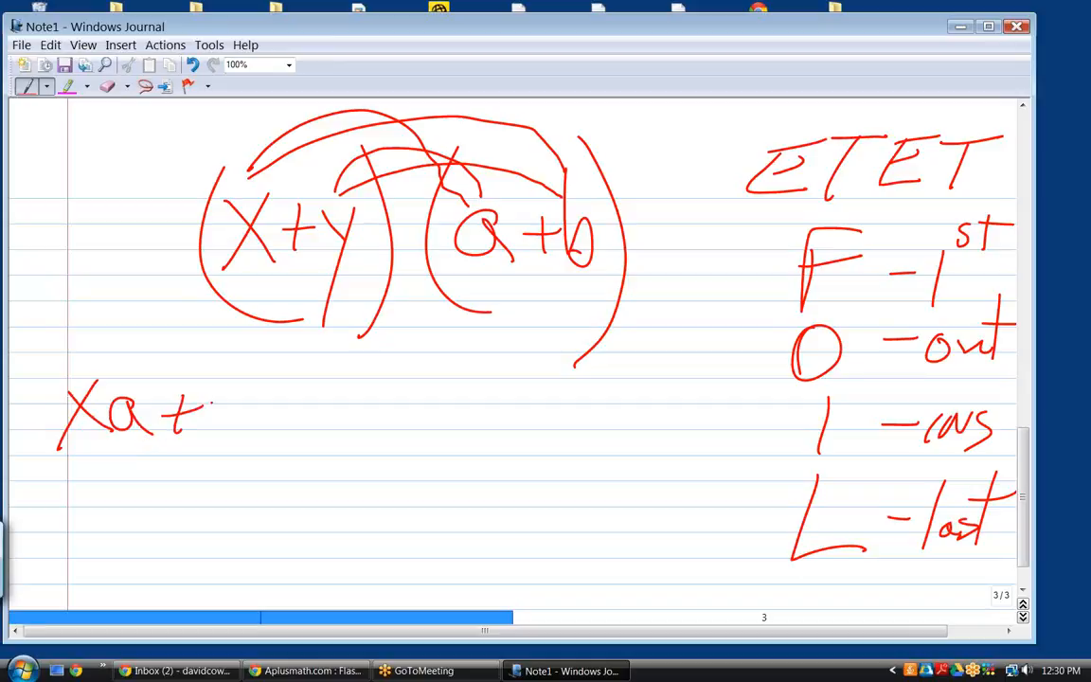
pyautogui.moveTo(204, 392); pyautogui.dragTo(312, 432)
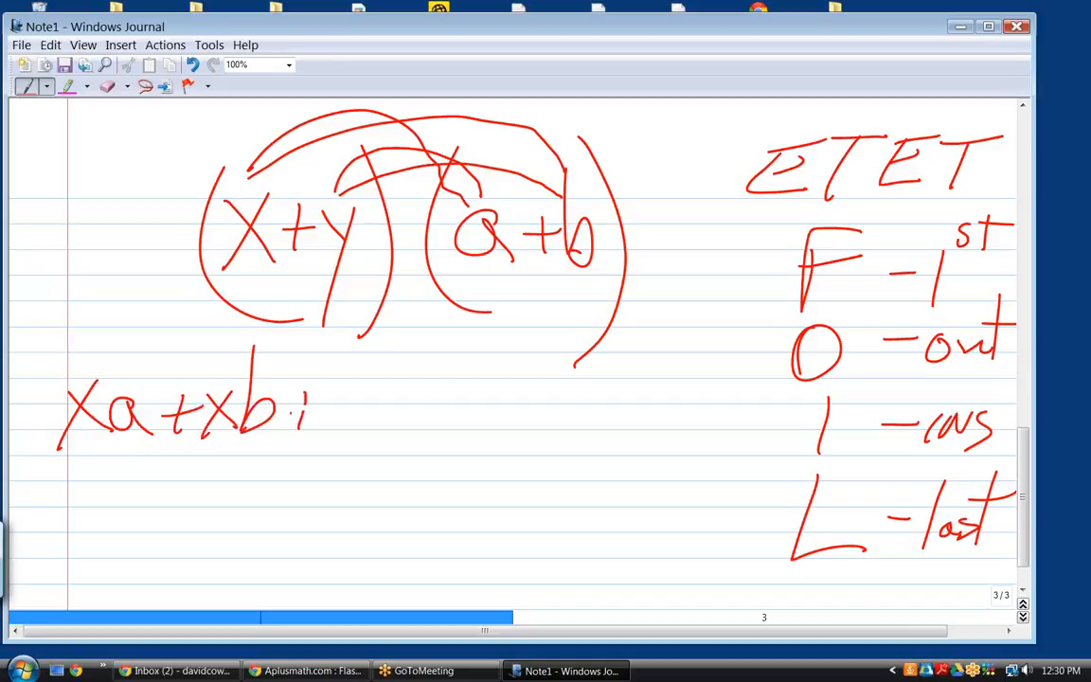
pyautogui.moveTo(303, 407); pyautogui.dragTo(407, 417)
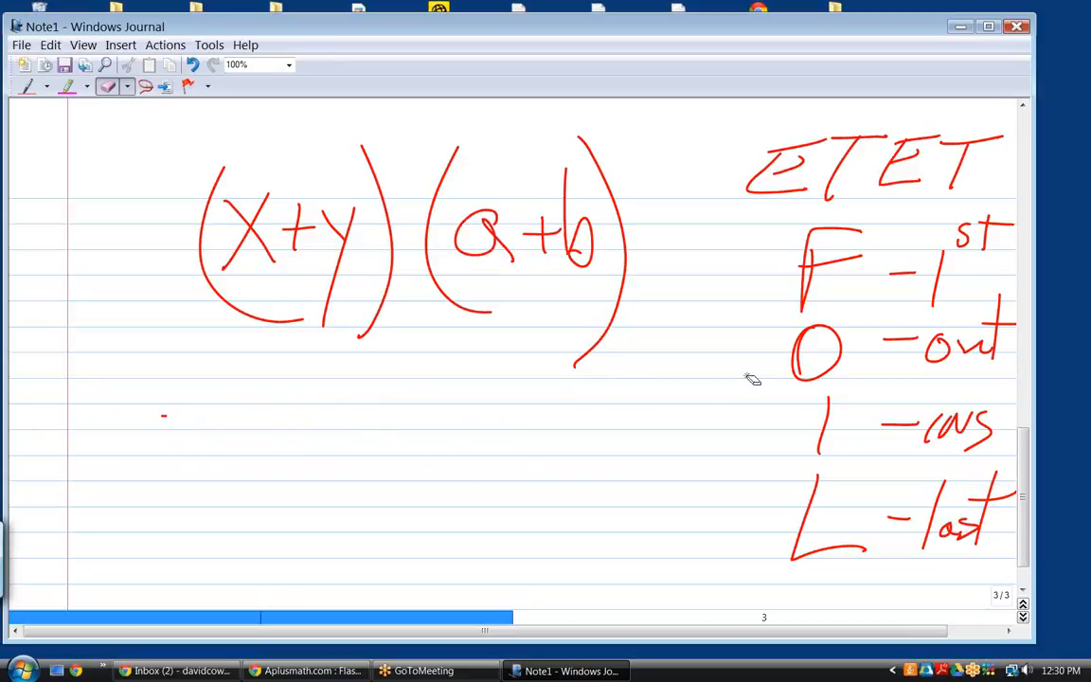
pyautogui.moveTo(871, 286)
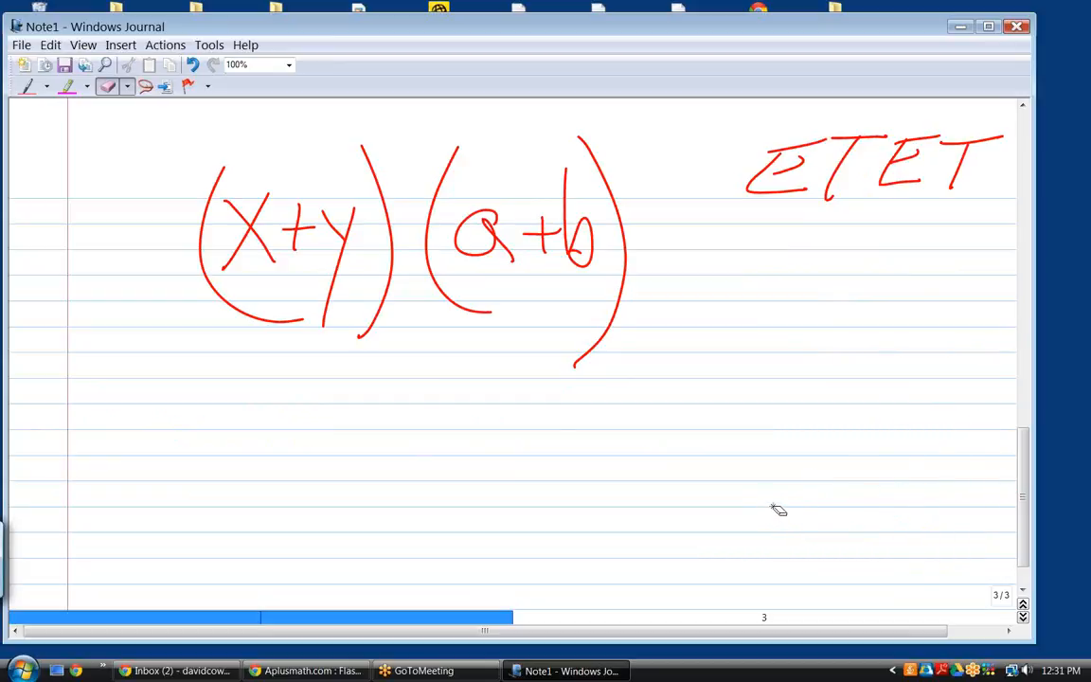
# Pick the eraser to remove the FOIL column, arrows and xa + xb
pyautogui.click(27, 88)
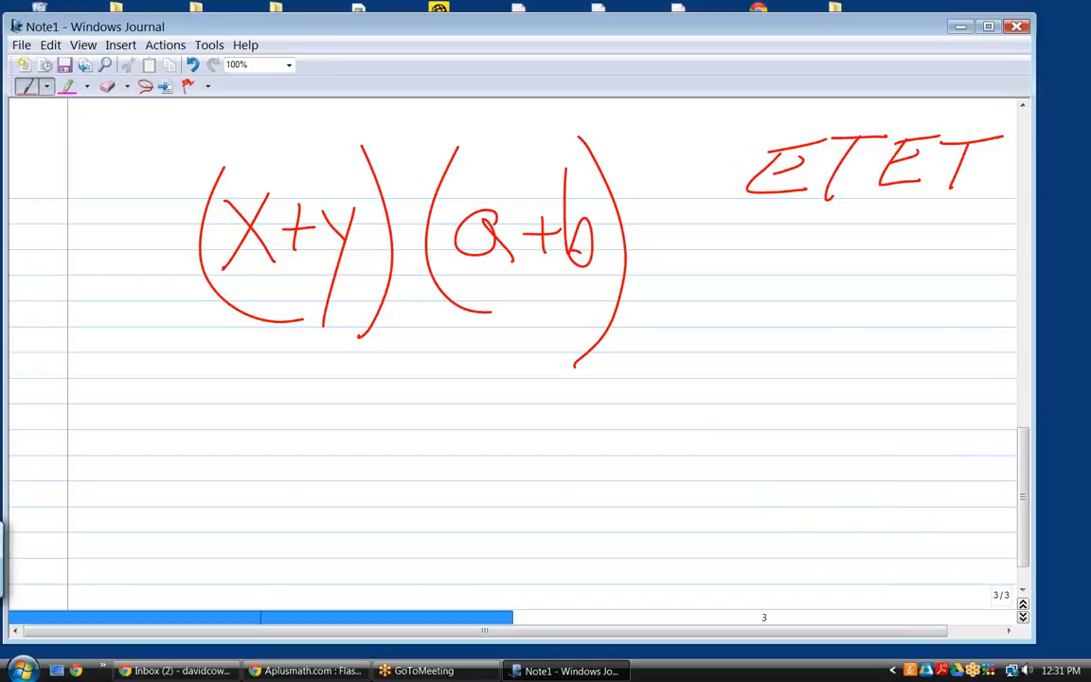
pyautogui.moveTo(116, 102)
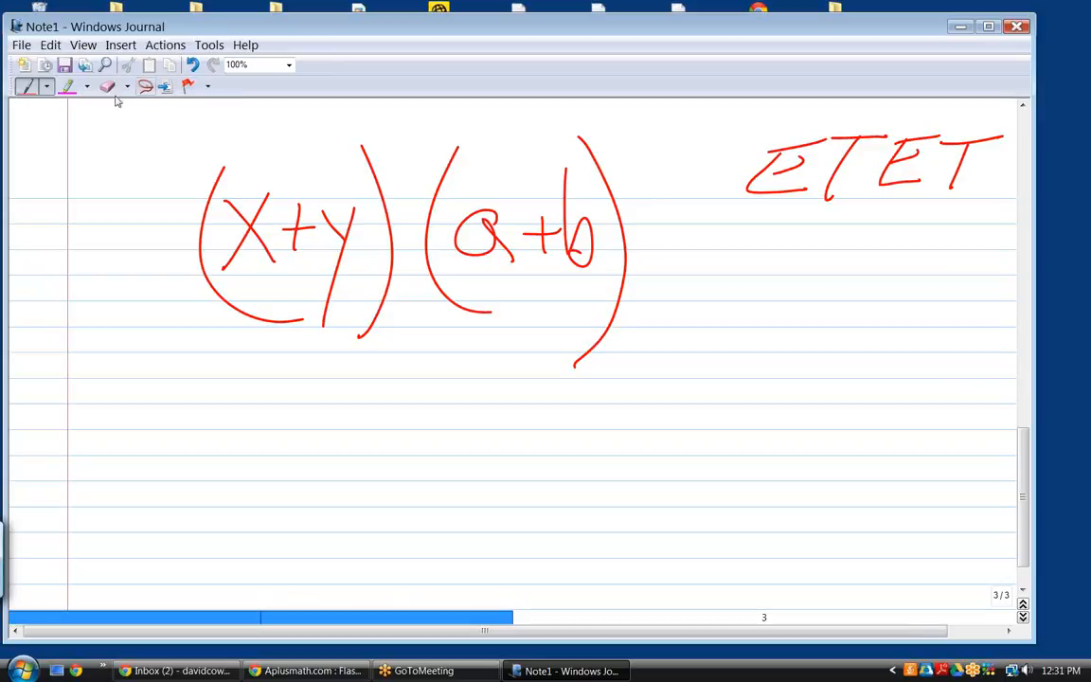